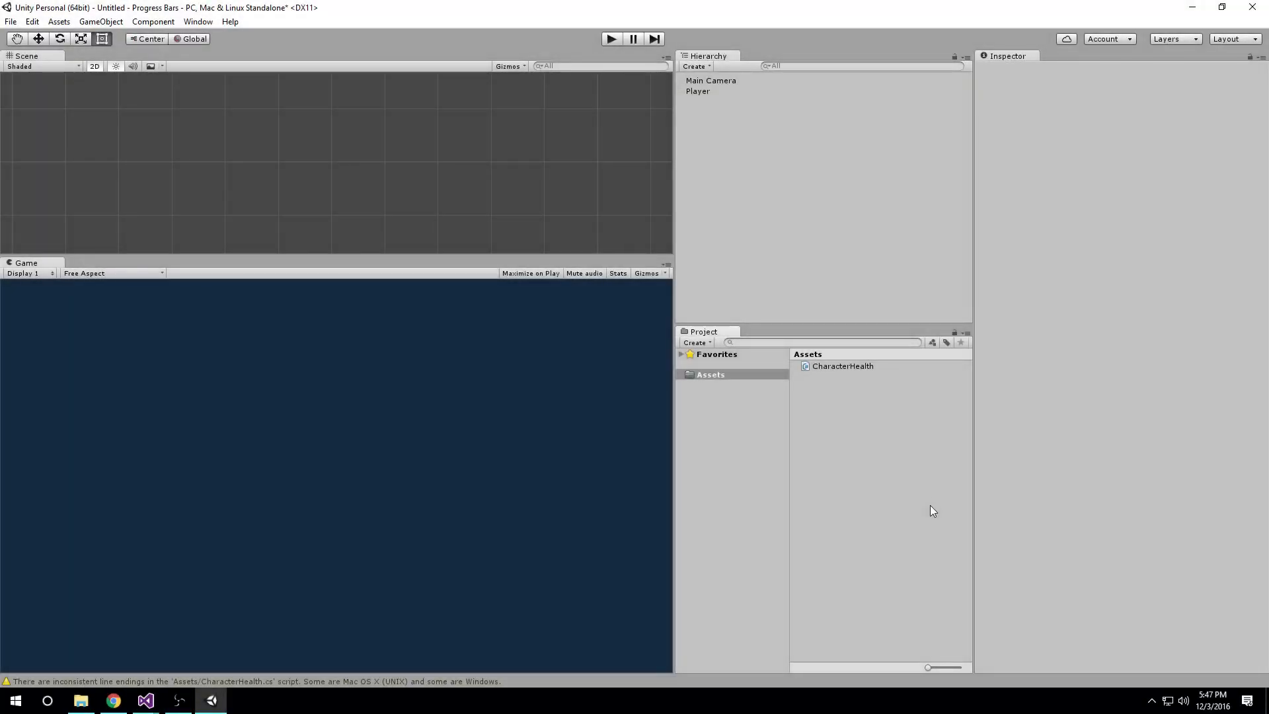
{"action": "mouse_move", "coordinate": [904, 418]}
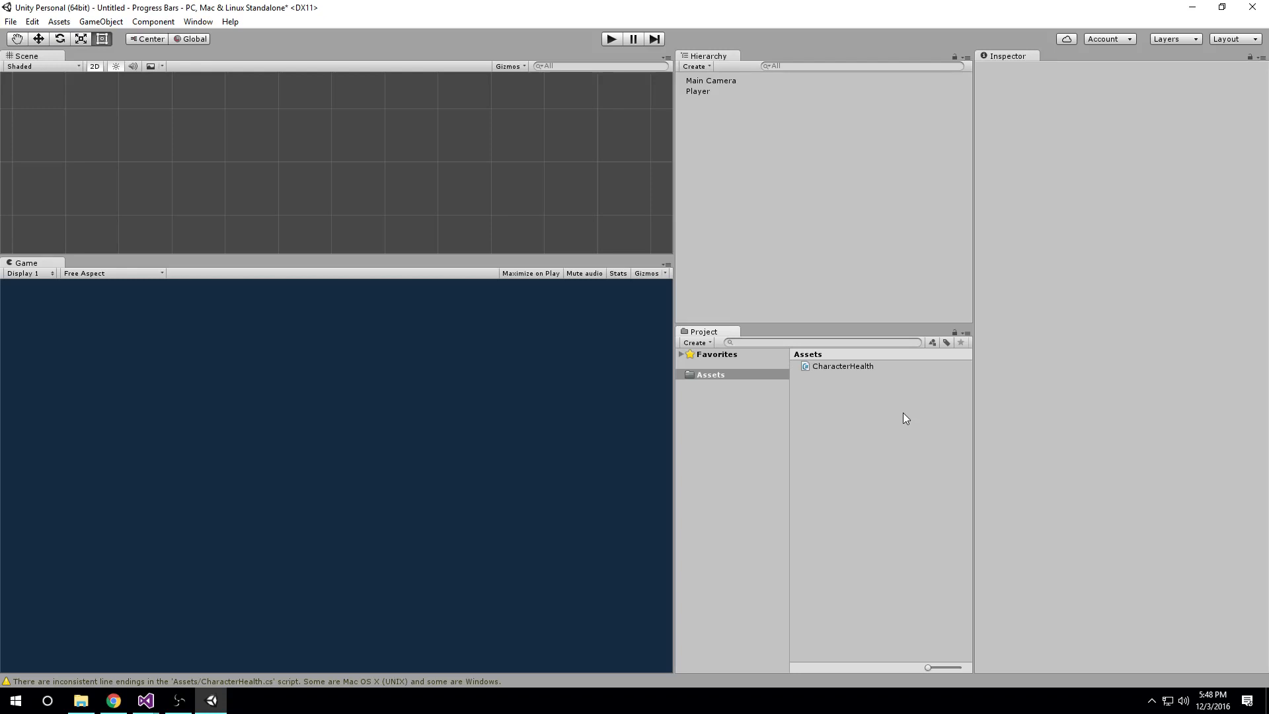
{"action": "mouse_move", "coordinate": [849, 372]}
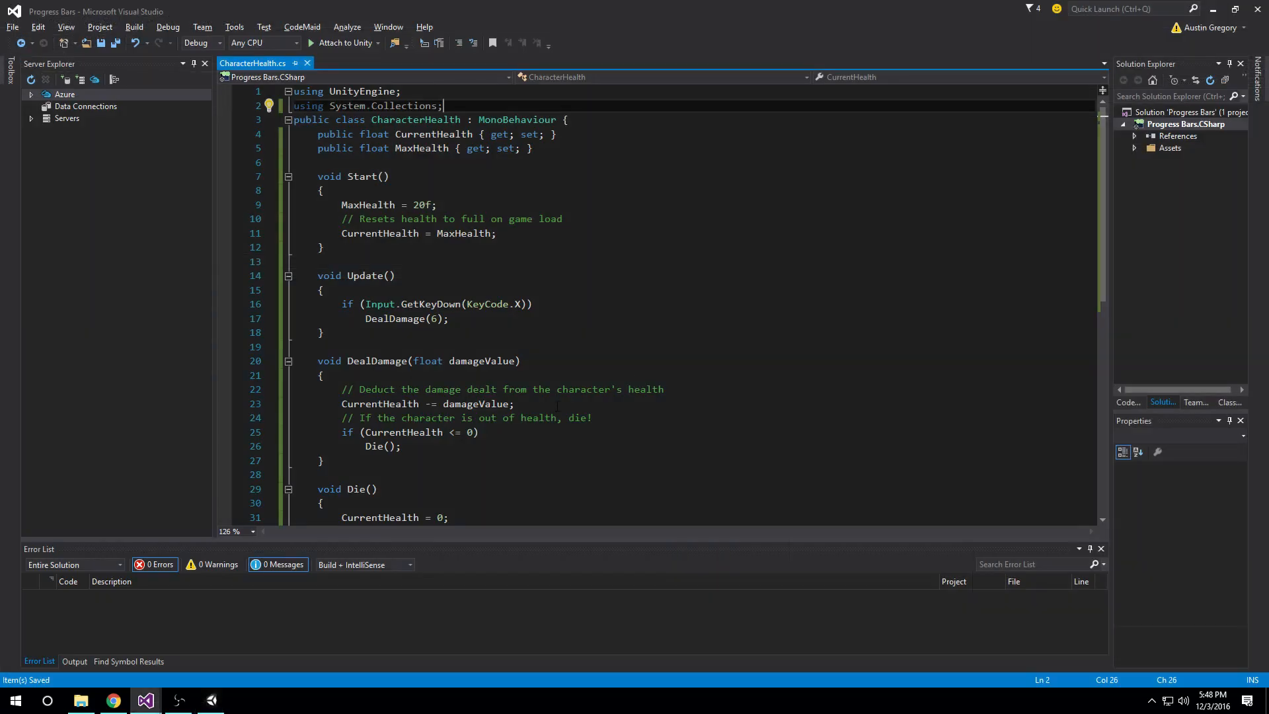
{"action": "left_click", "coordinate": [513, 404]}
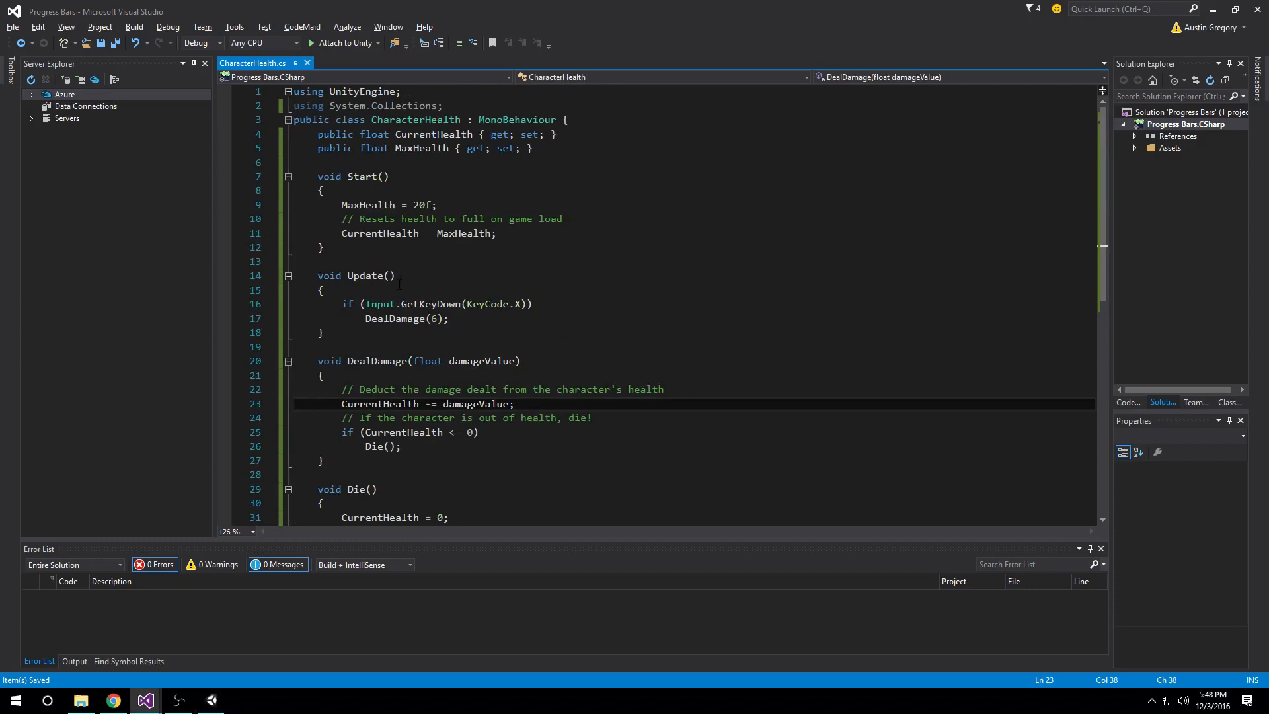
{"action": "left_click", "coordinate": [514, 404]}
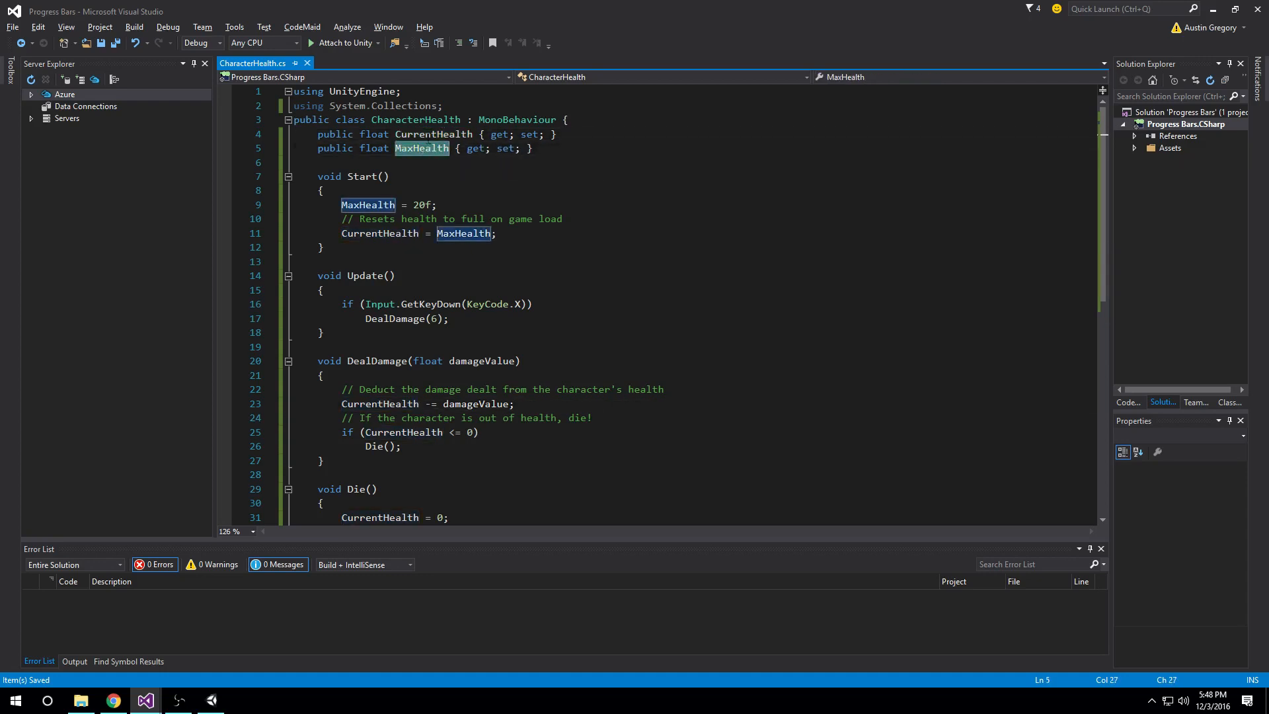
{"action": "left_click", "coordinate": [434, 133]}
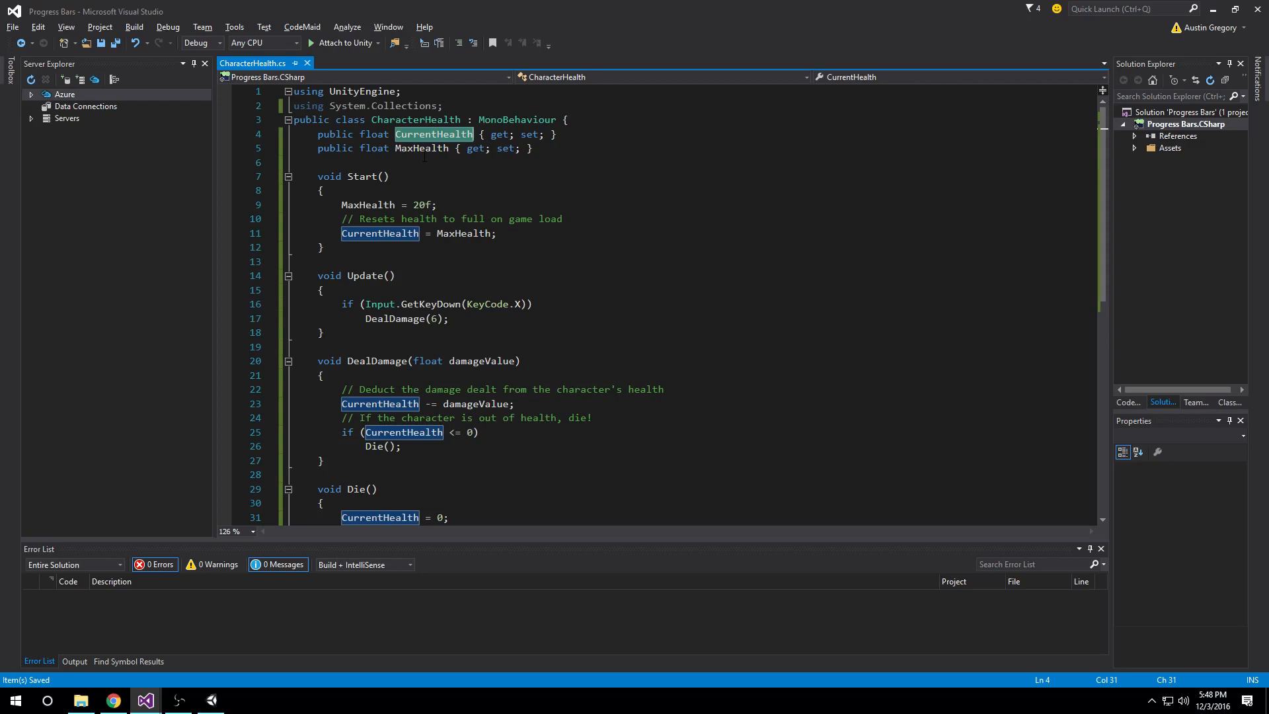
{"action": "left_click", "coordinate": [421, 148]}
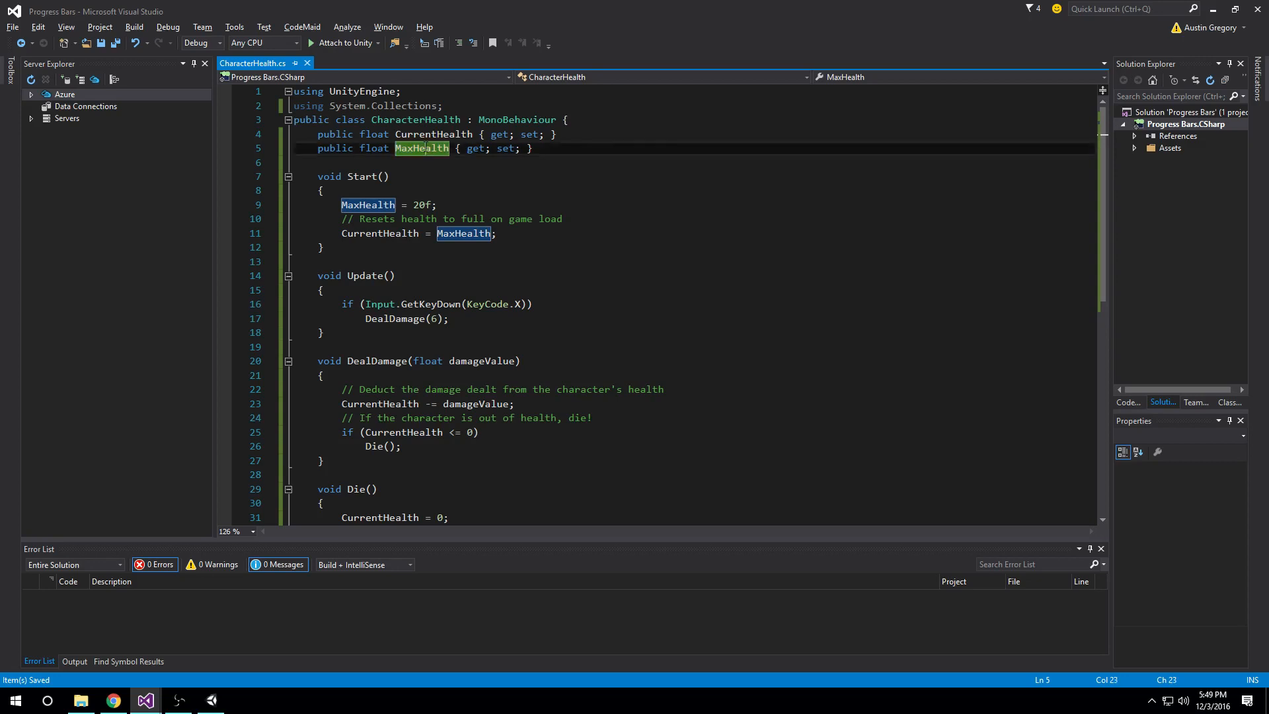
{"action": "left_click", "coordinate": [352, 176]}
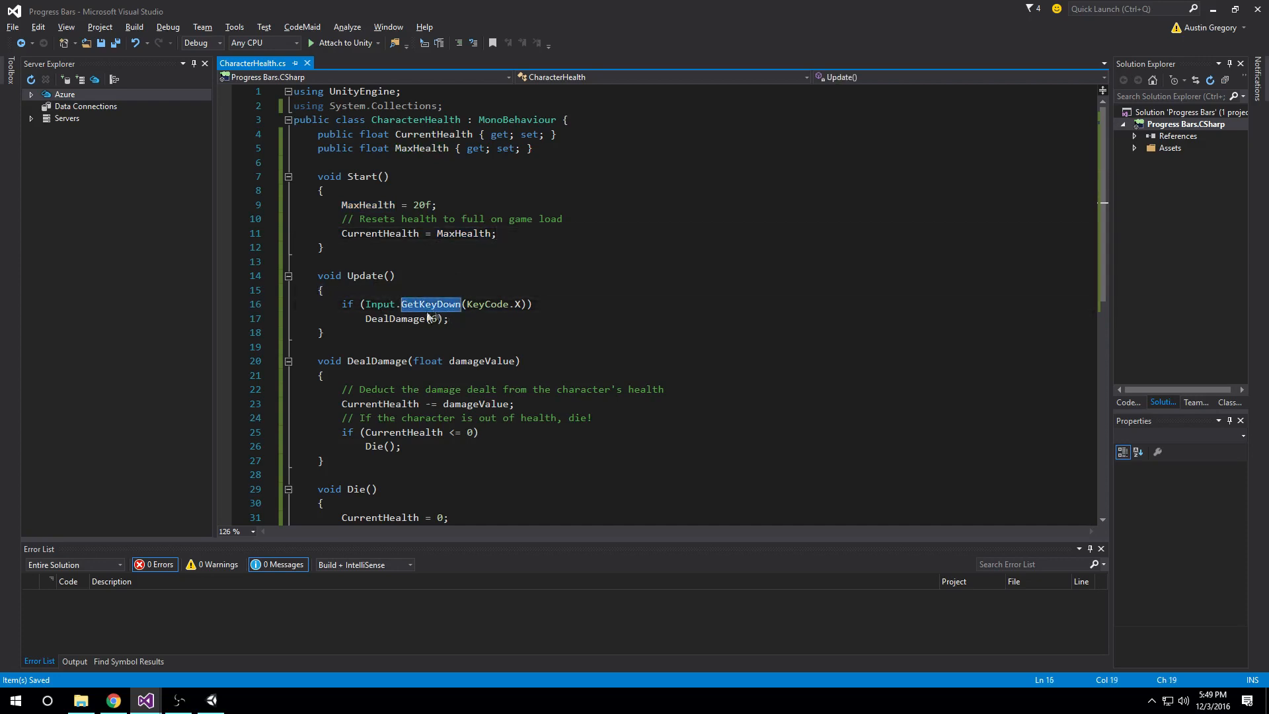
{"action": "mouse_move", "coordinate": [488, 304]}
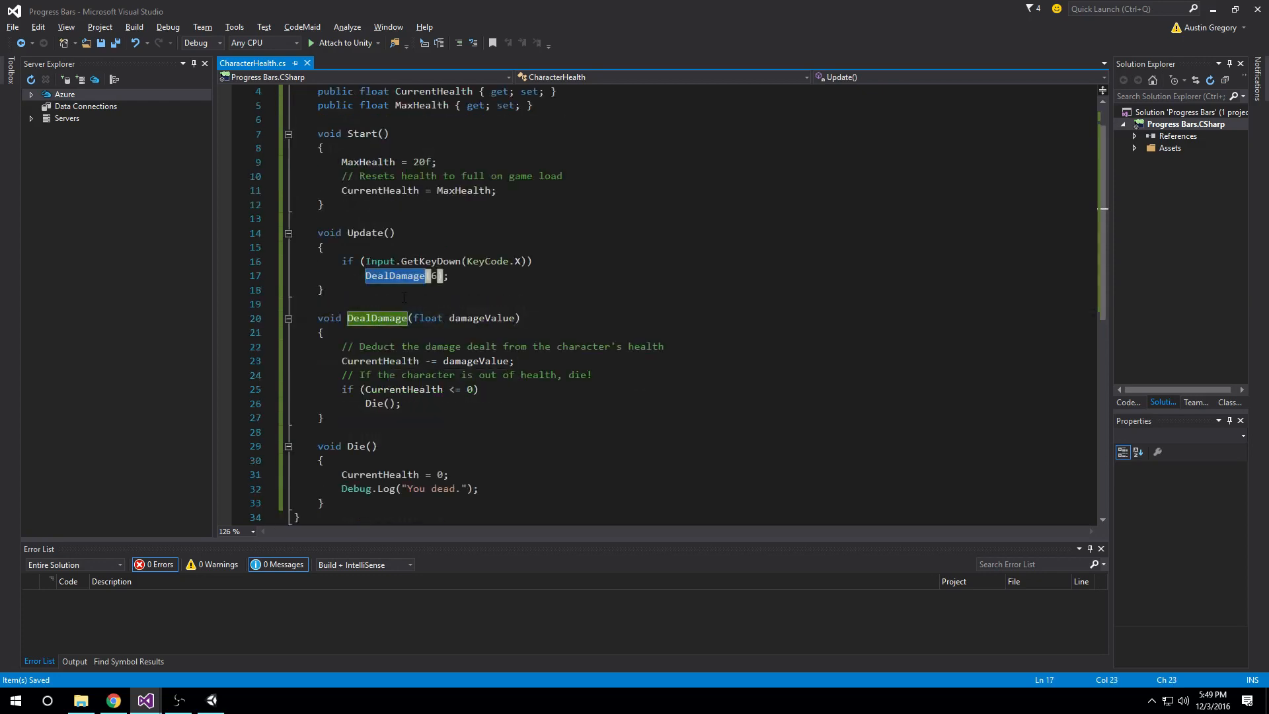
{"action": "left_click", "coordinate": [379, 318]}
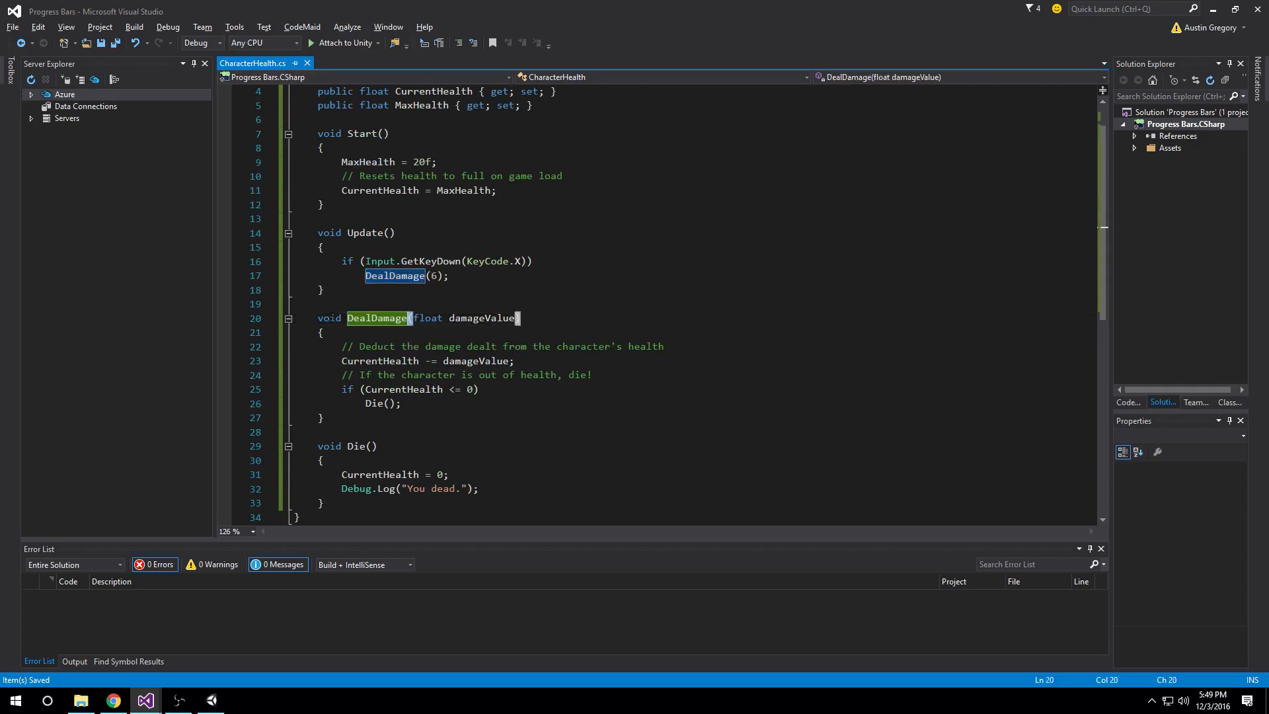
{"action": "mouse_move", "coordinate": [380, 389]}
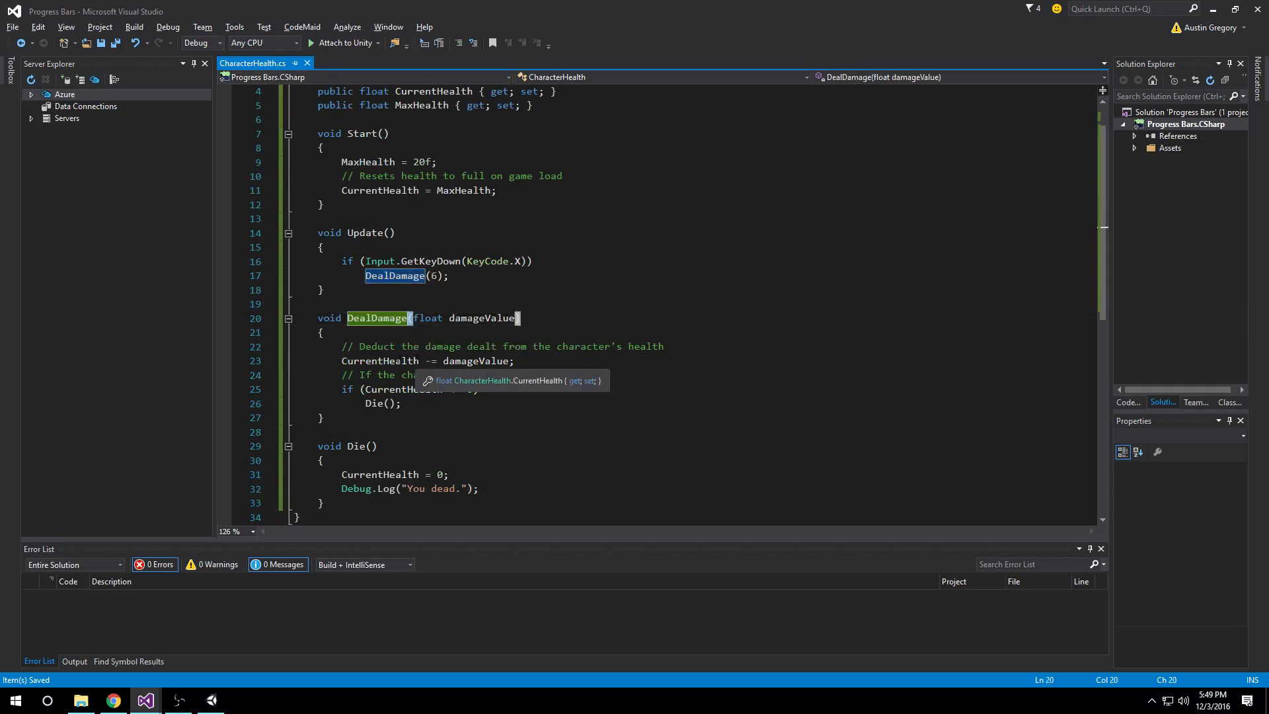
{"action": "double_click", "coordinate": [481, 317]}
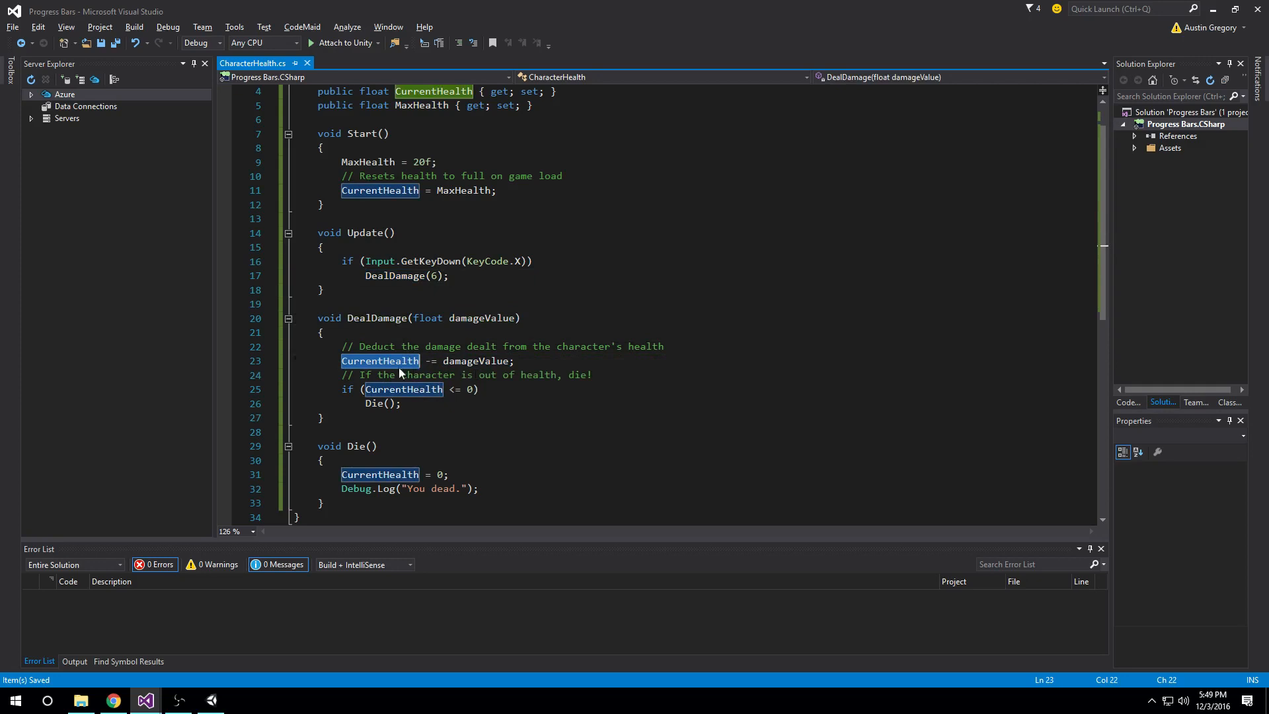
{"action": "mouse_move", "coordinate": [401, 373]}
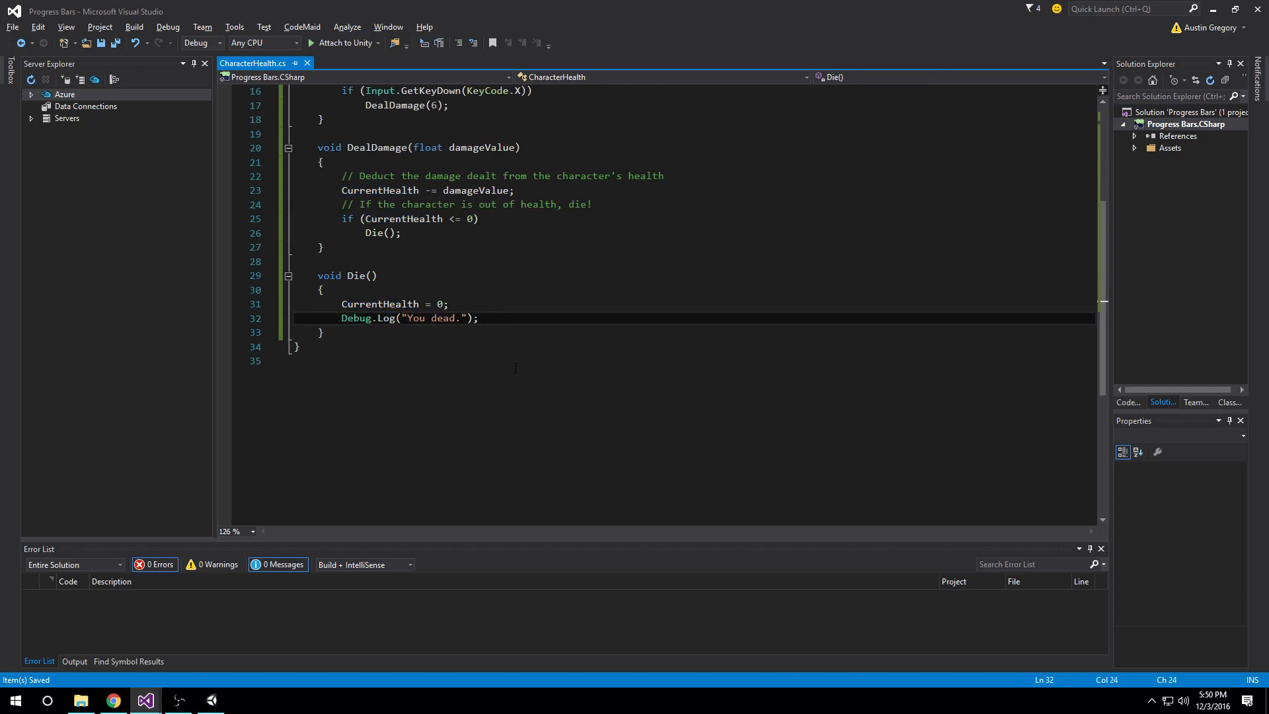
{"action": "scroll", "scroll_direction": "up", "scroll_amount": 3}
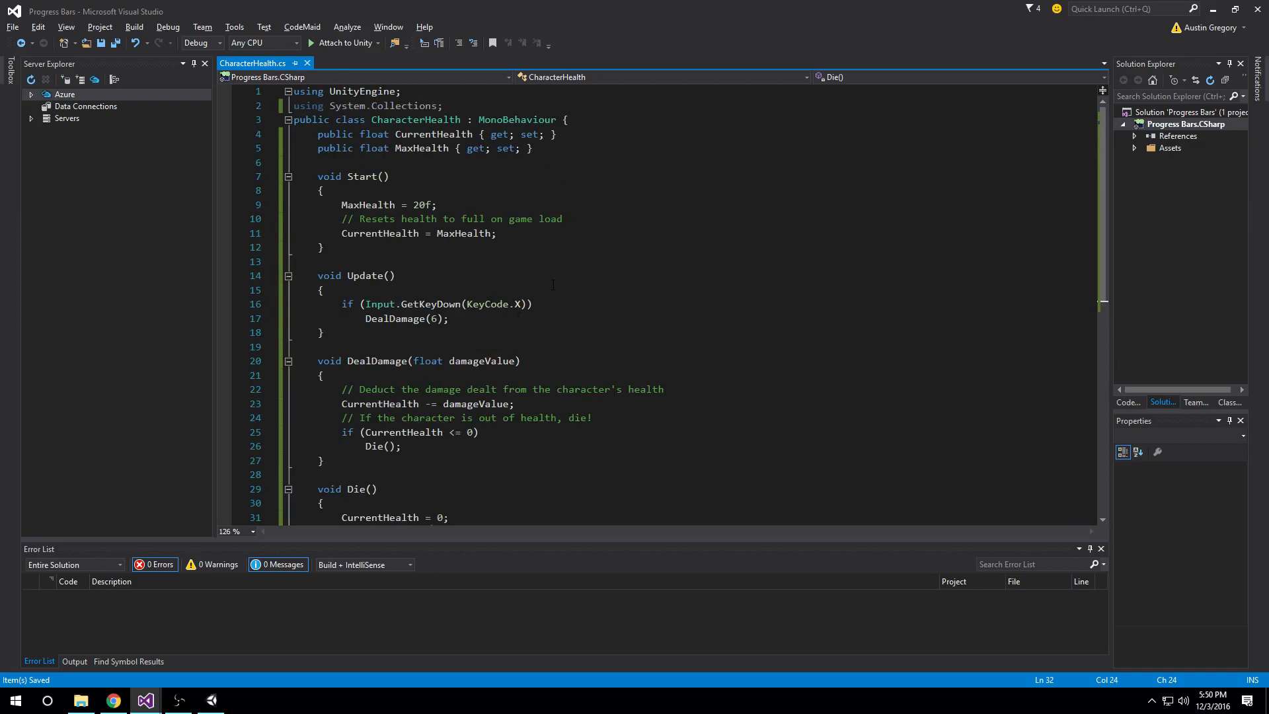
Step: Add a UI Slider (with Canvas and EventSystem) to the scene from the Hierarchy's UI menu
{"action": "left_click", "coordinate": [177, 701]}
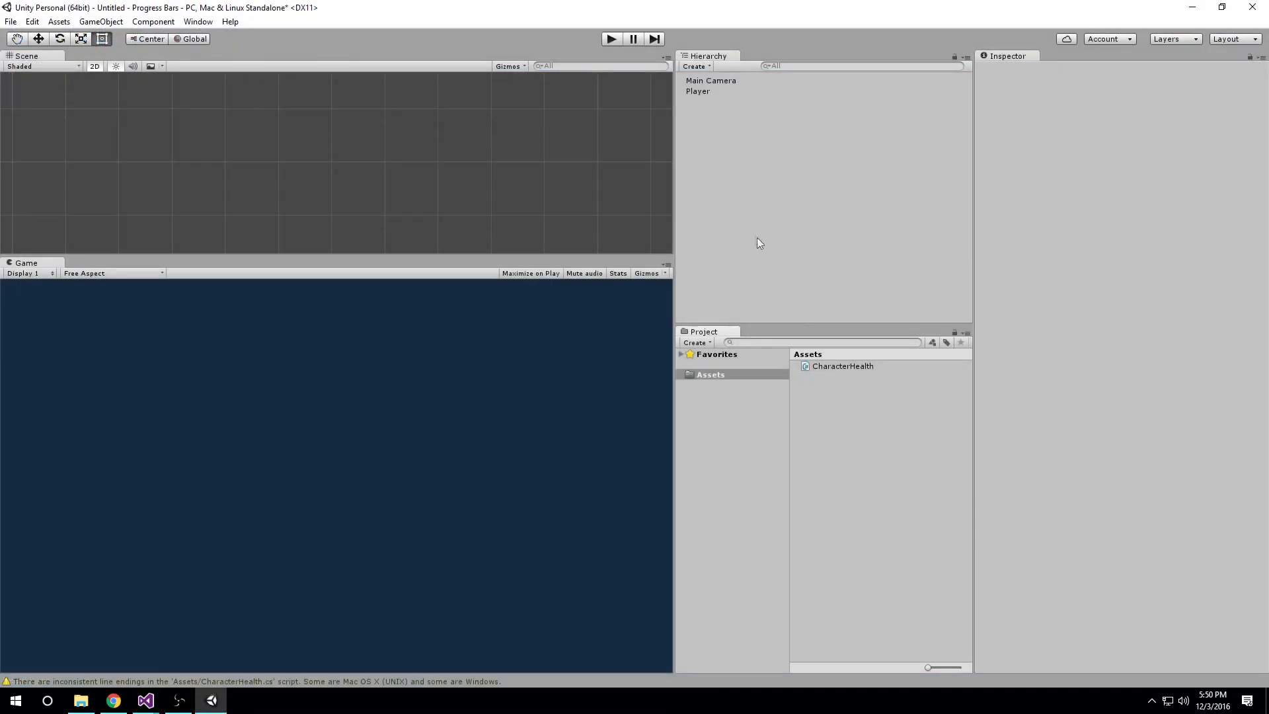
{"action": "right_click", "coordinate": [758, 243]}
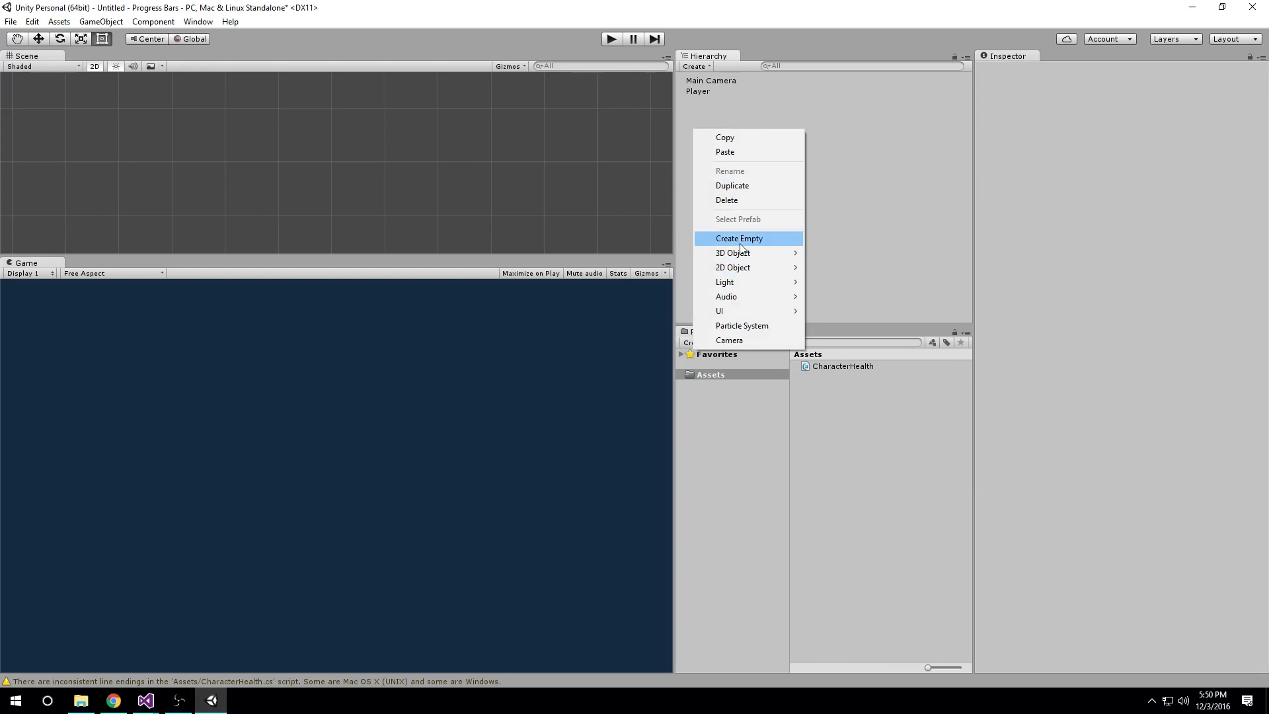
{"action": "mouse_move", "coordinate": [719, 311]}
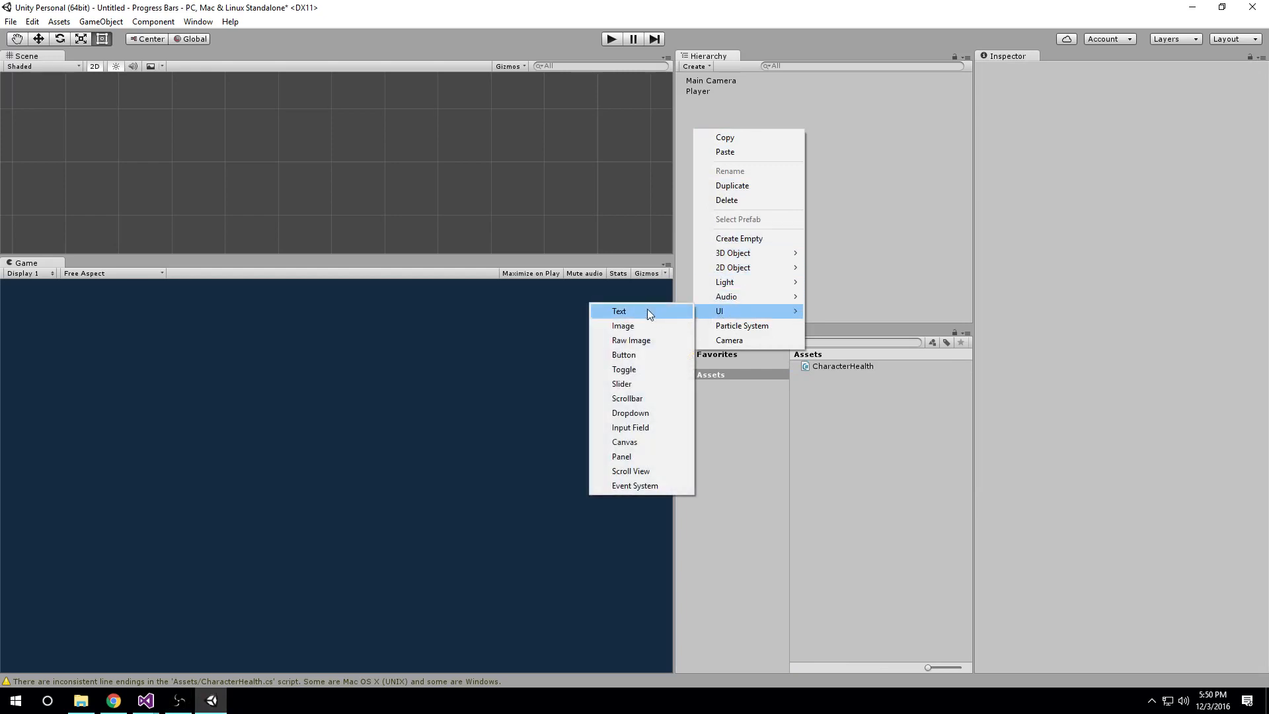
{"action": "mouse_move", "coordinate": [644, 384]}
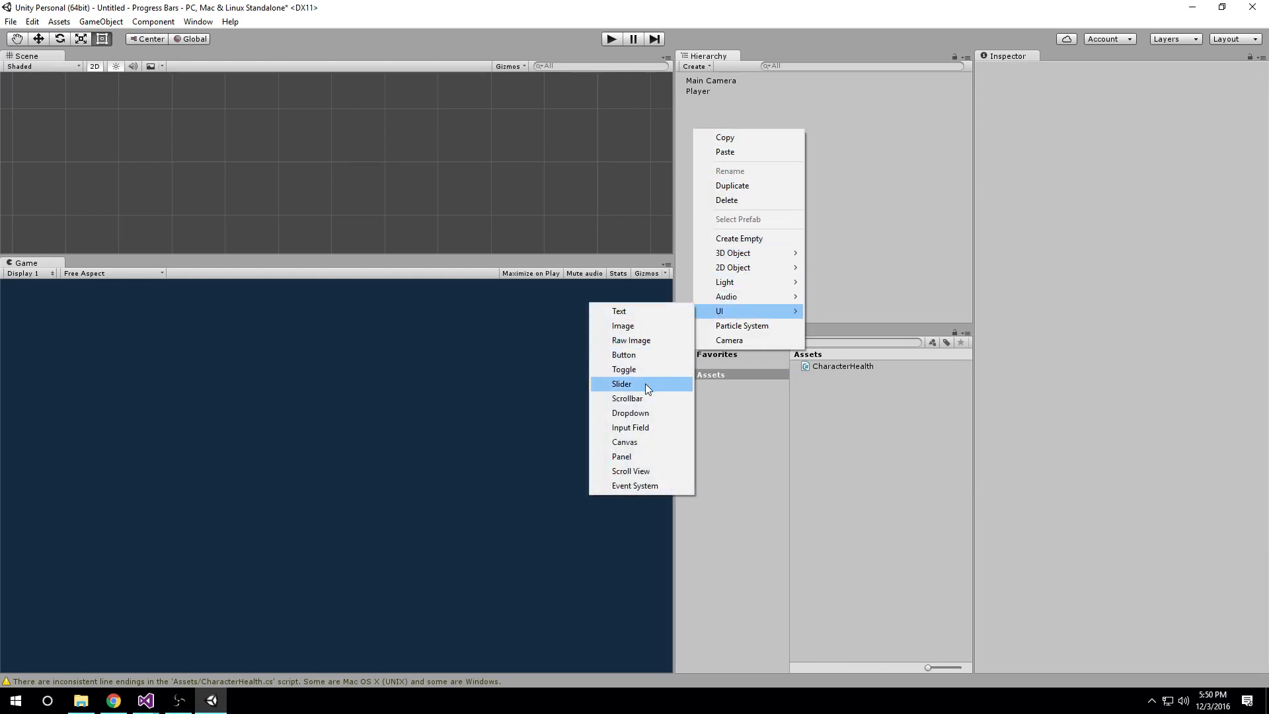
{"action": "left_click", "coordinate": [621, 383]}
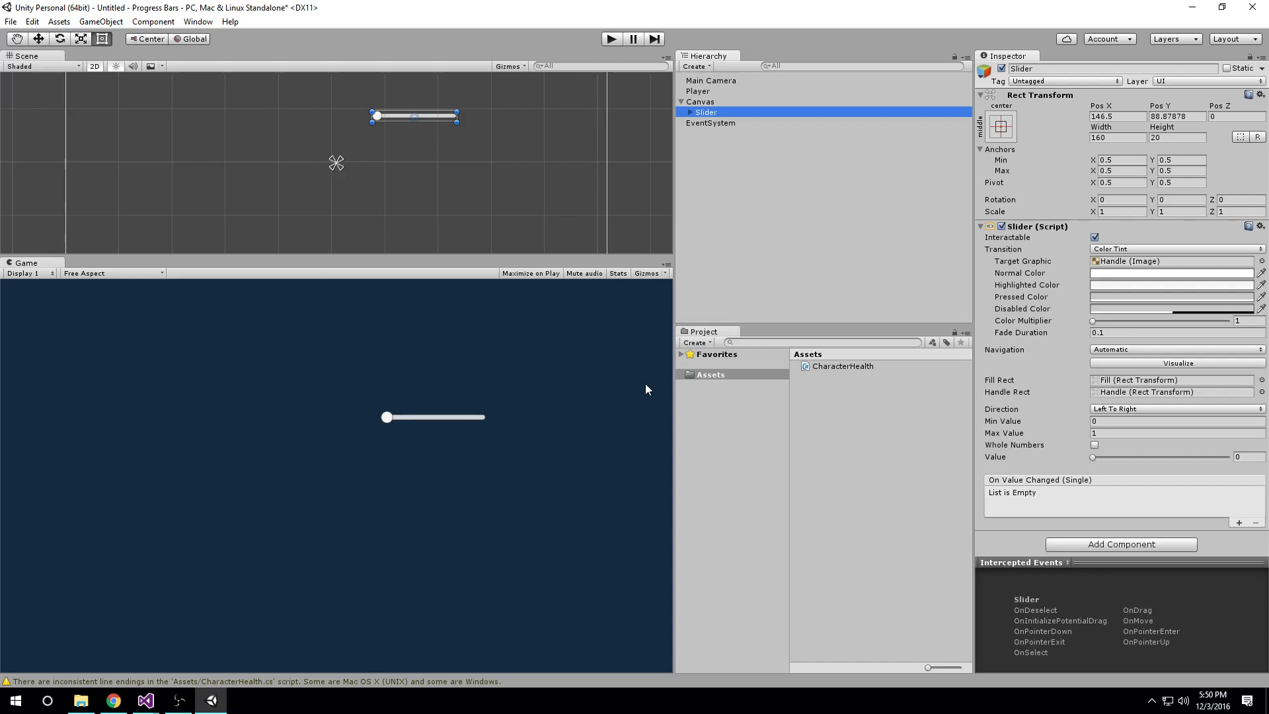
{"action": "mouse_move", "coordinate": [789, 229]}
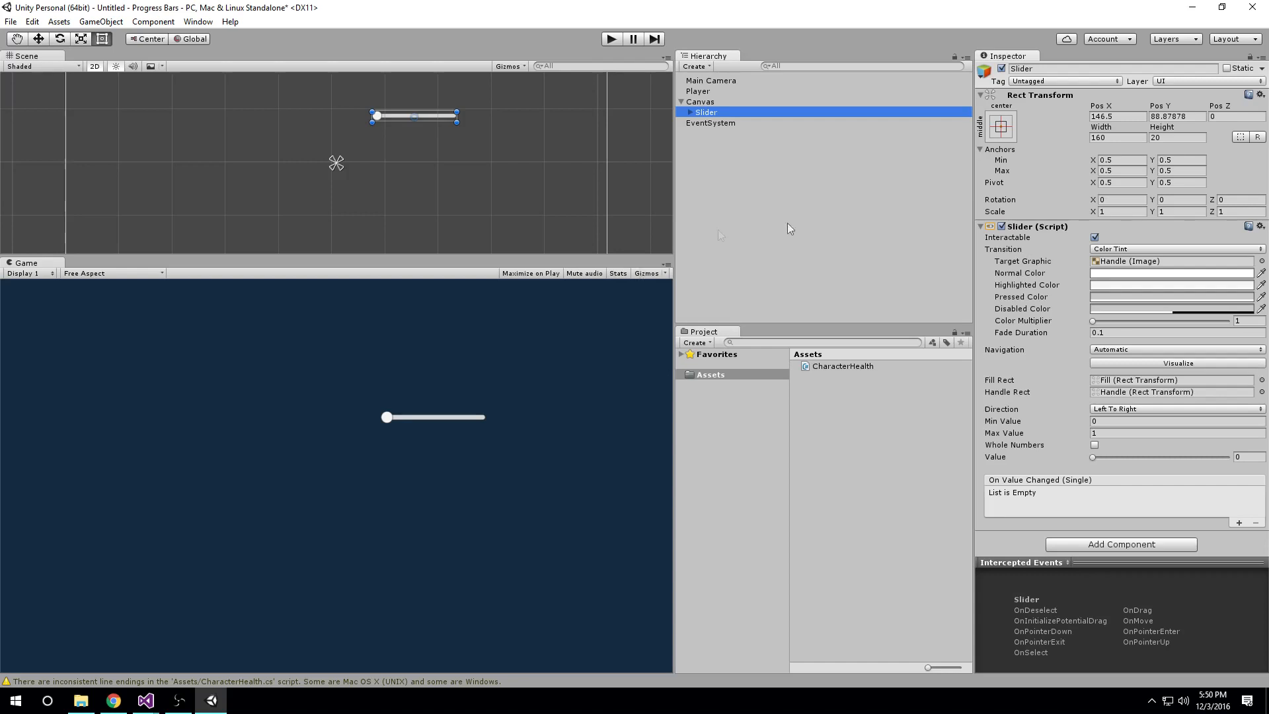
{"action": "mouse_move", "coordinate": [1095, 462]}
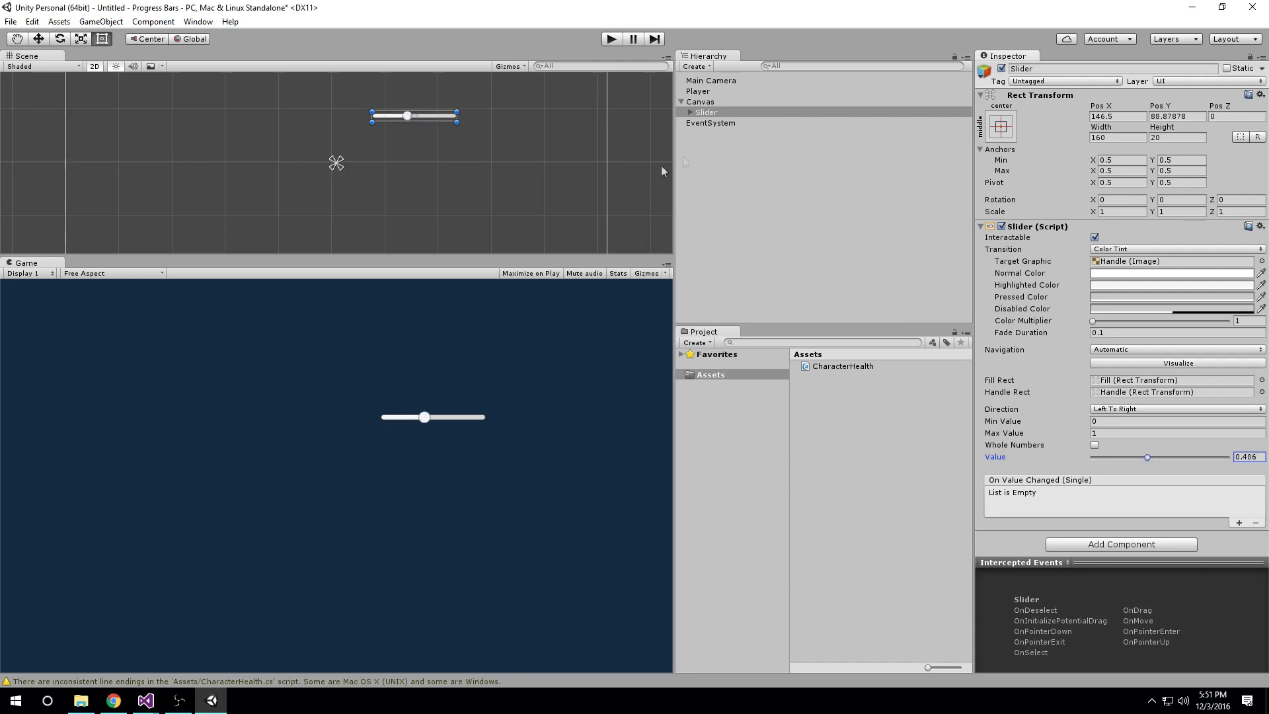
Step: Delete the Slider's Handle Slide Area so only the background and fill remain
{"action": "left_click", "coordinate": [686, 111]}
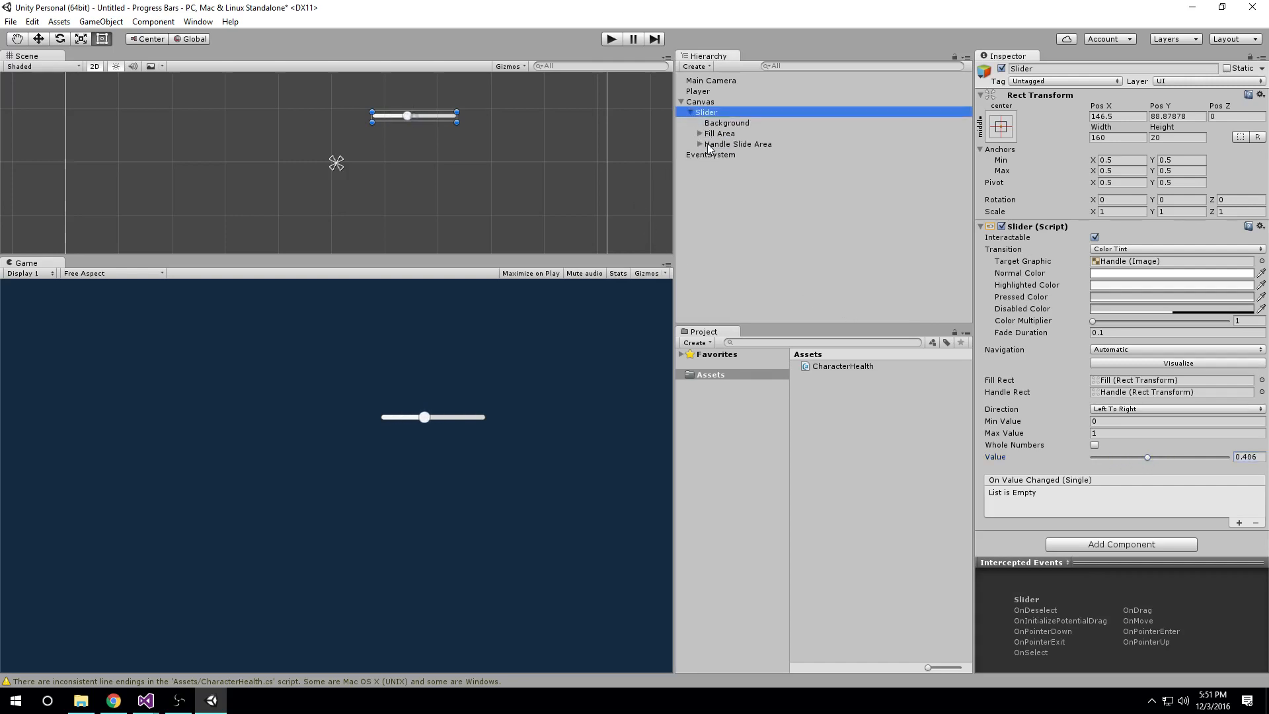
{"action": "left_click", "coordinate": [737, 142]}
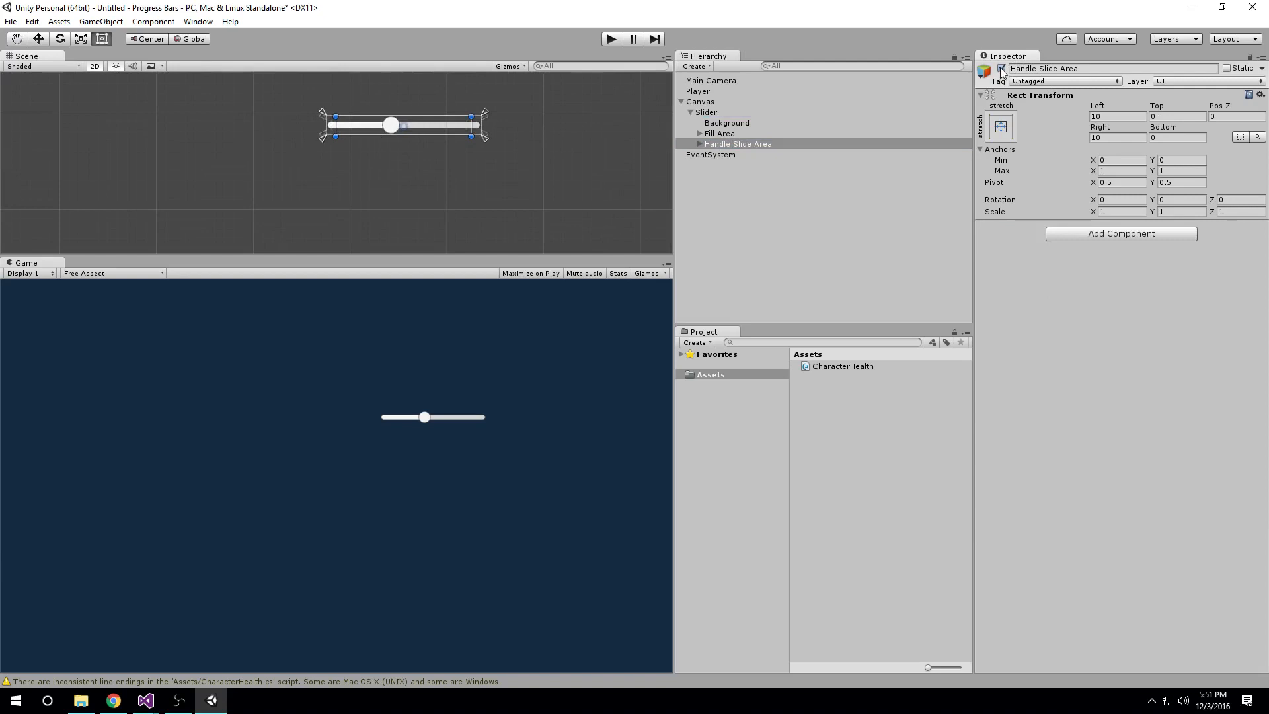
{"action": "left_click", "coordinate": [705, 111]}
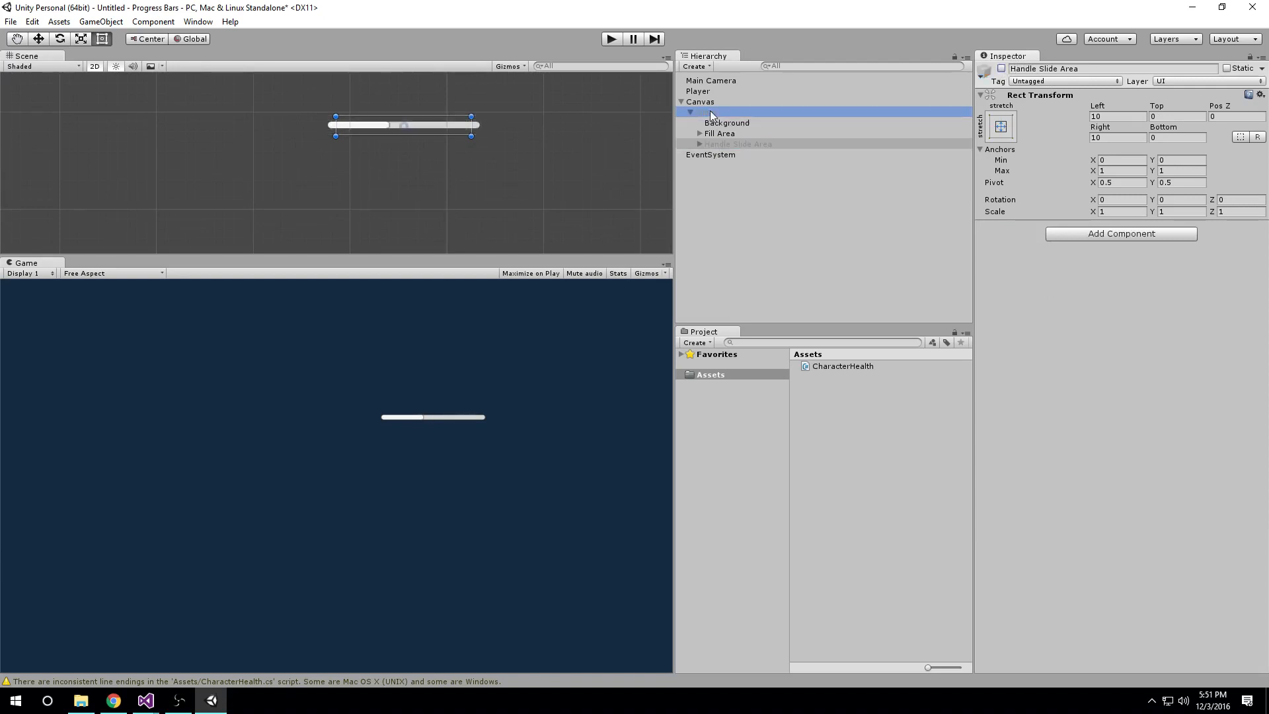
{"action": "left_click", "coordinate": [706, 111]}
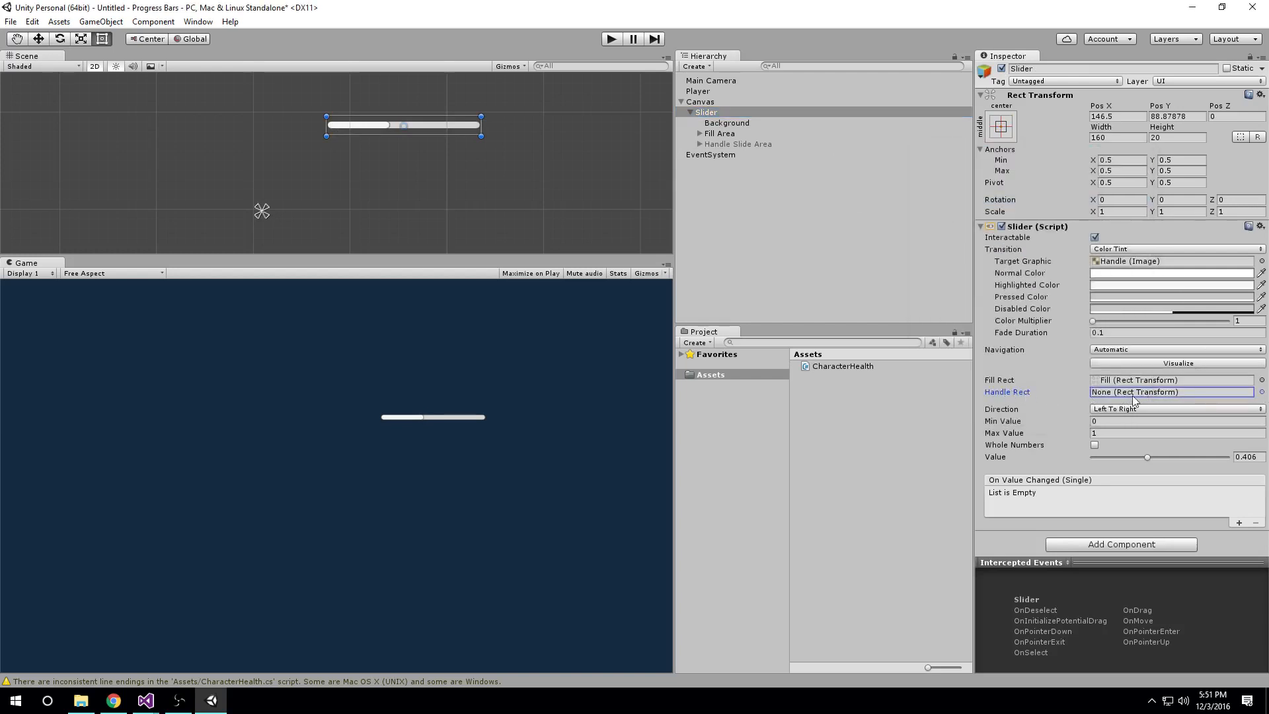
{"action": "left_click", "coordinate": [738, 143]}
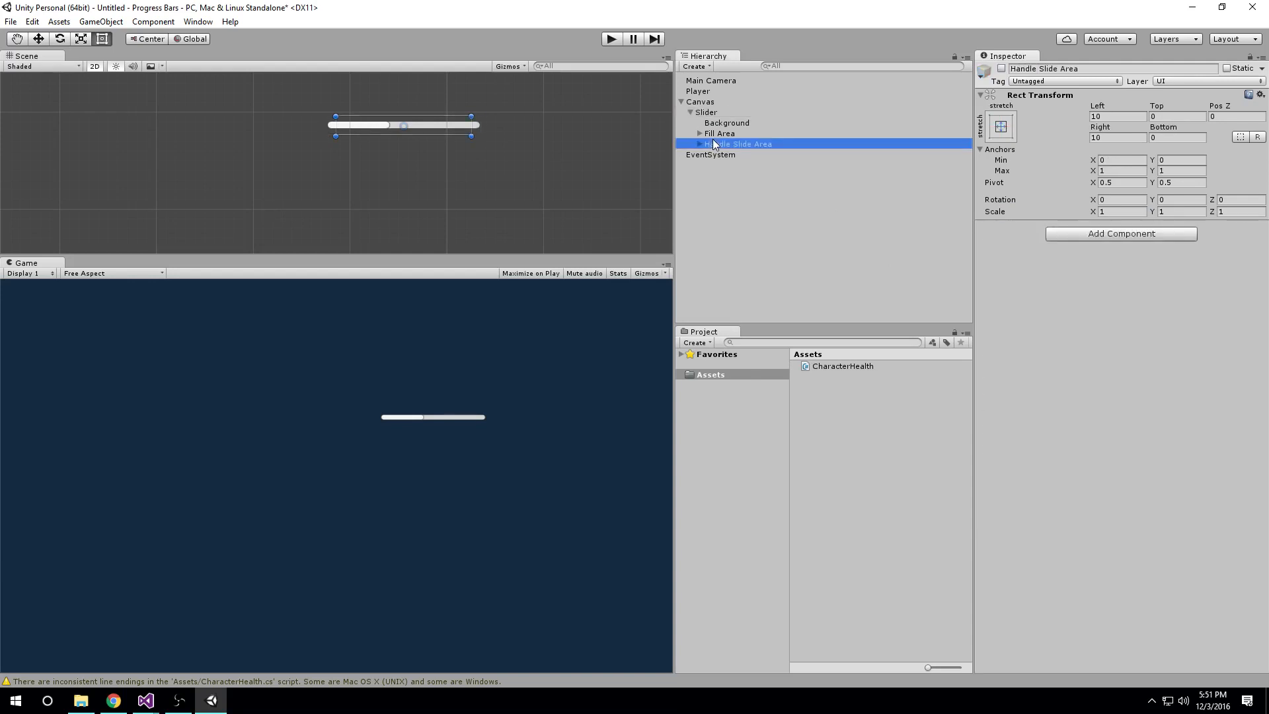
{"action": "key", "text": "Delete"}
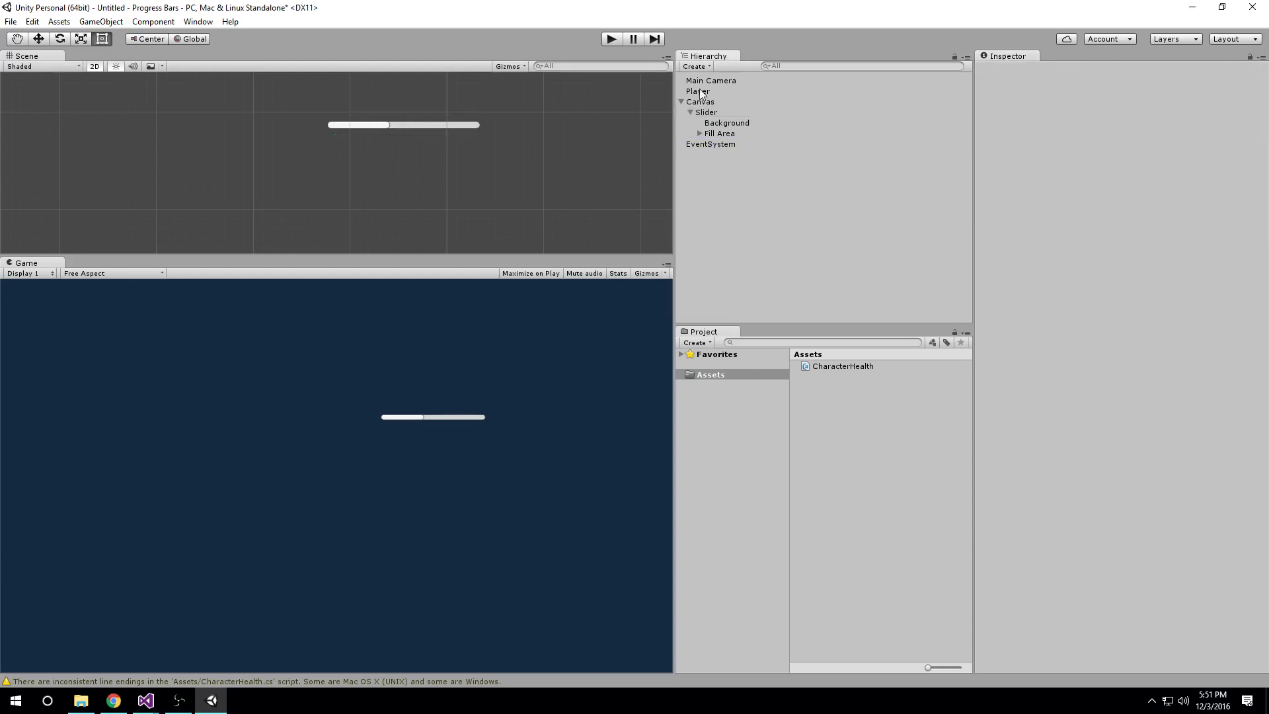
{"action": "mouse_move", "coordinate": [699, 141]}
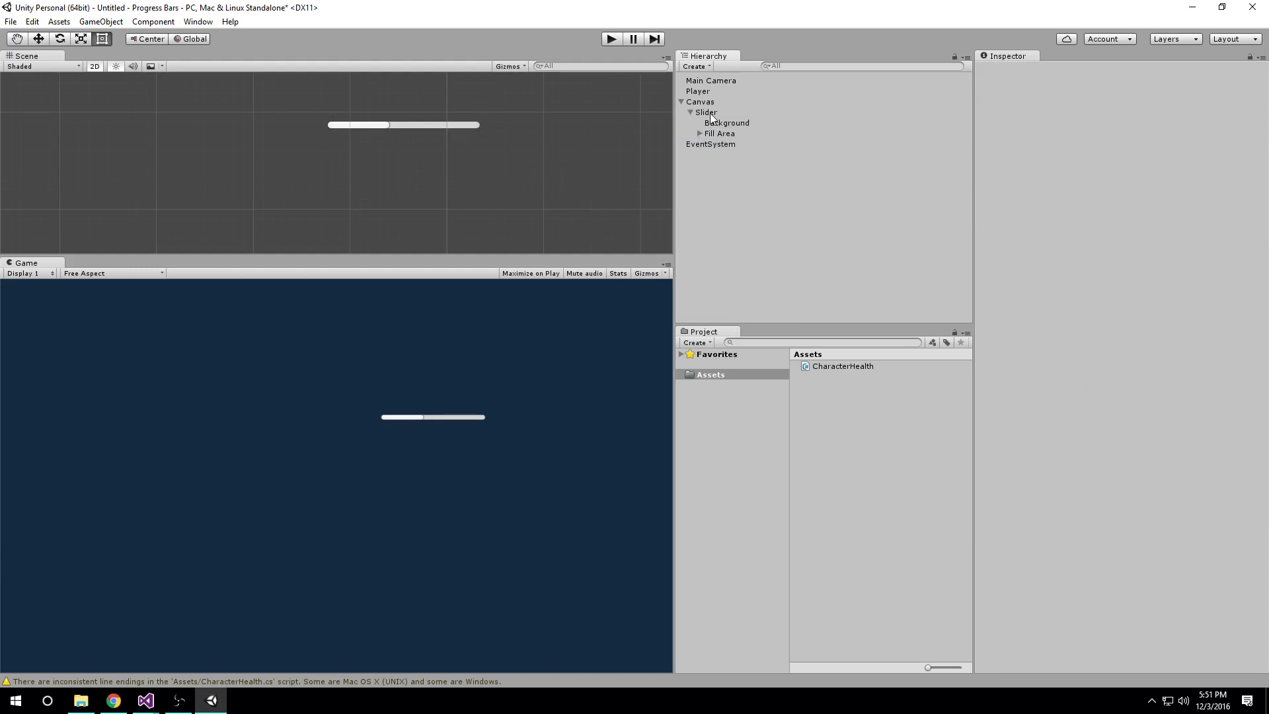
{"action": "left_click", "coordinate": [704, 111]}
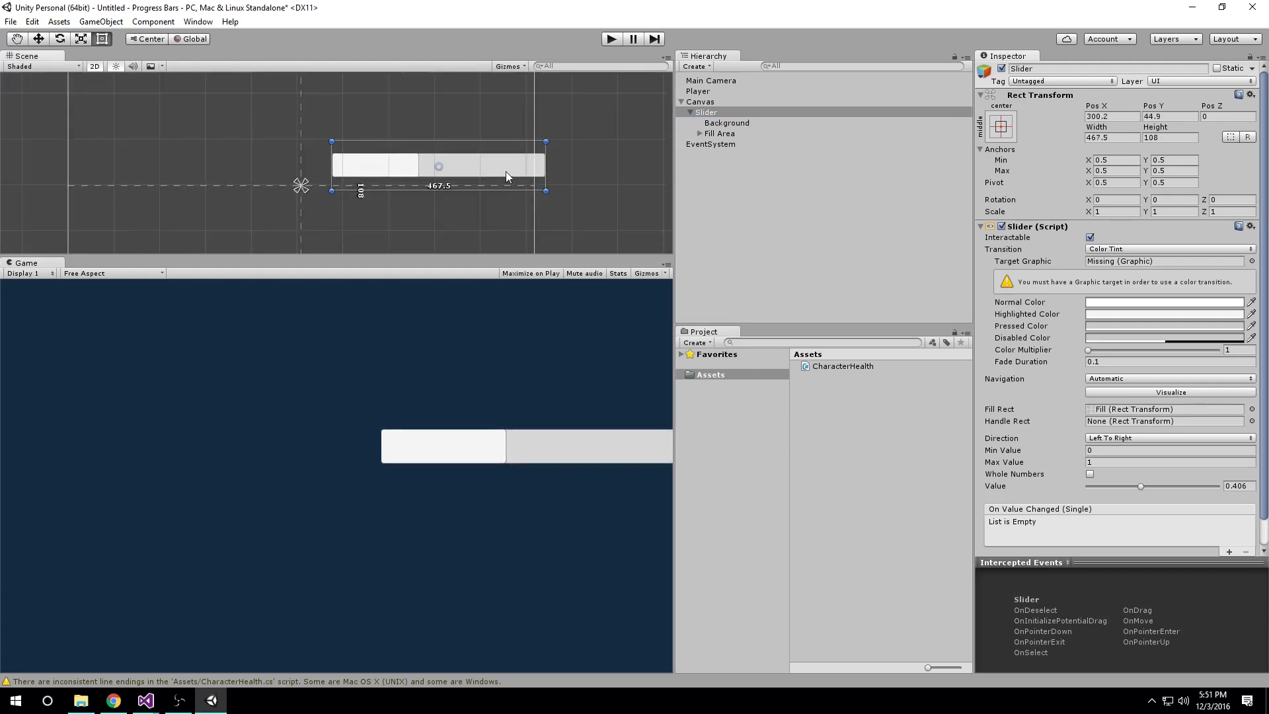
{"action": "left_click_drag", "start_coordinate": [439, 161], "coordinate": [304, 85]}
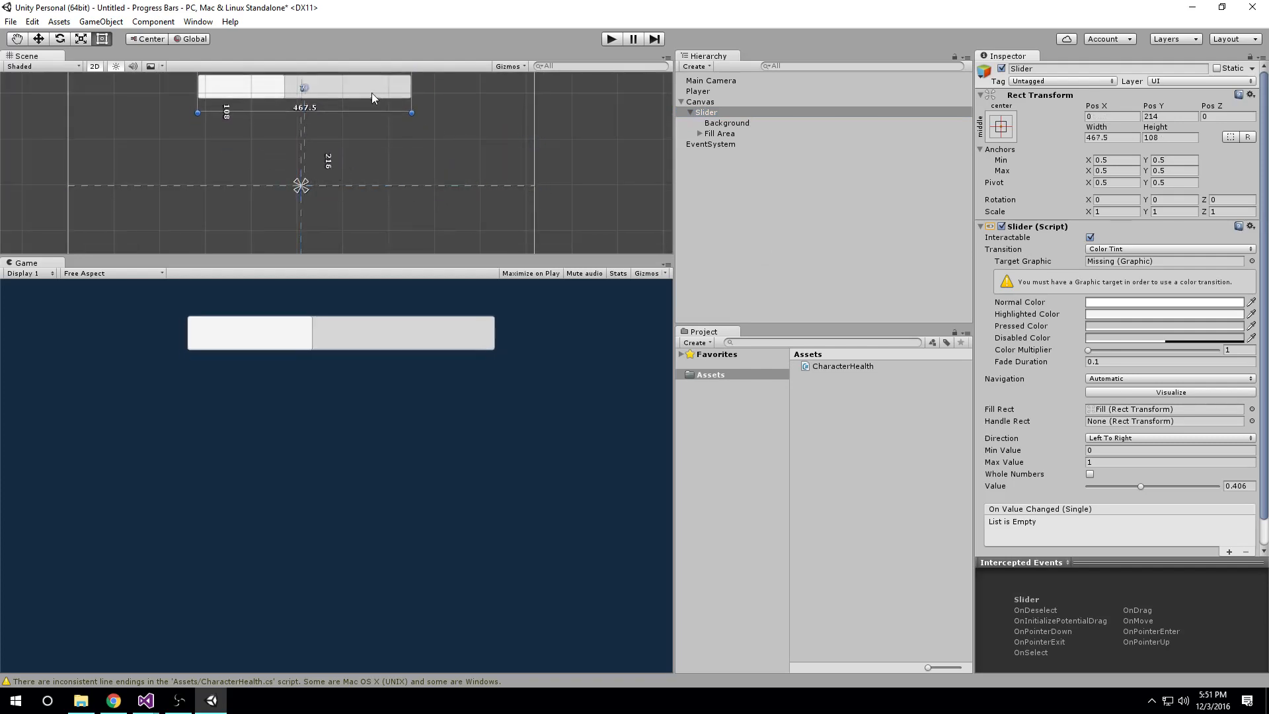
{"action": "left_click_drag", "start_coordinate": [304, 87], "coordinate": [324, 132]}
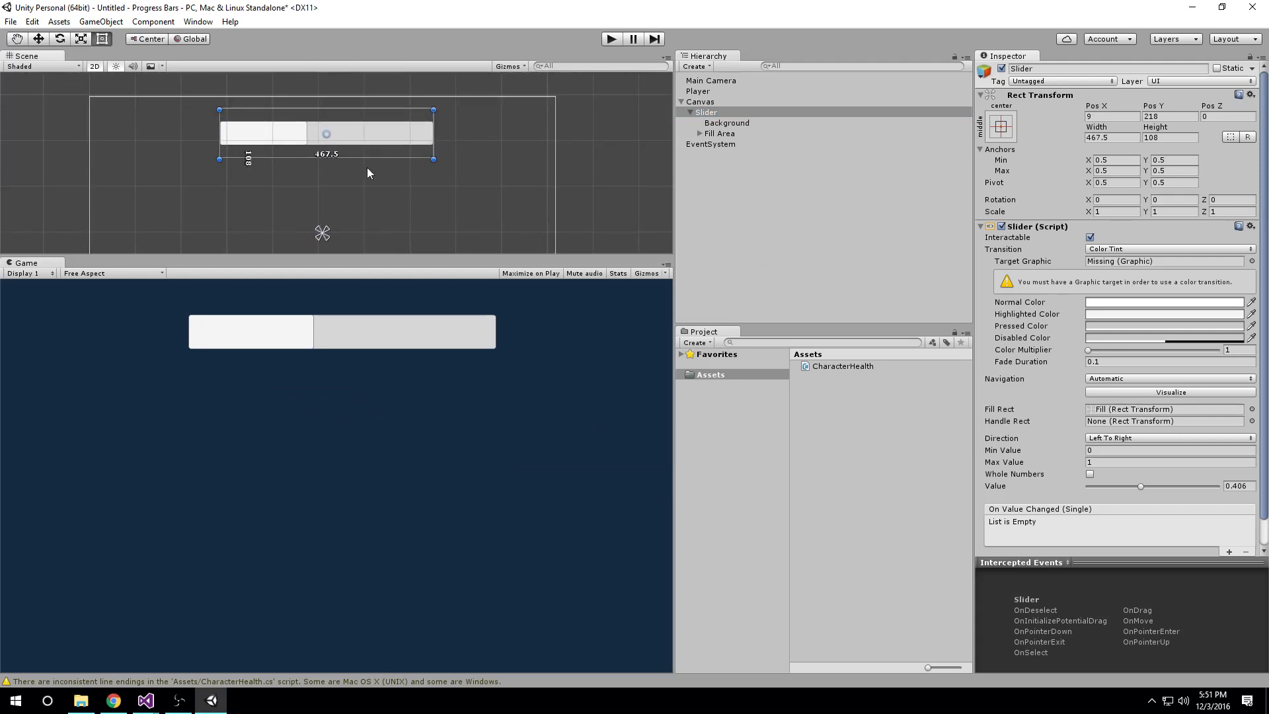
{"action": "mouse_move", "coordinate": [493, 304]}
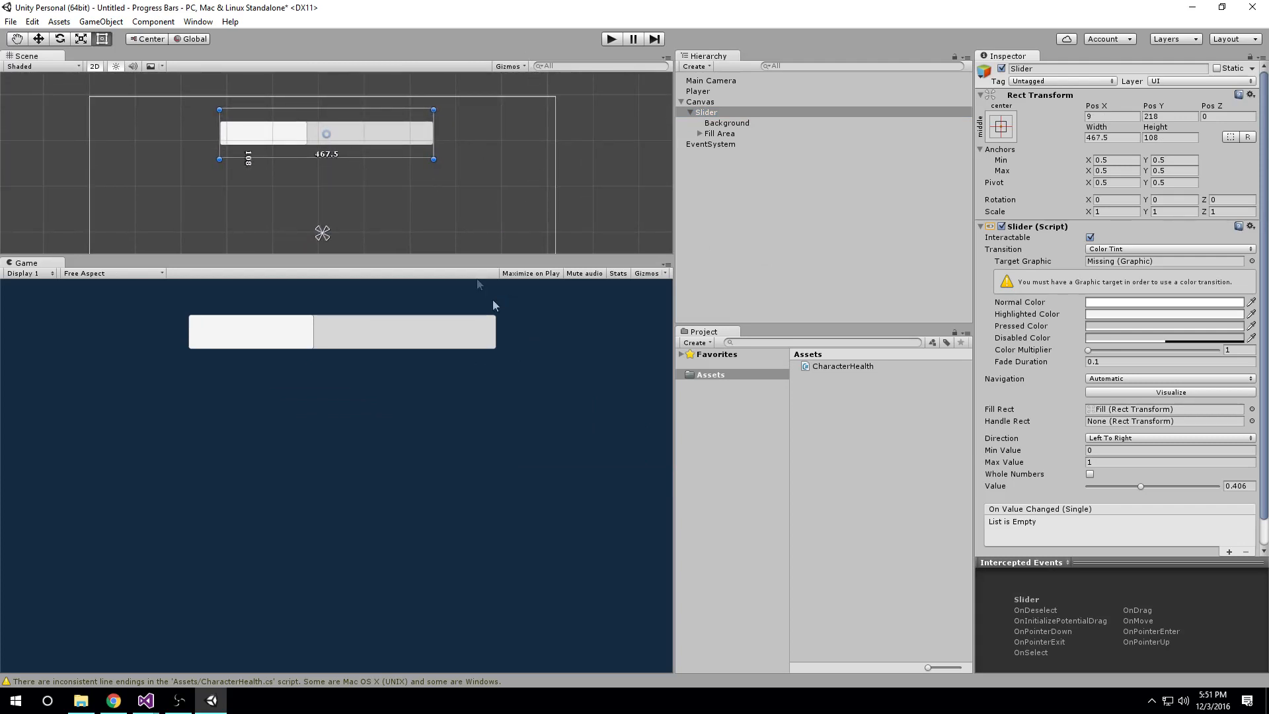
{"action": "mouse_move", "coordinate": [464, 251]}
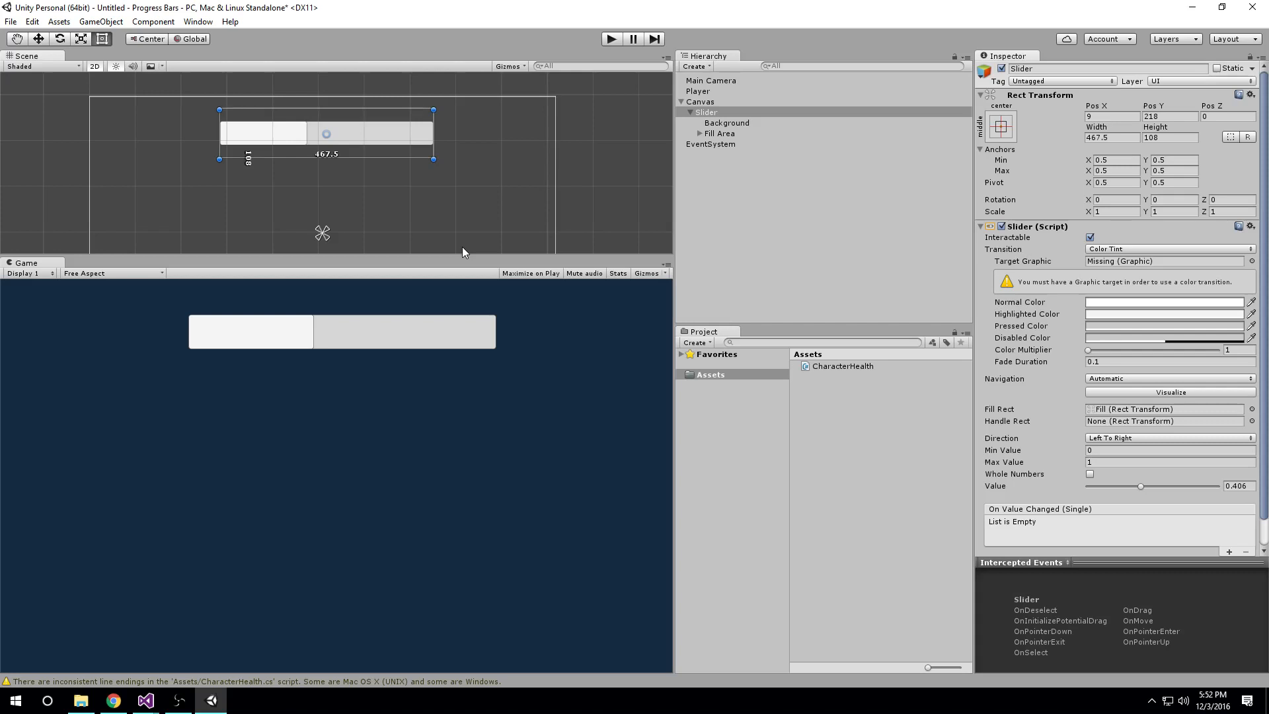
{"action": "mouse_move", "coordinate": [427, 352]}
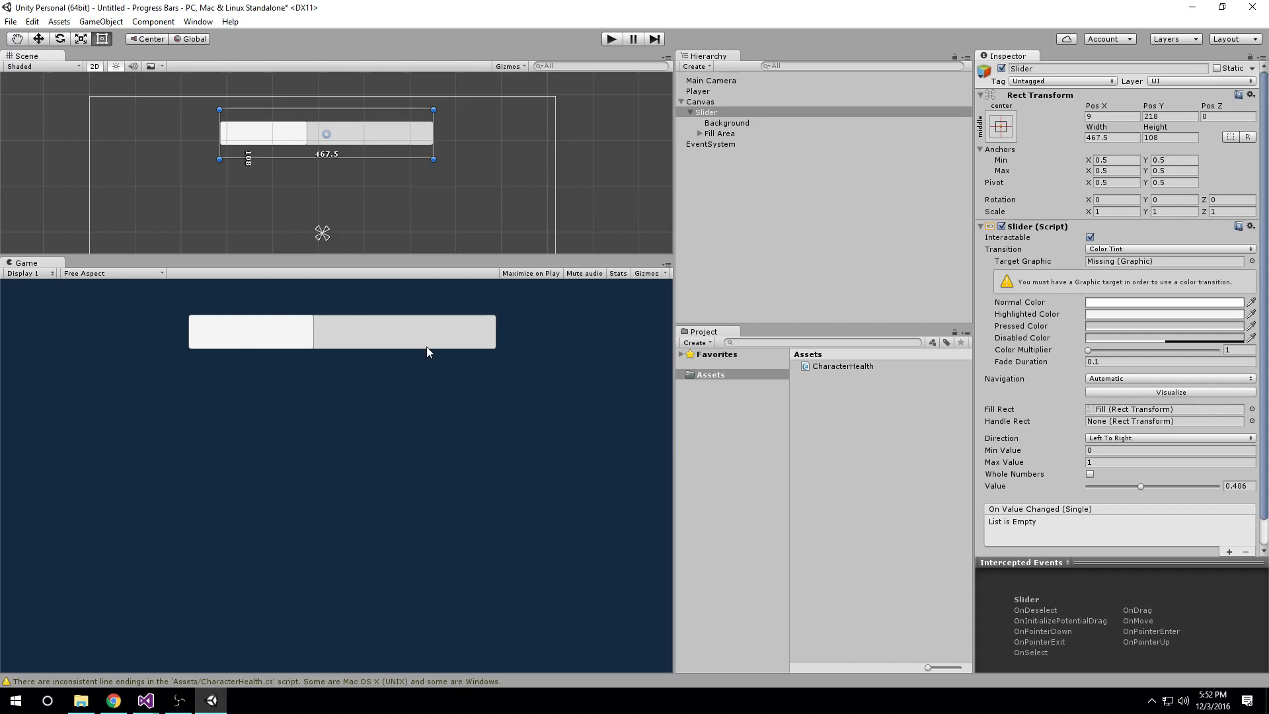
Step: Colour the slider's Background image red (FF6767) and select the Fill Area
{"action": "left_click", "coordinate": [725, 121]}
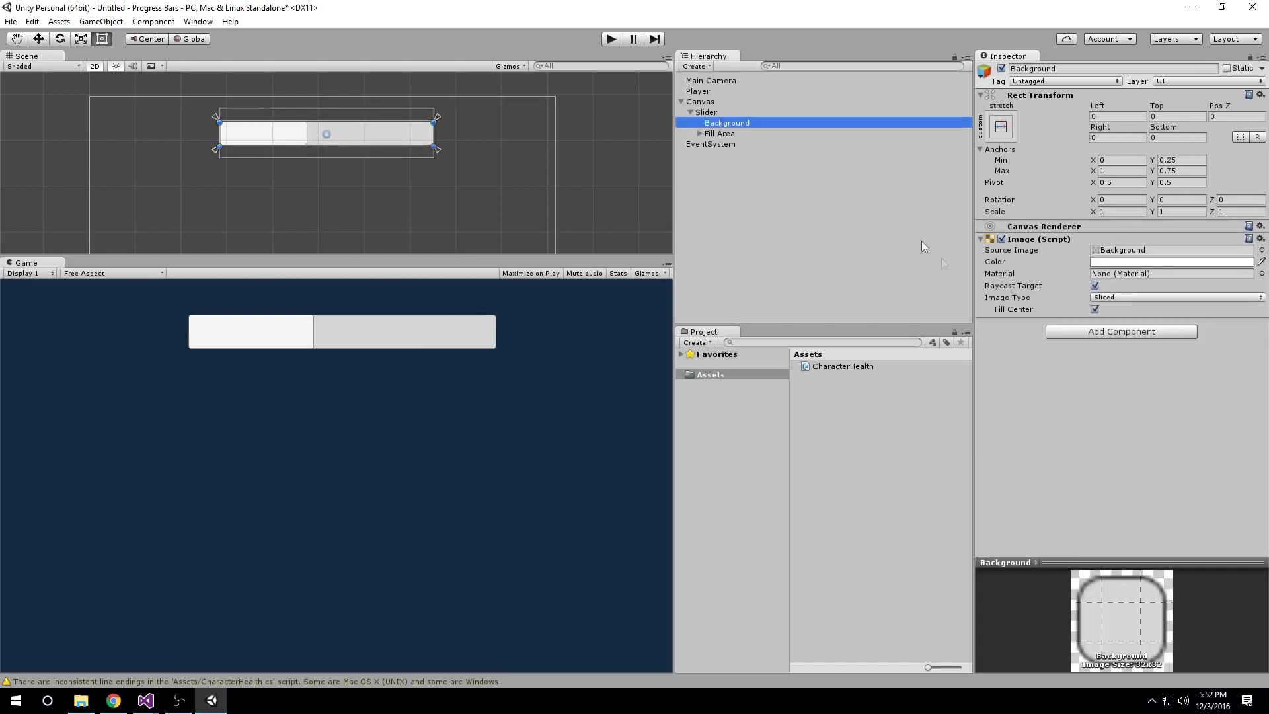
{"action": "left_click", "coordinate": [1170, 262]}
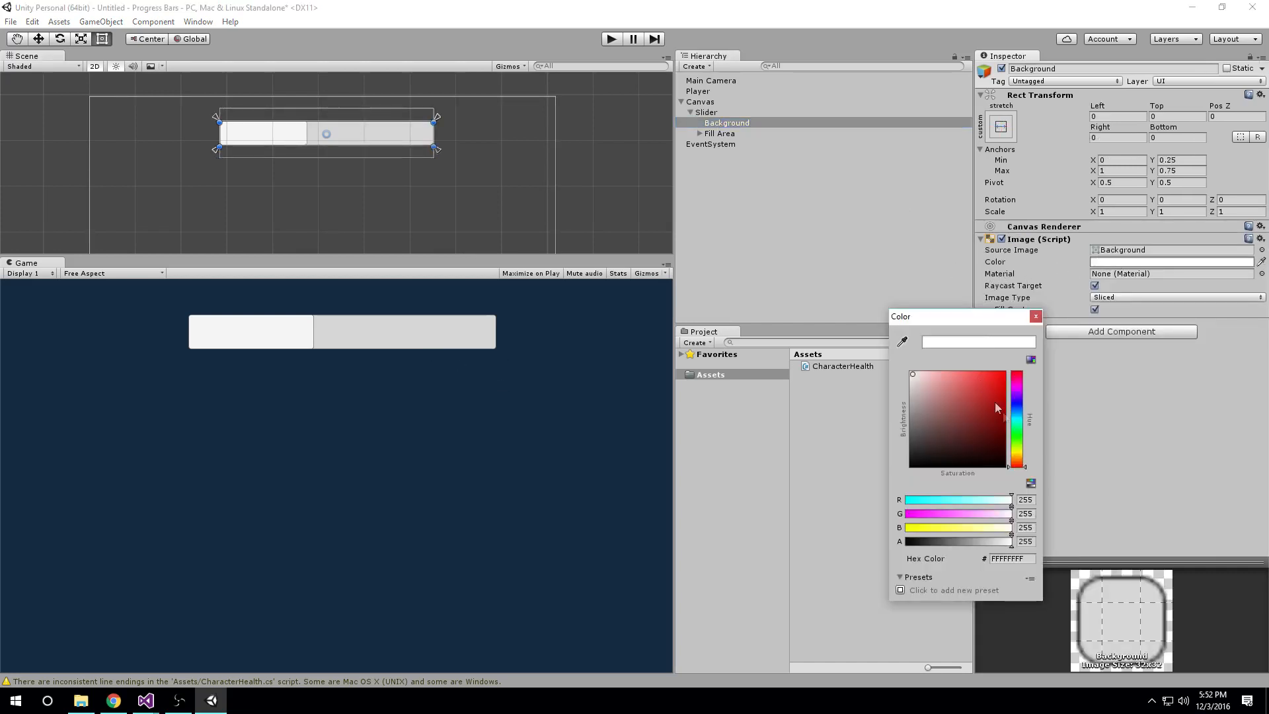
{"action": "left_click", "coordinate": [969, 370]}
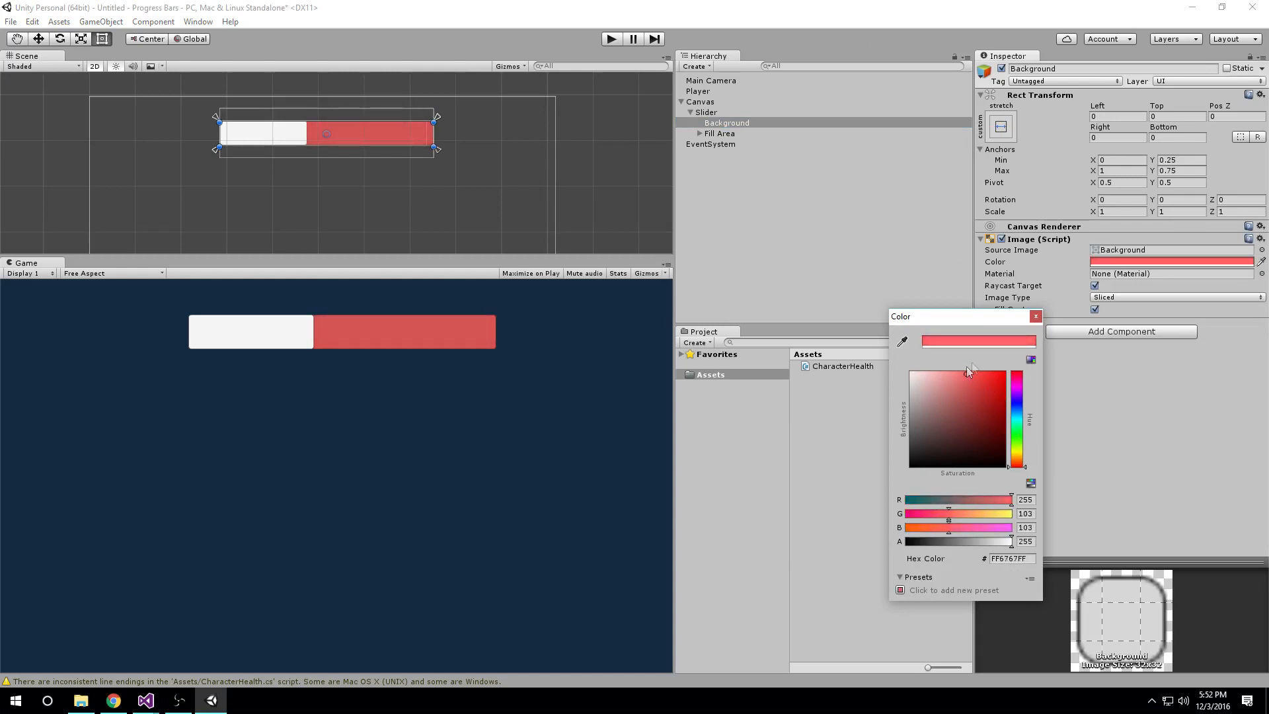
{"action": "left_click", "coordinate": [1035, 316]}
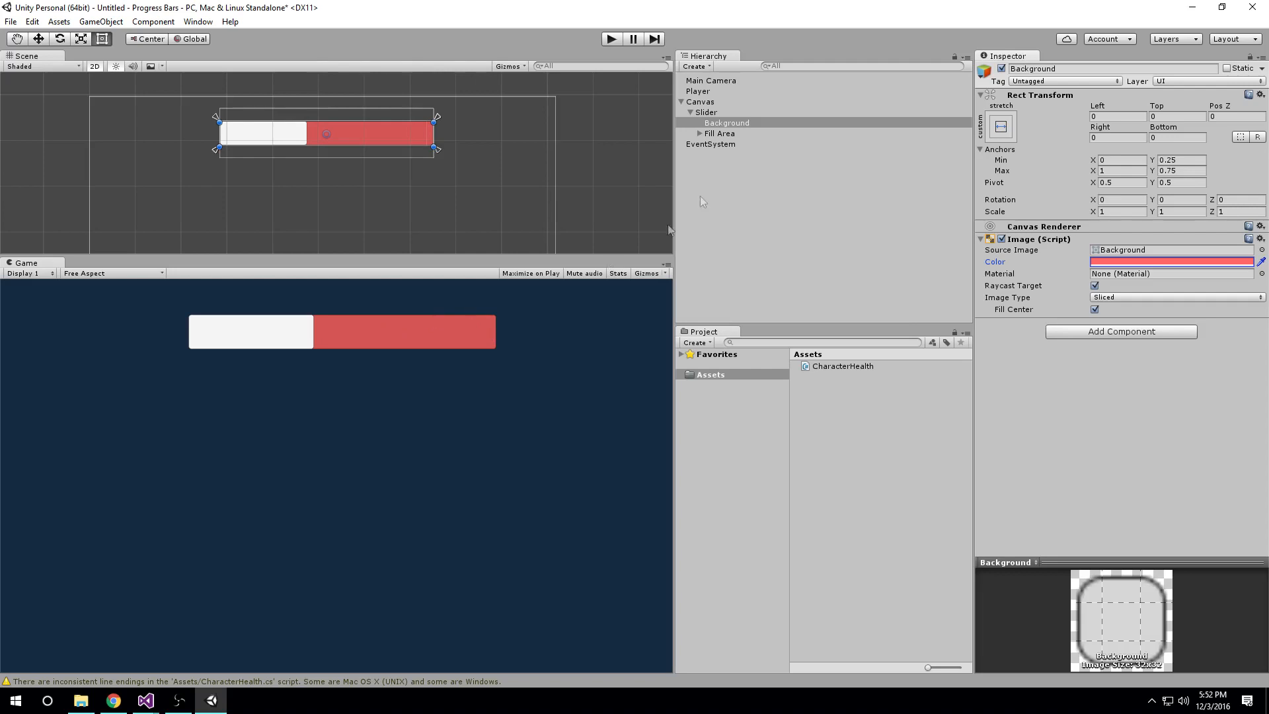
{"action": "left_click", "coordinate": [699, 134]}
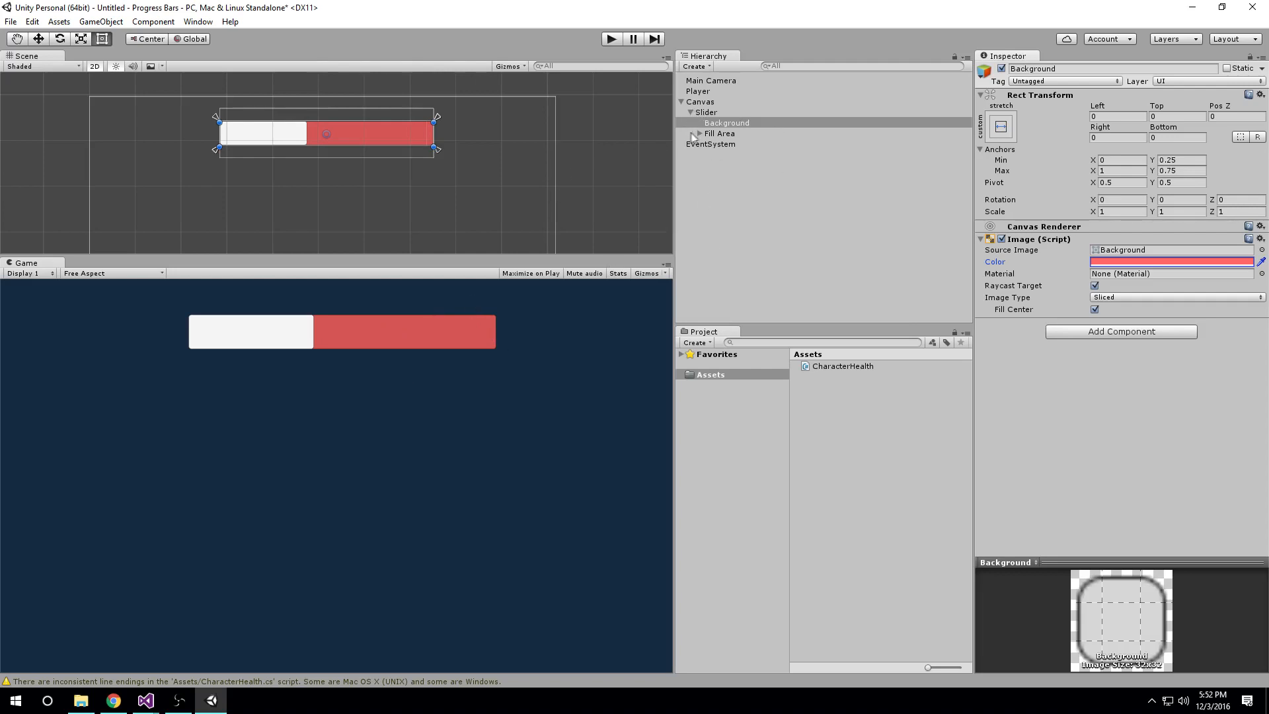
{"action": "left_click", "coordinate": [719, 132]}
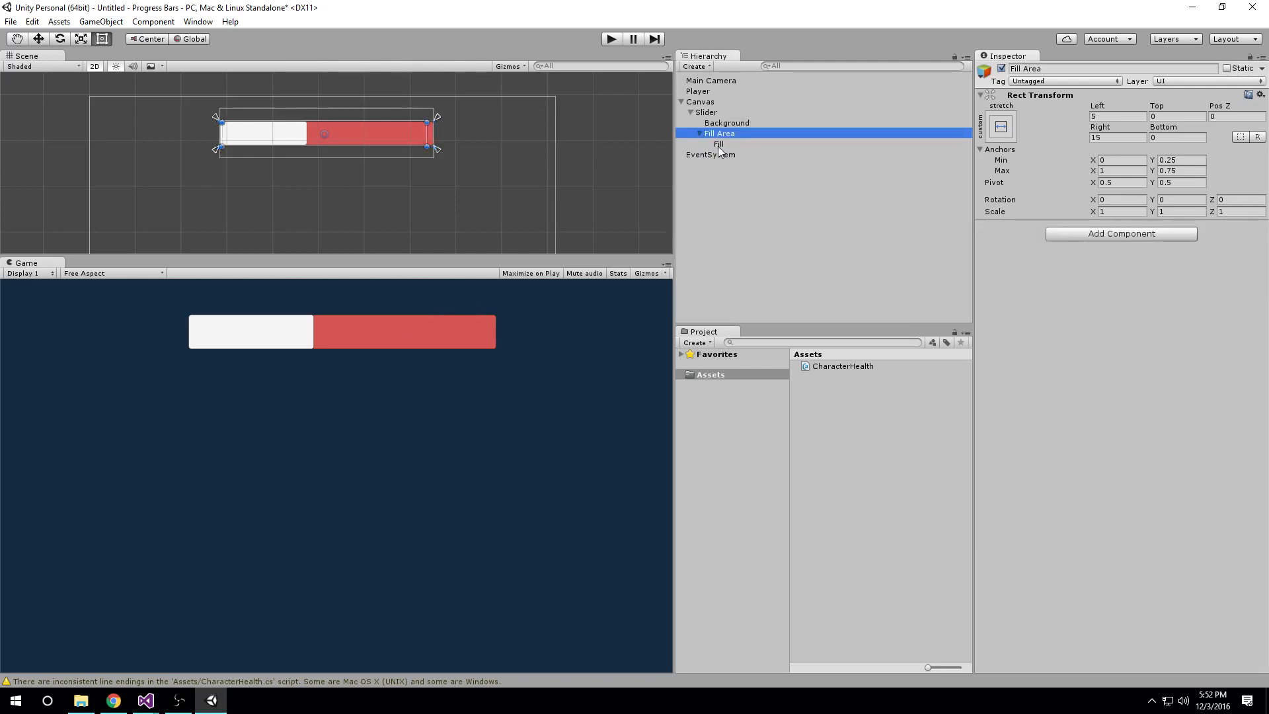
Step: Colour the slider's Fill image bright green (85FF67) over the red background
{"action": "left_click", "coordinate": [718, 143]}
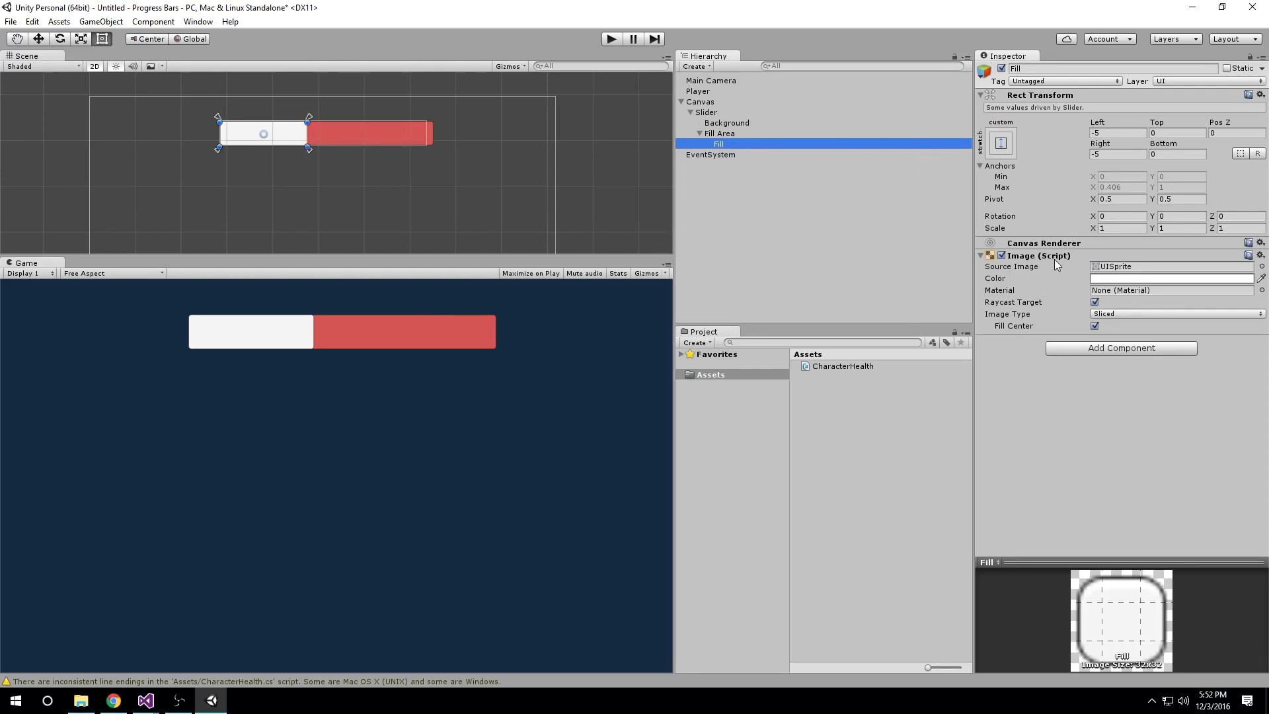
{"action": "left_click", "coordinate": [1169, 277]}
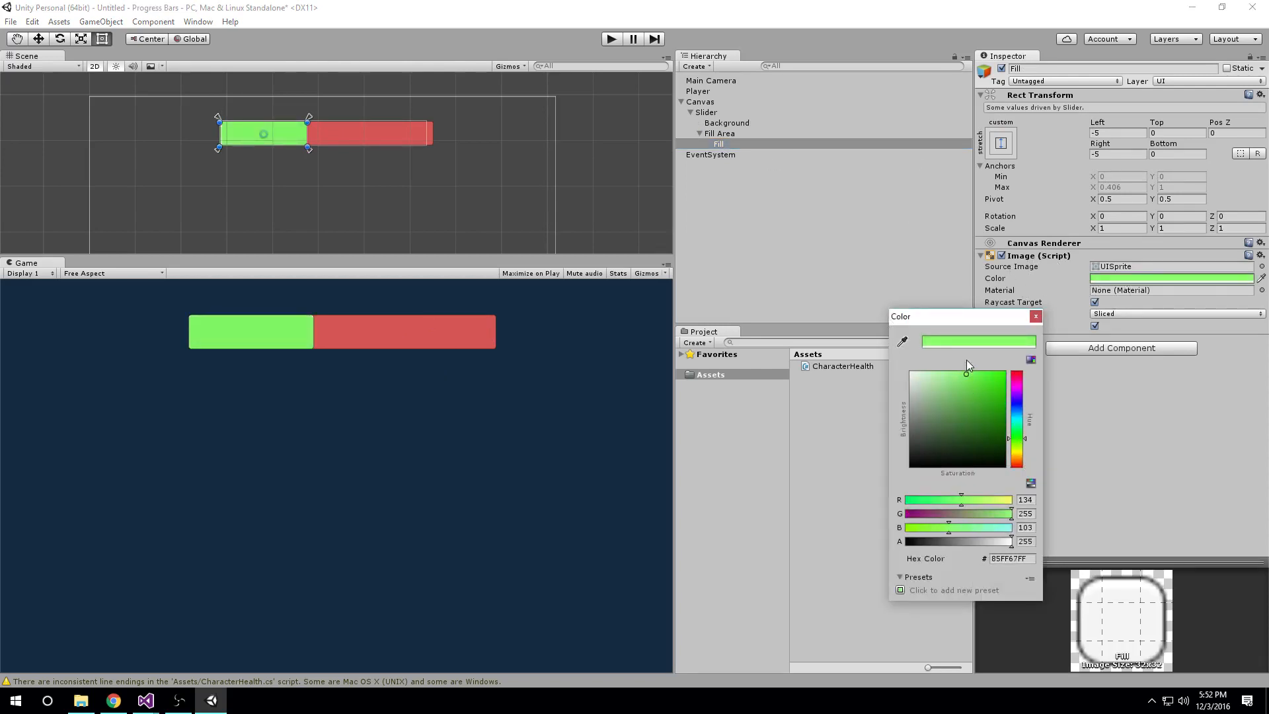
{"action": "left_click", "coordinate": [1035, 316]}
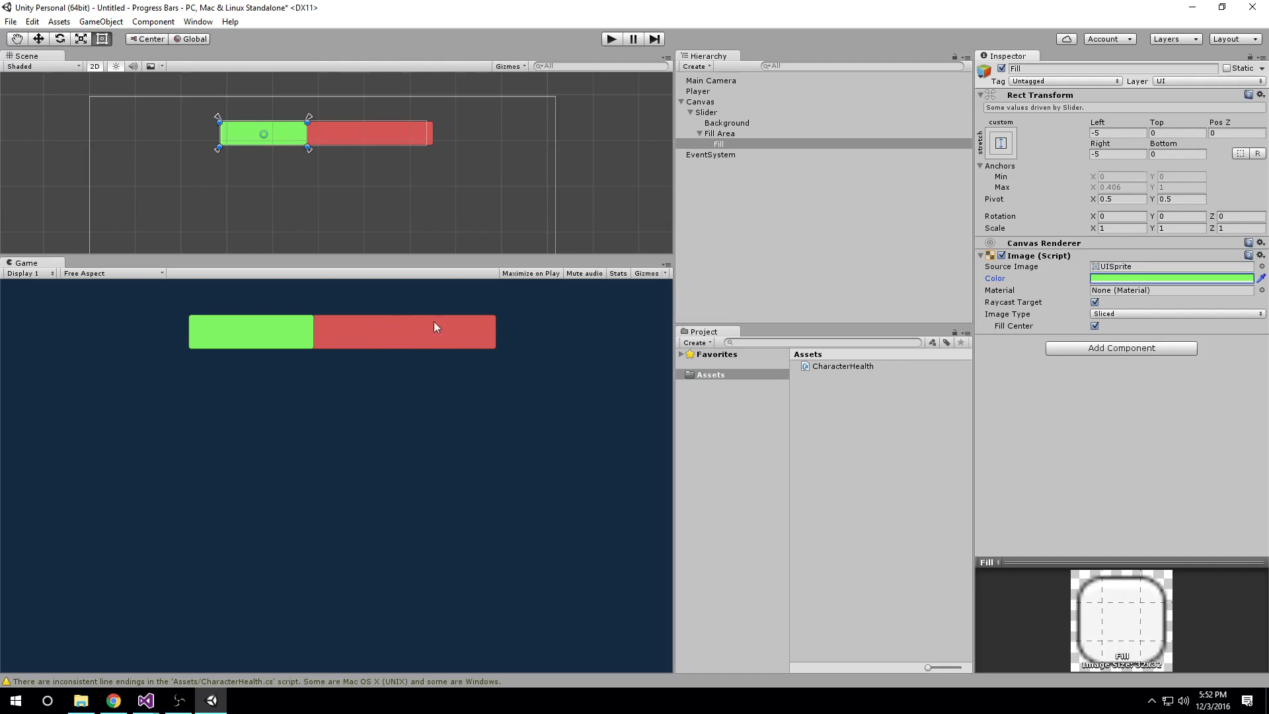
{"action": "mouse_move", "coordinate": [404, 347]}
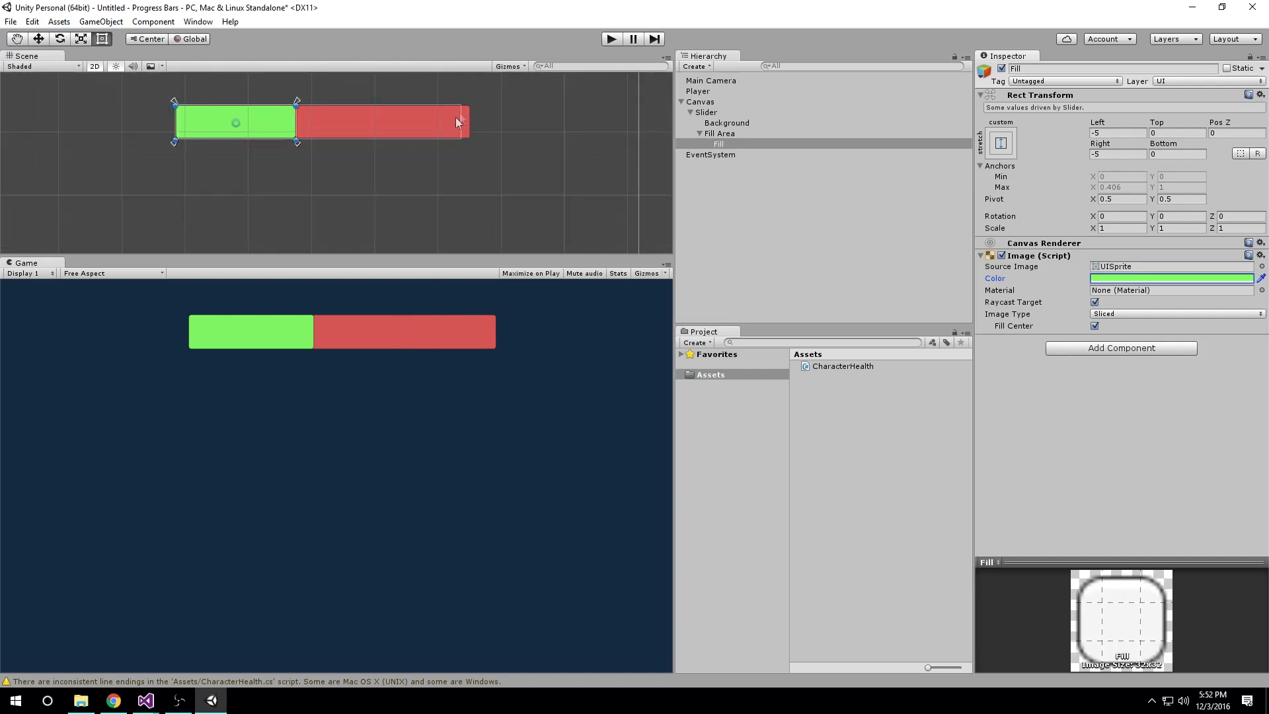
Step: Zero the Left/Right offsets of Fill Area and Fill so the green bar spans edge to edge
{"action": "left_click", "coordinate": [704, 111]}
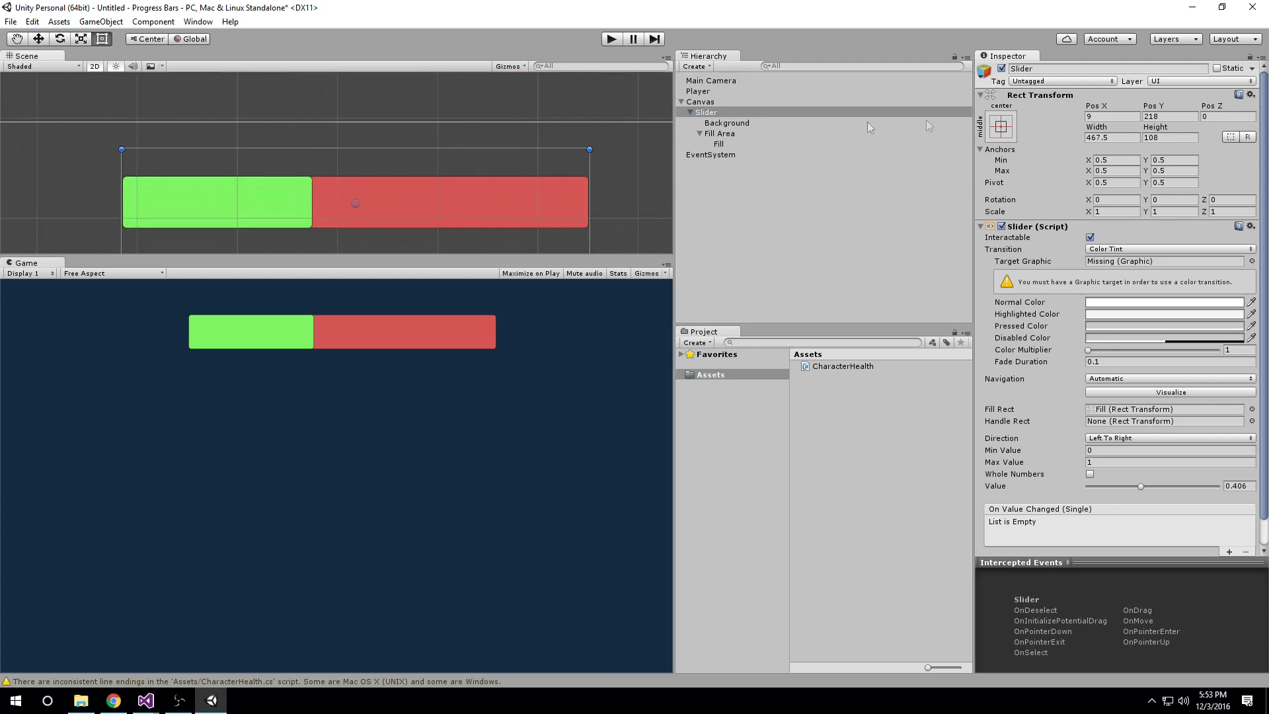
{"action": "left_click", "coordinate": [725, 122]}
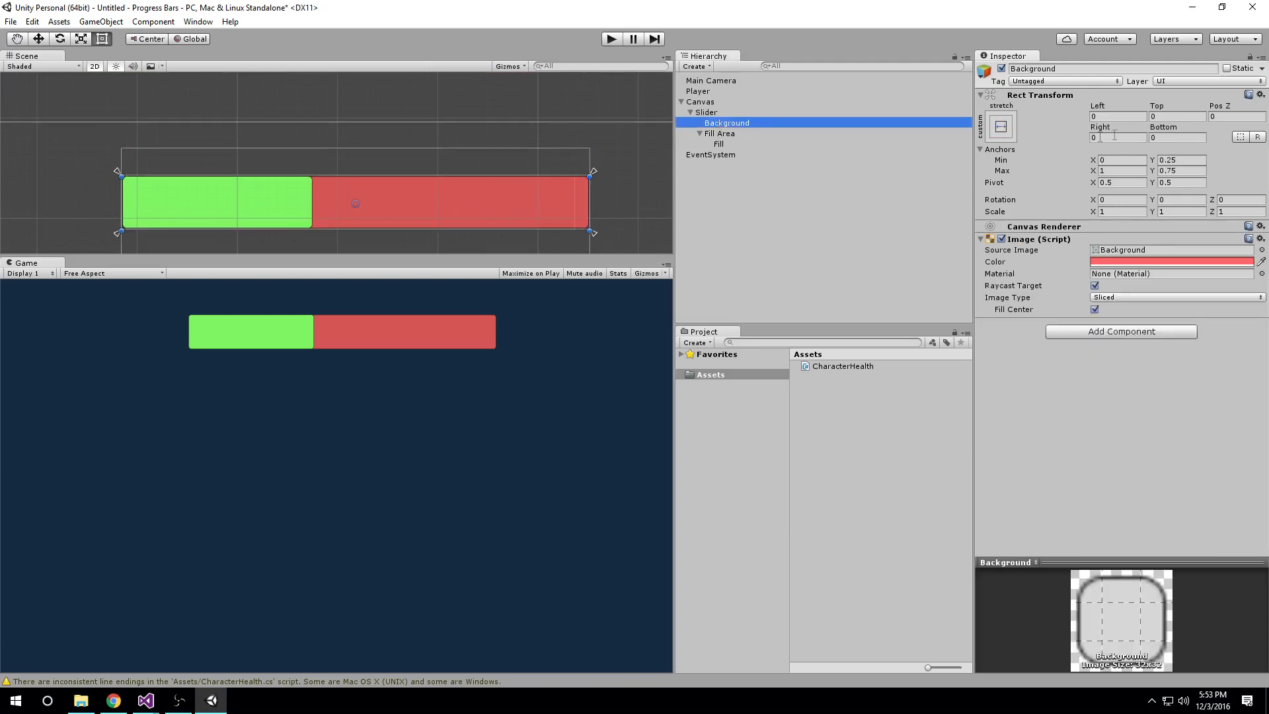
{"action": "left_click", "coordinate": [720, 132]}
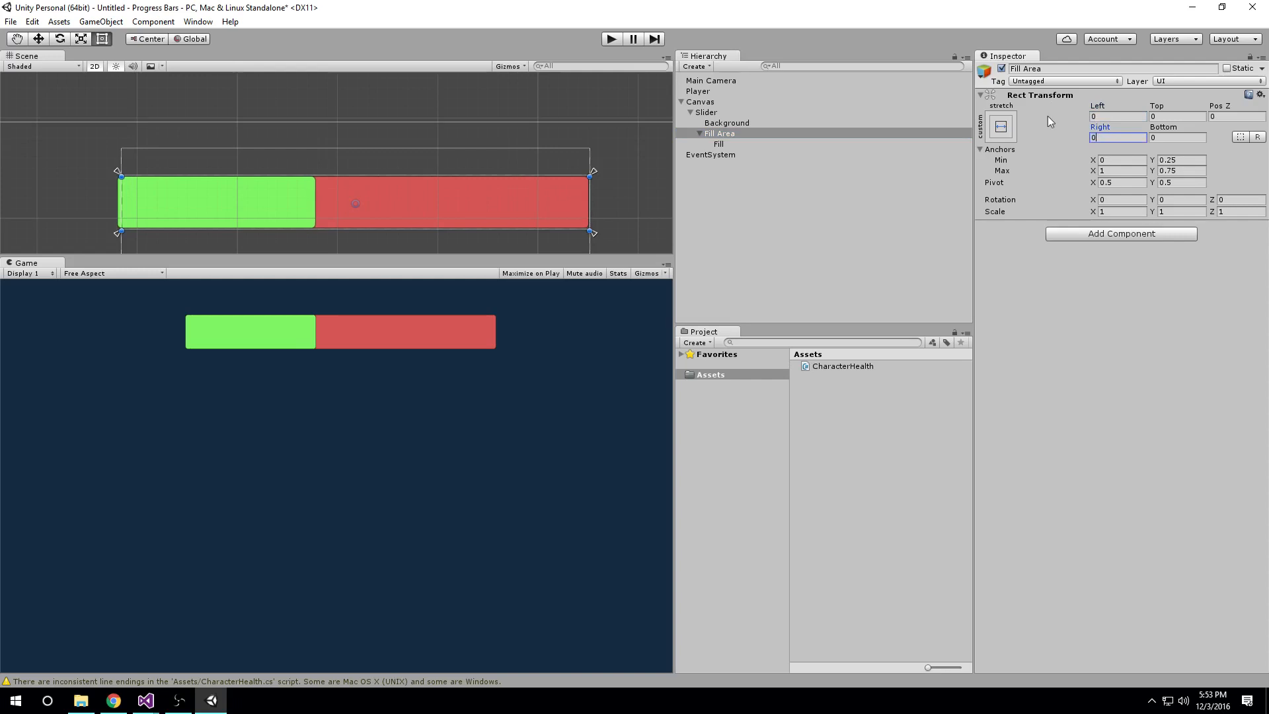
{"action": "mouse_move", "coordinate": [120, 181]}
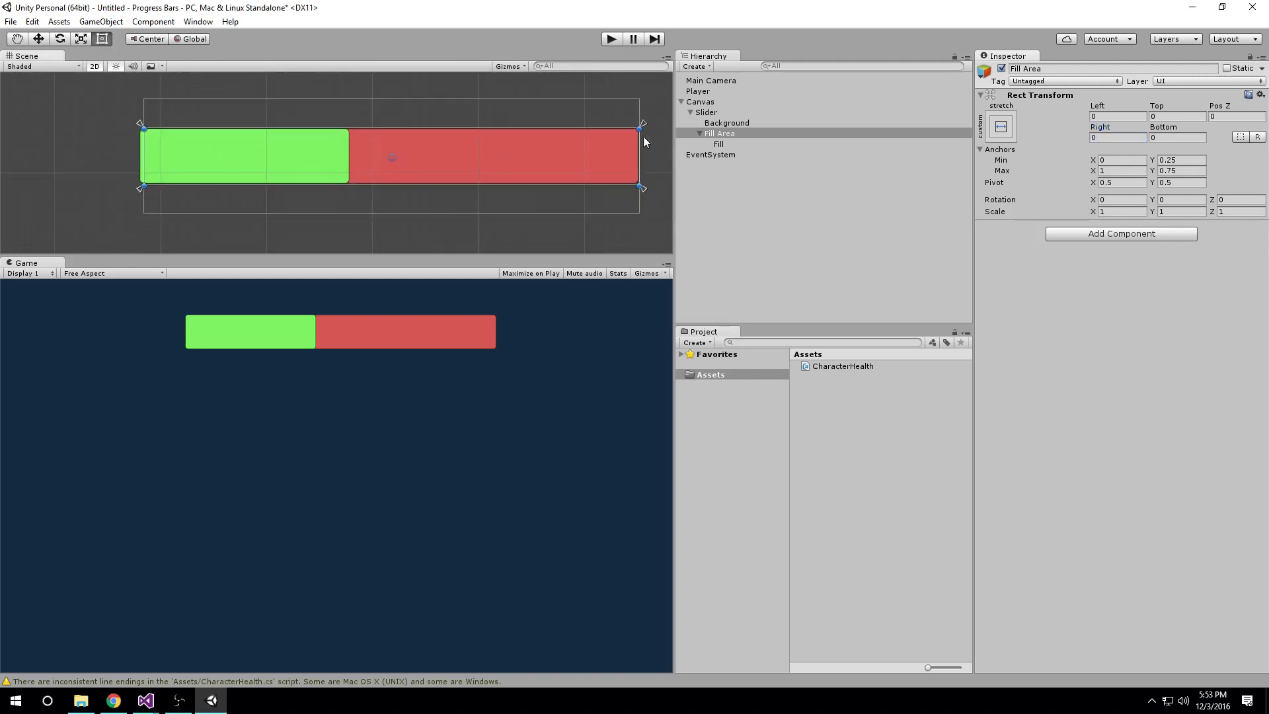
{"action": "left_click", "coordinate": [716, 143]}
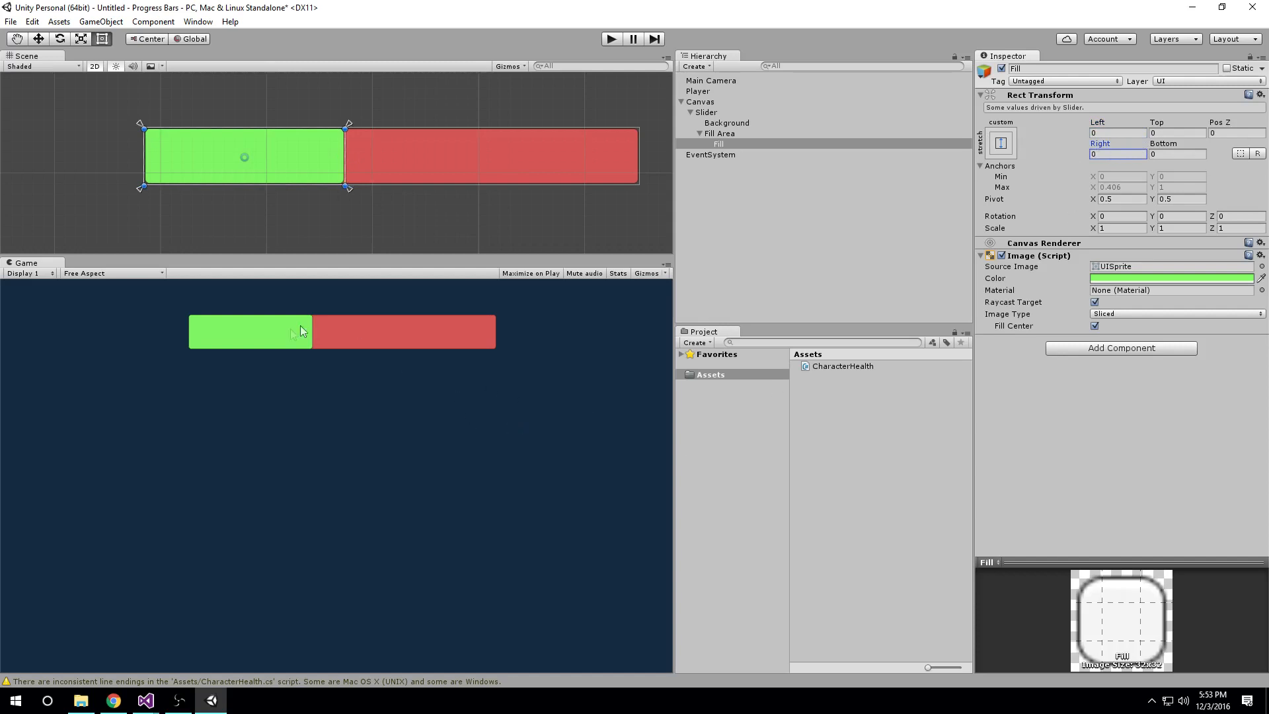
{"action": "mouse_move", "coordinate": [250, 334]}
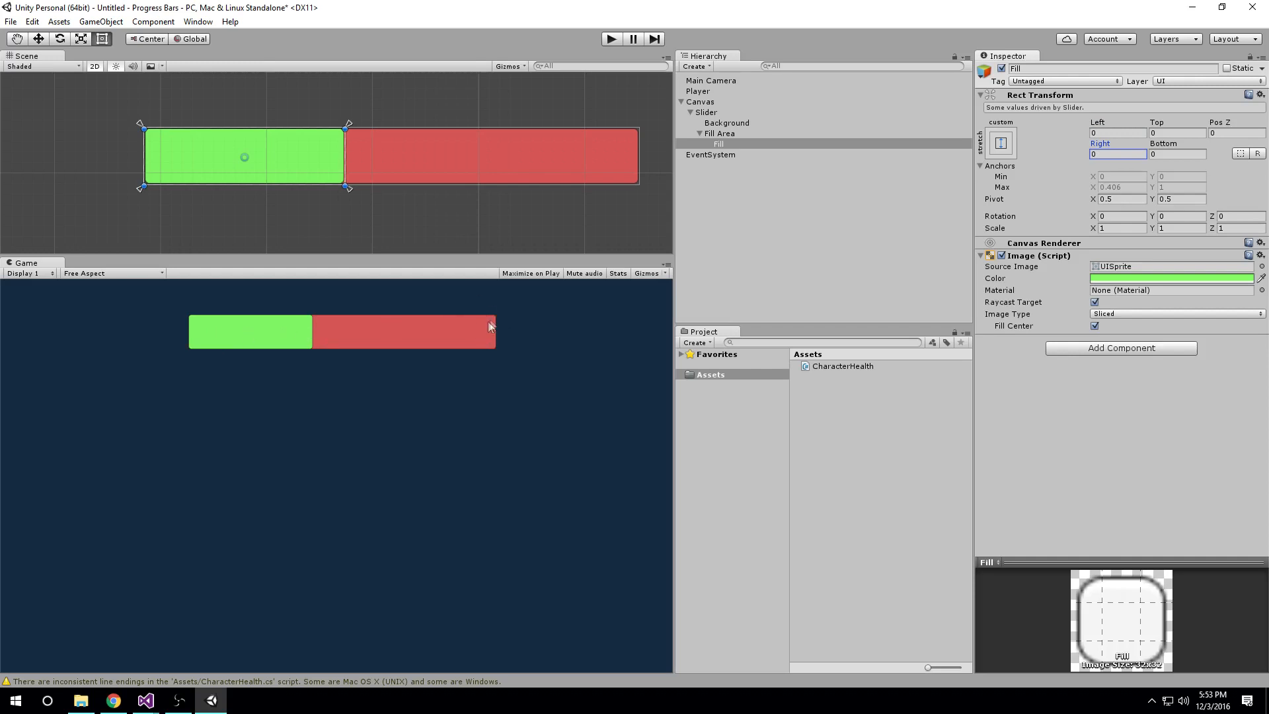
{"action": "mouse_move", "coordinate": [477, 347]}
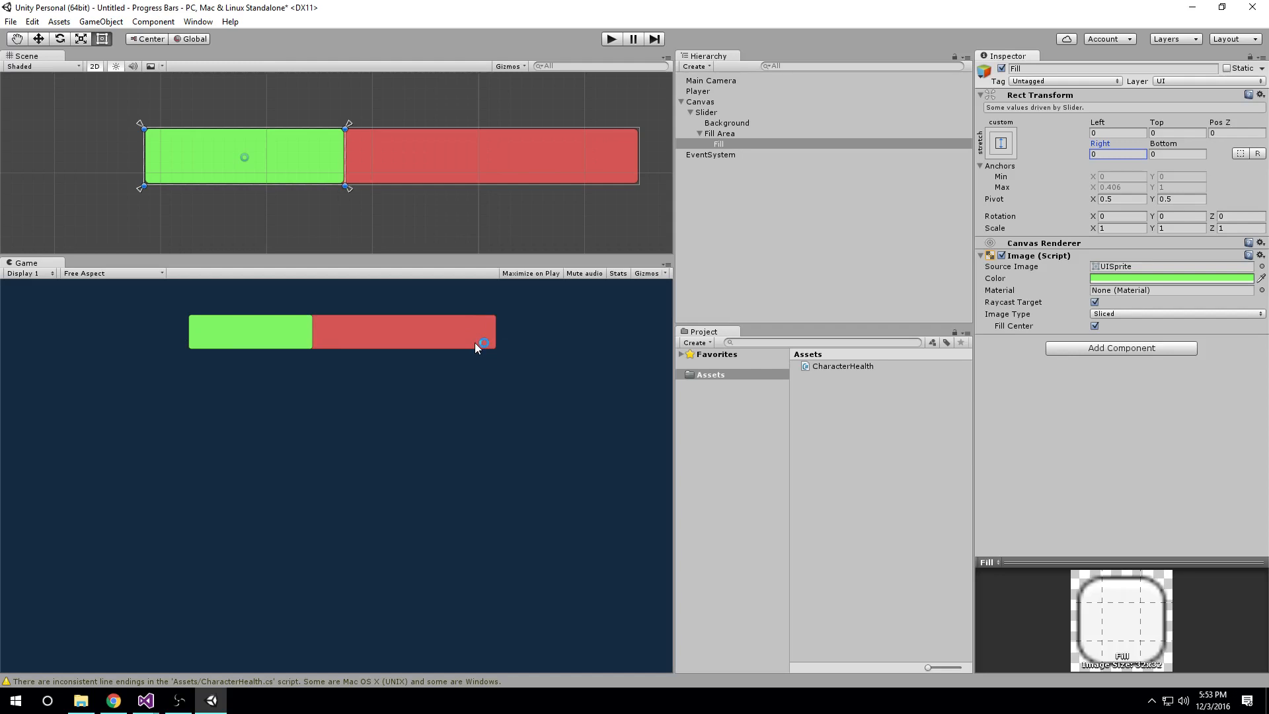
{"action": "mouse_move", "coordinate": [629, 265]}
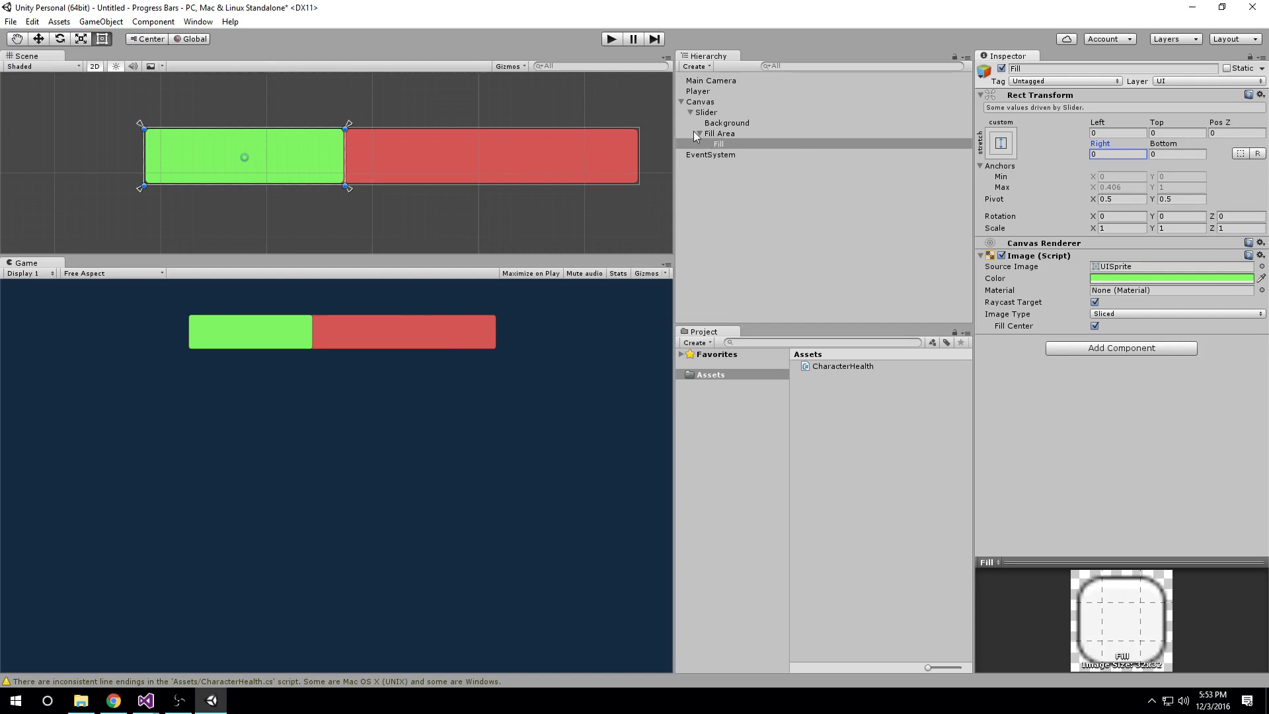
{"action": "left_click", "coordinate": [704, 111]}
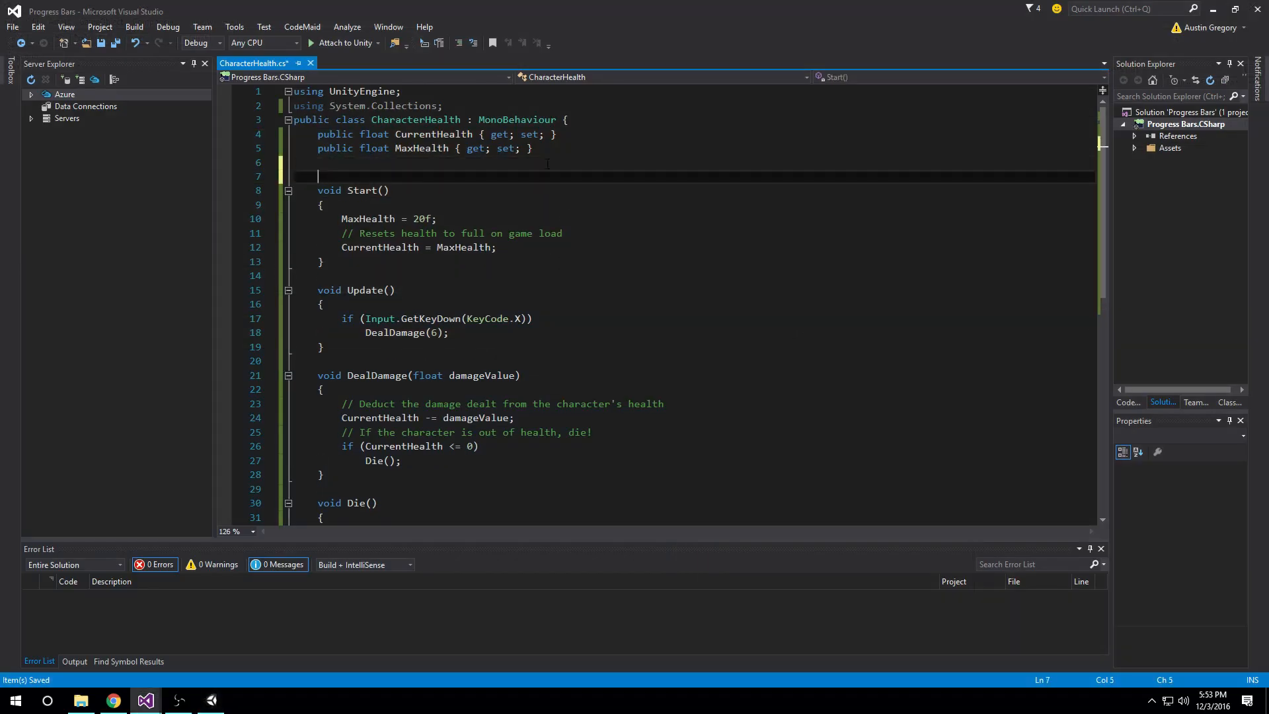
Step: Start a 'public' field on line 8 and add a using directive for the UI namespace
{"action": "type", "text": "p"}
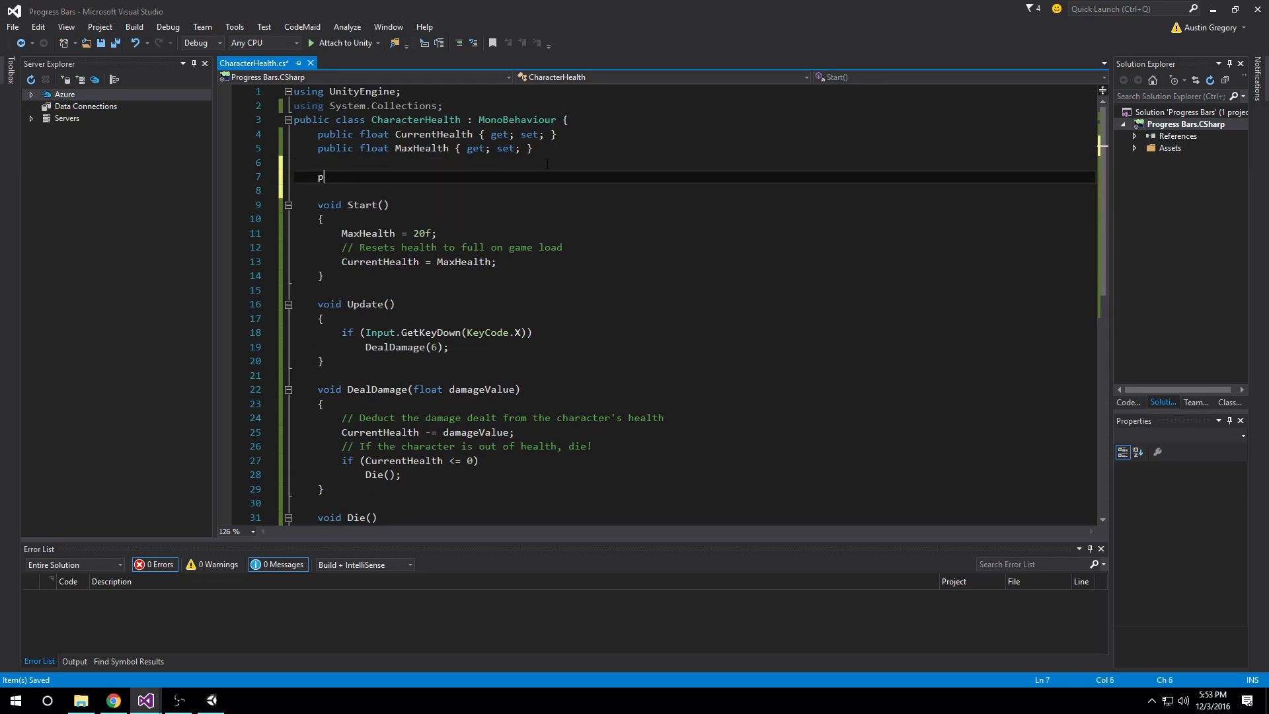
{"action": "type", "text": "ublic"}
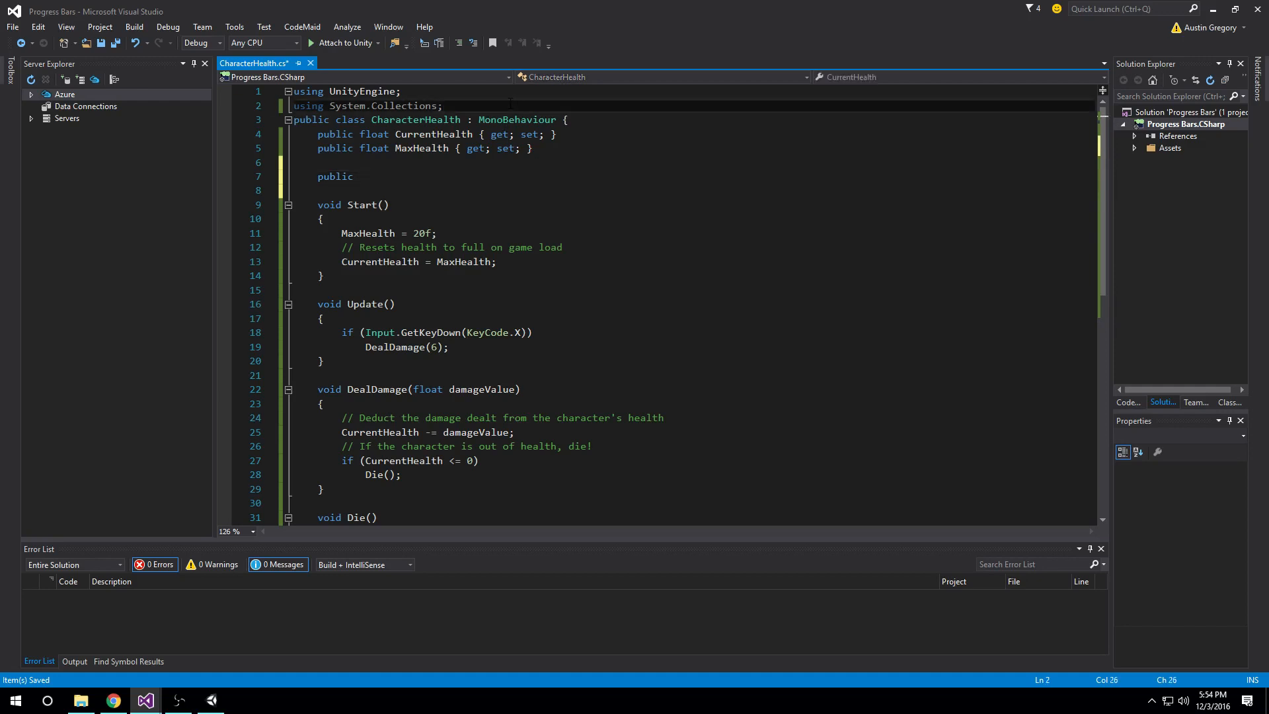
{"action": "type", "text": "using UnityEngine.UI;"}
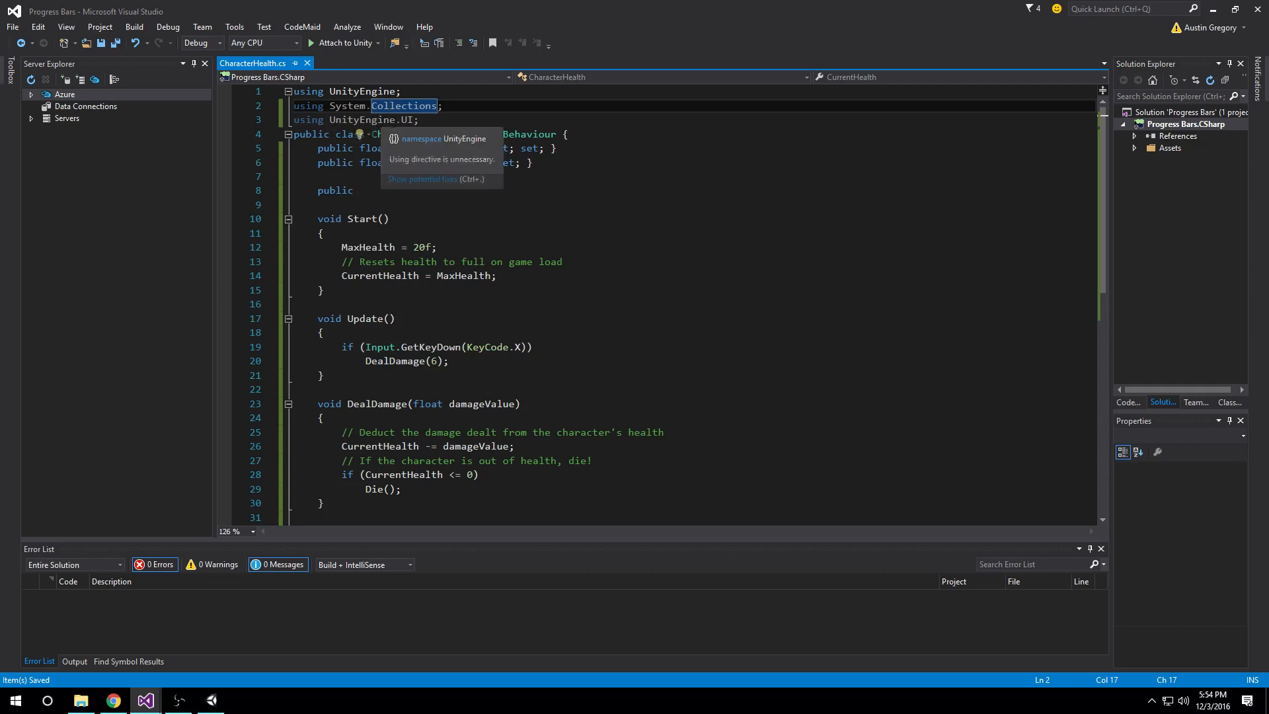
{"action": "left_click", "coordinate": [362, 120]}
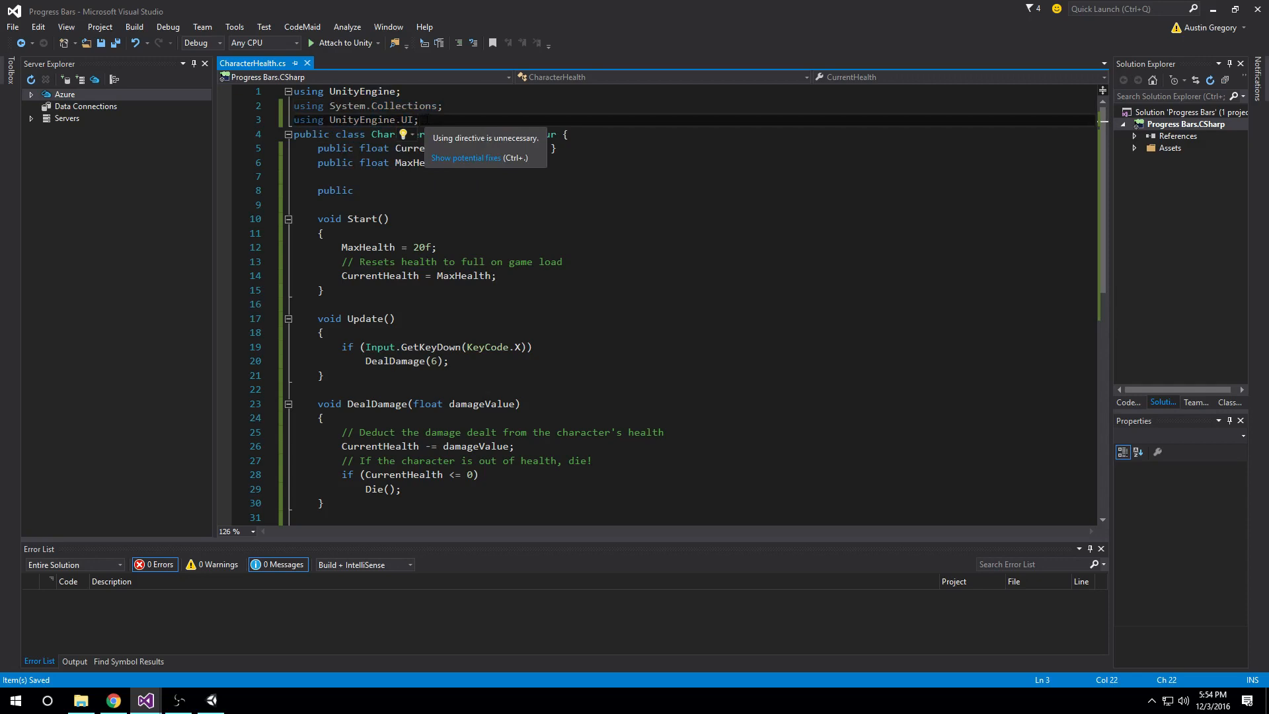
{"action": "left_click", "coordinate": [360, 190]}
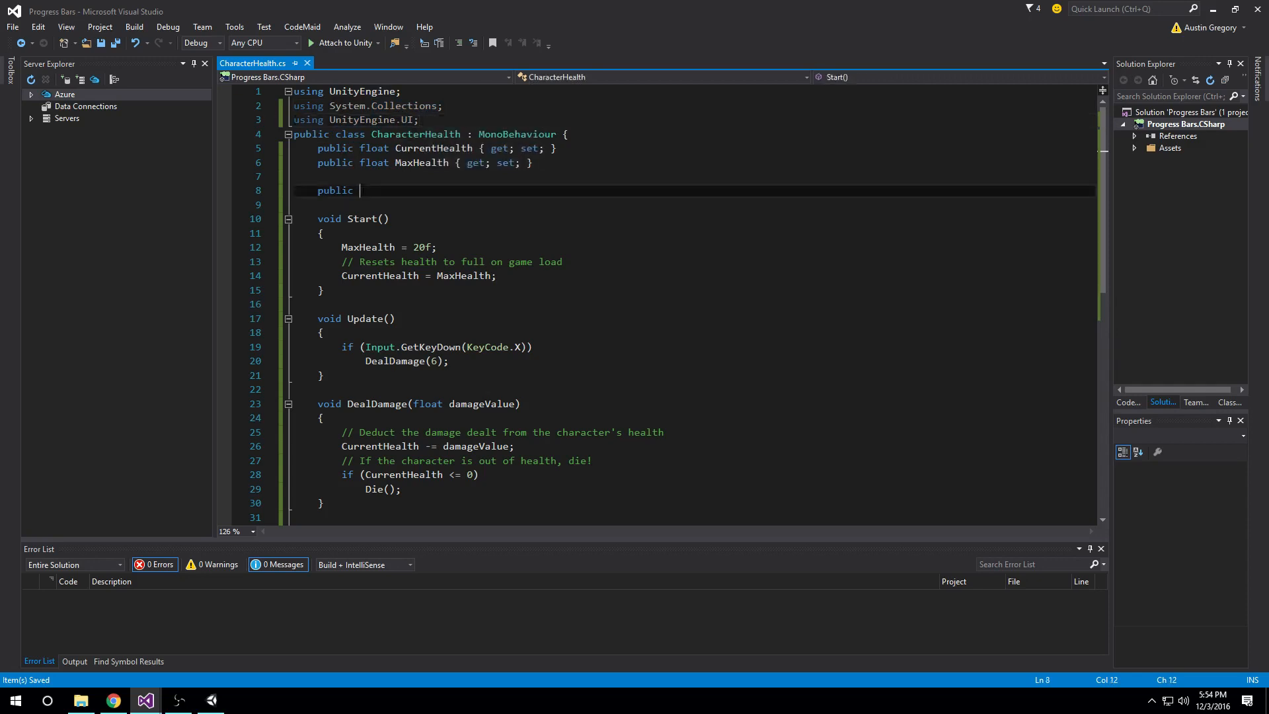
Step: Complete the declaration as 'public Slider healthbar;' without the UnityEngine.UI prefix
{"action": "type", "text": "Slider"}
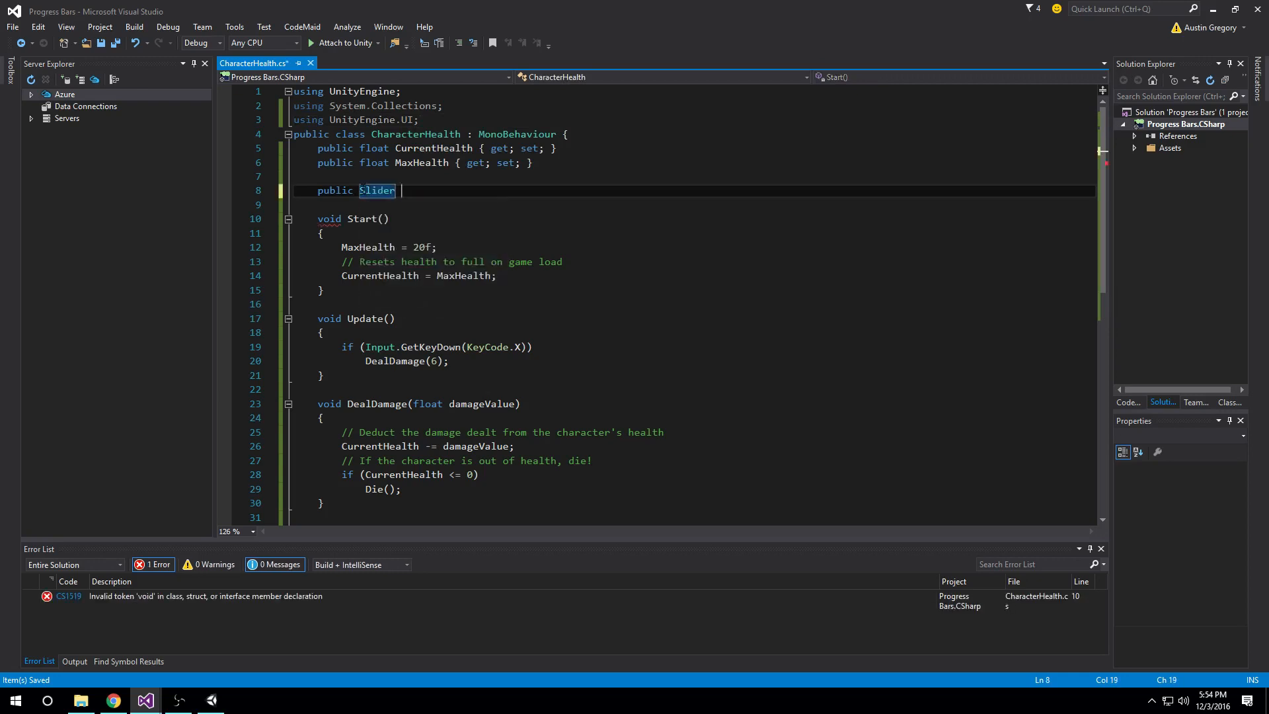
{"action": "left_click", "coordinate": [386, 190]}
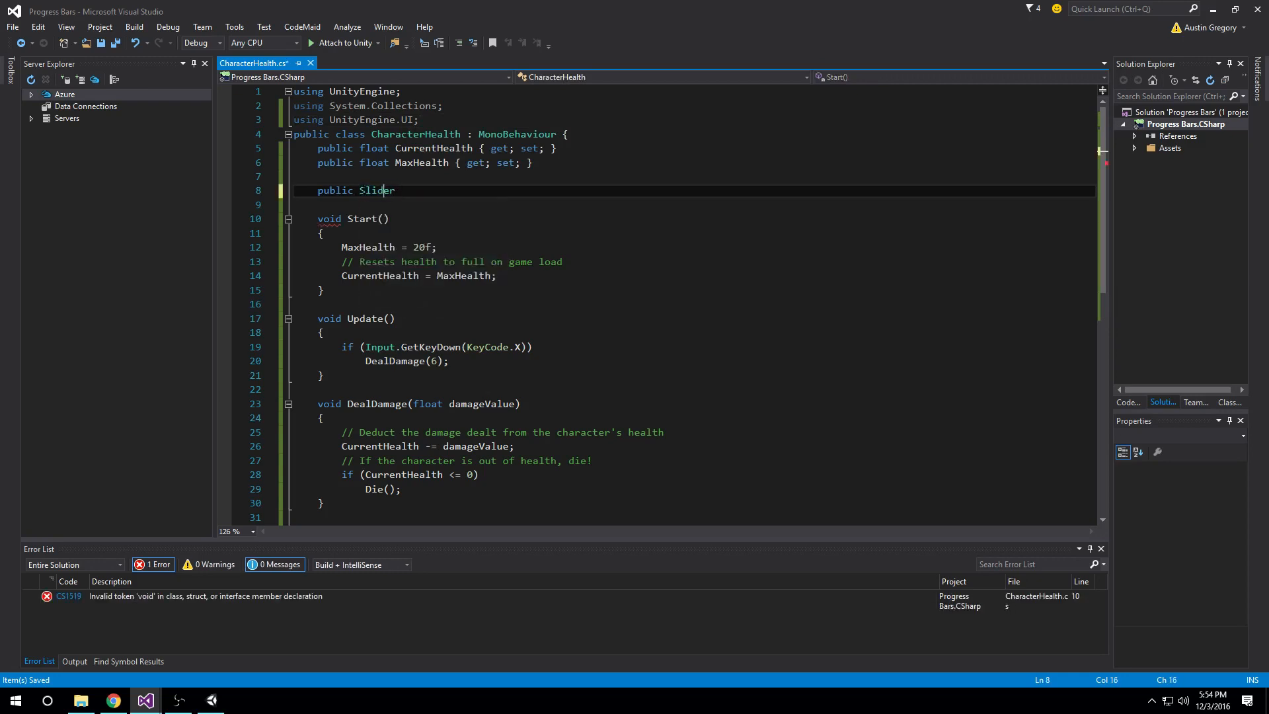
{"action": "type", "text": "UnityEngine.UI."}
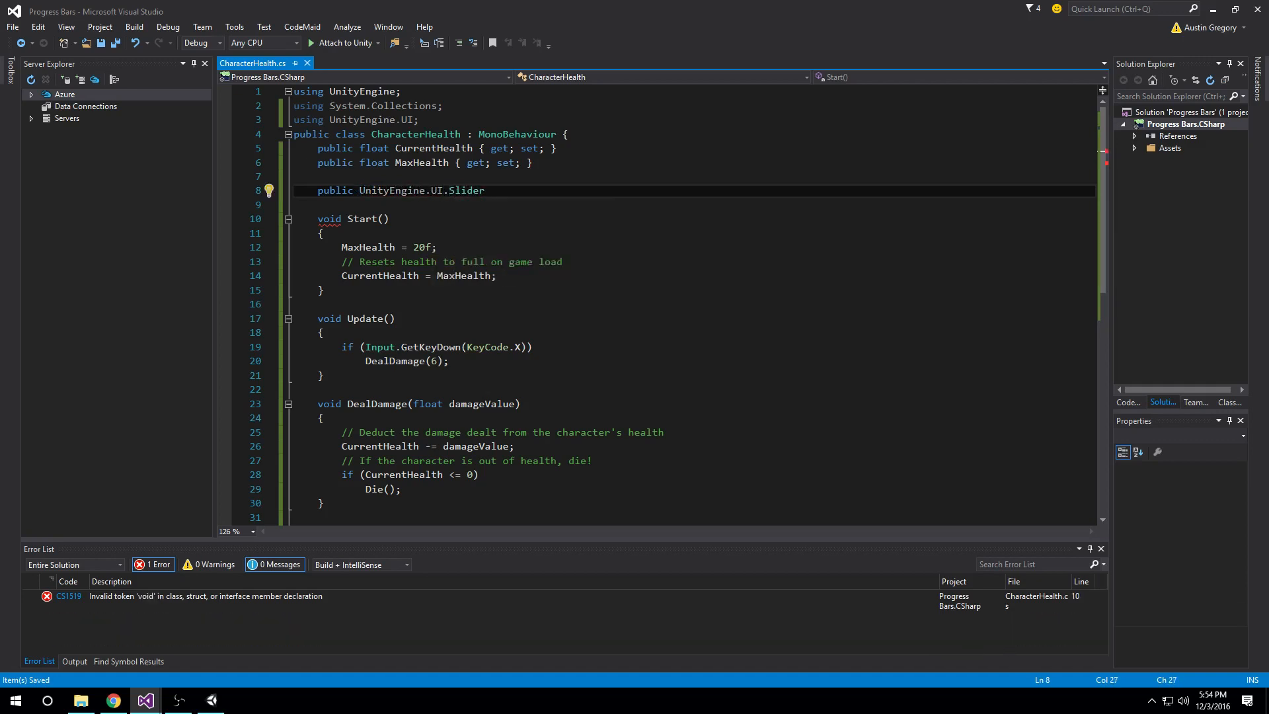
{"action": "double_click", "coordinate": [401, 191]}
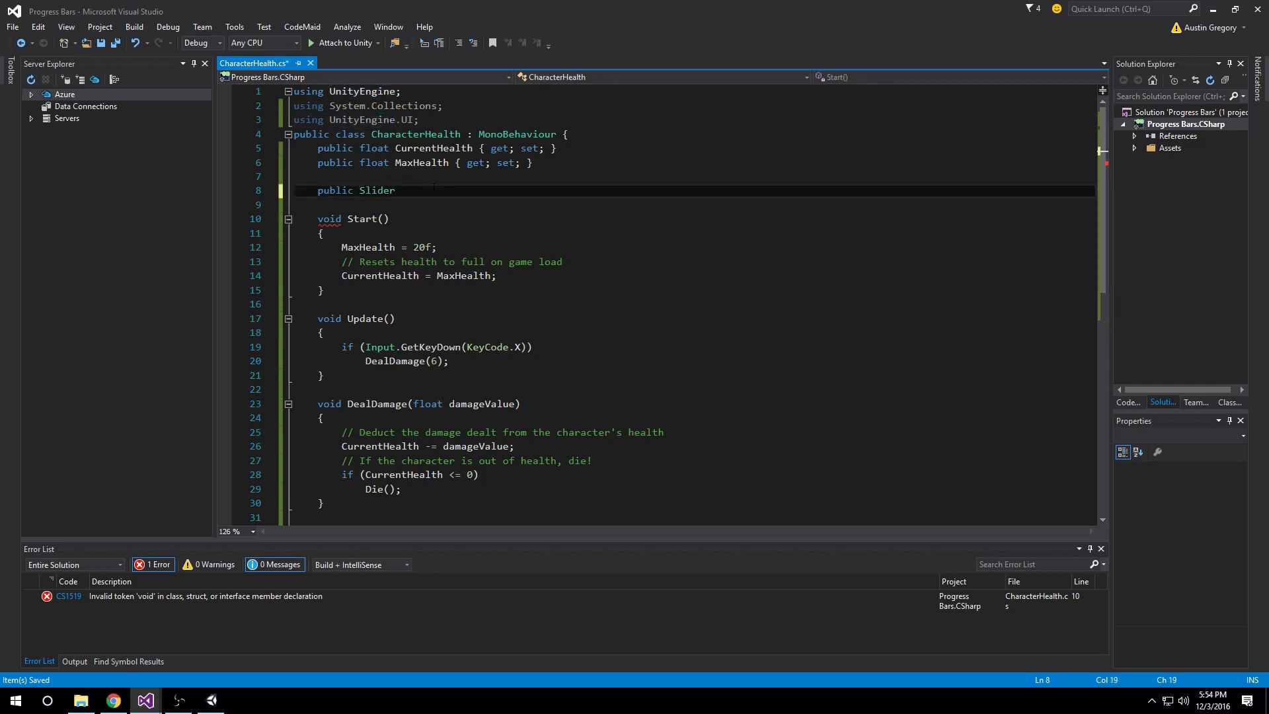
{"action": "type", "text": "healthbar;"}
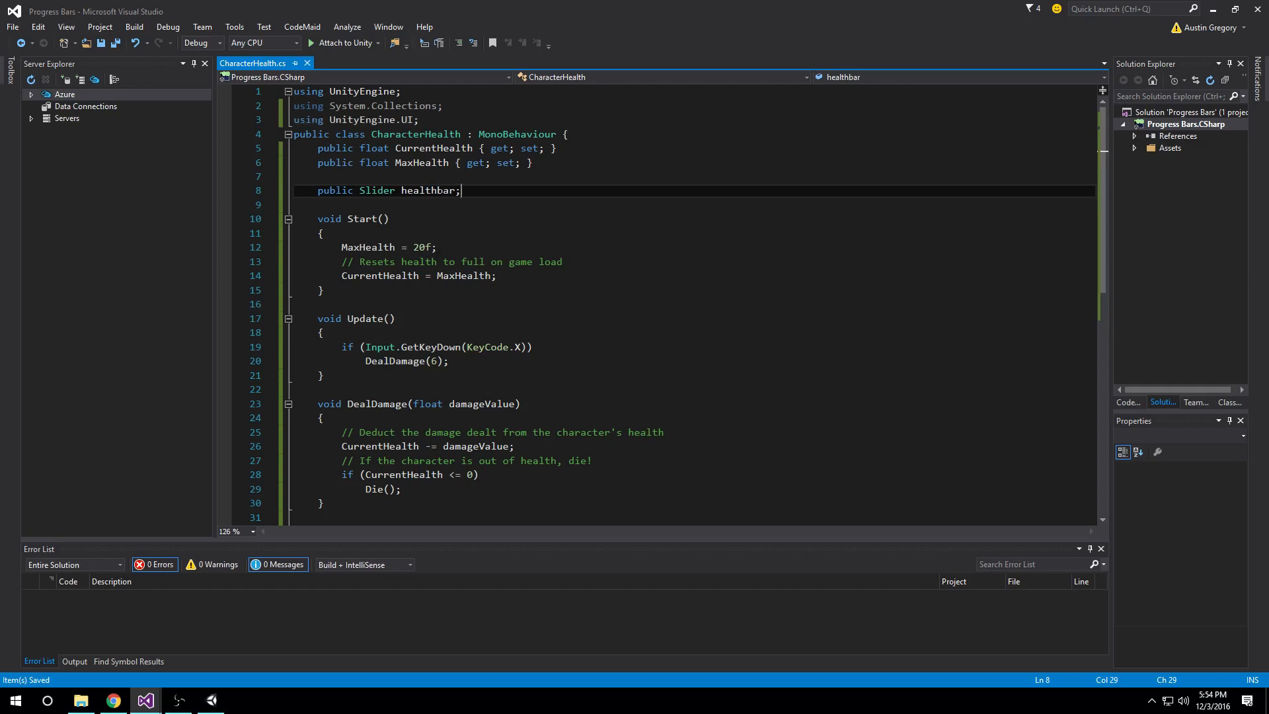
{"action": "scroll", "scroll_direction": "down", "scroll_amount": 3}
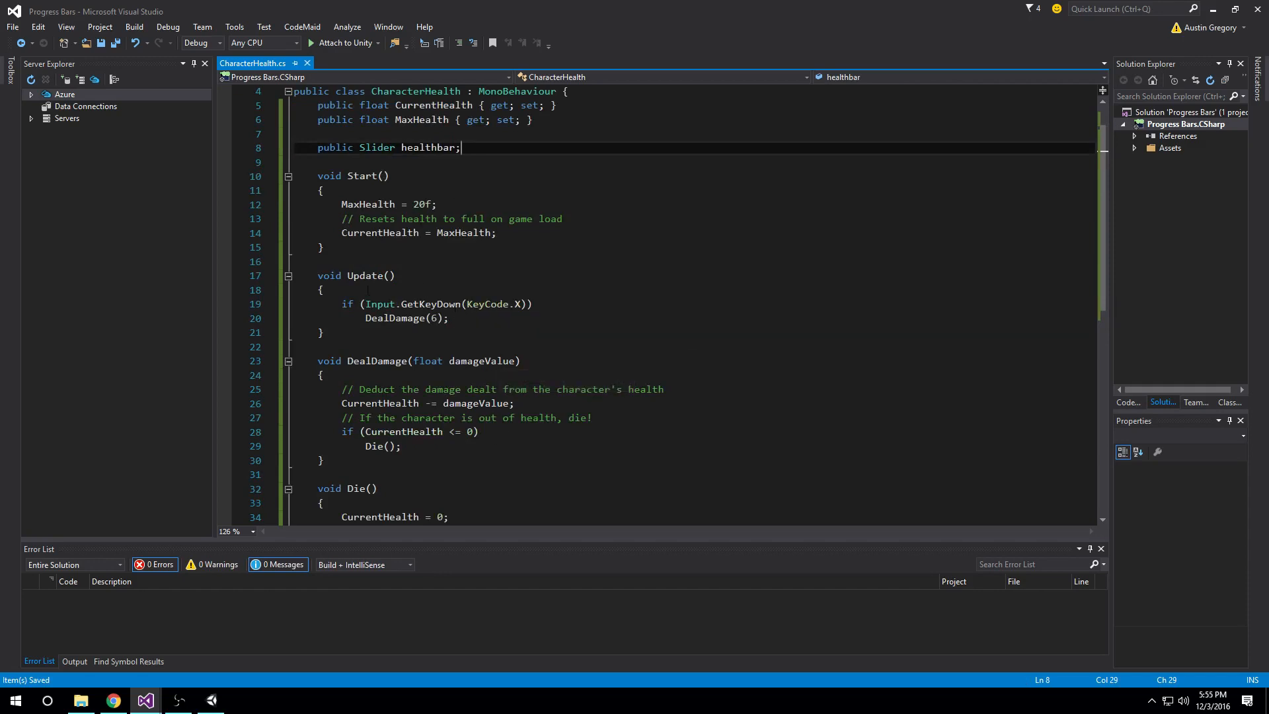
Step: Insert blank lines after DealDamage's closing brace, before Die()
{"action": "scroll", "scroll_direction": "down", "scroll_amount": 3}
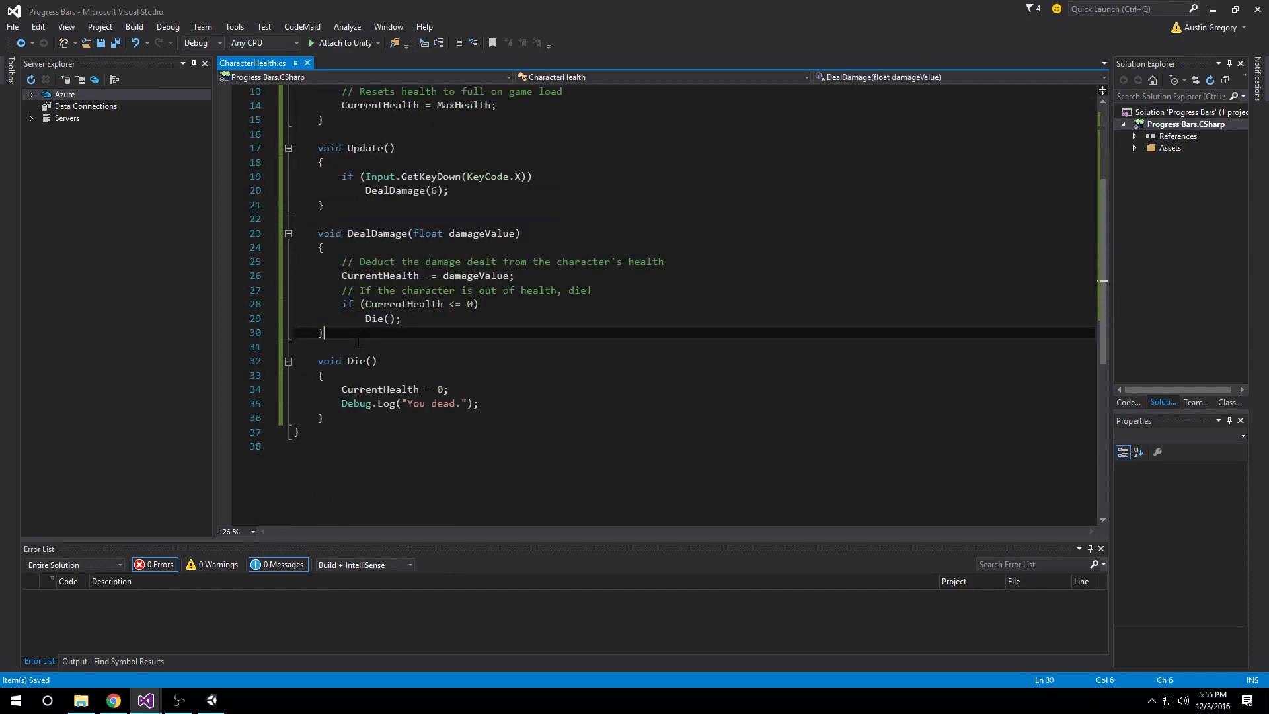
{"action": "left_click", "coordinate": [352, 346]}
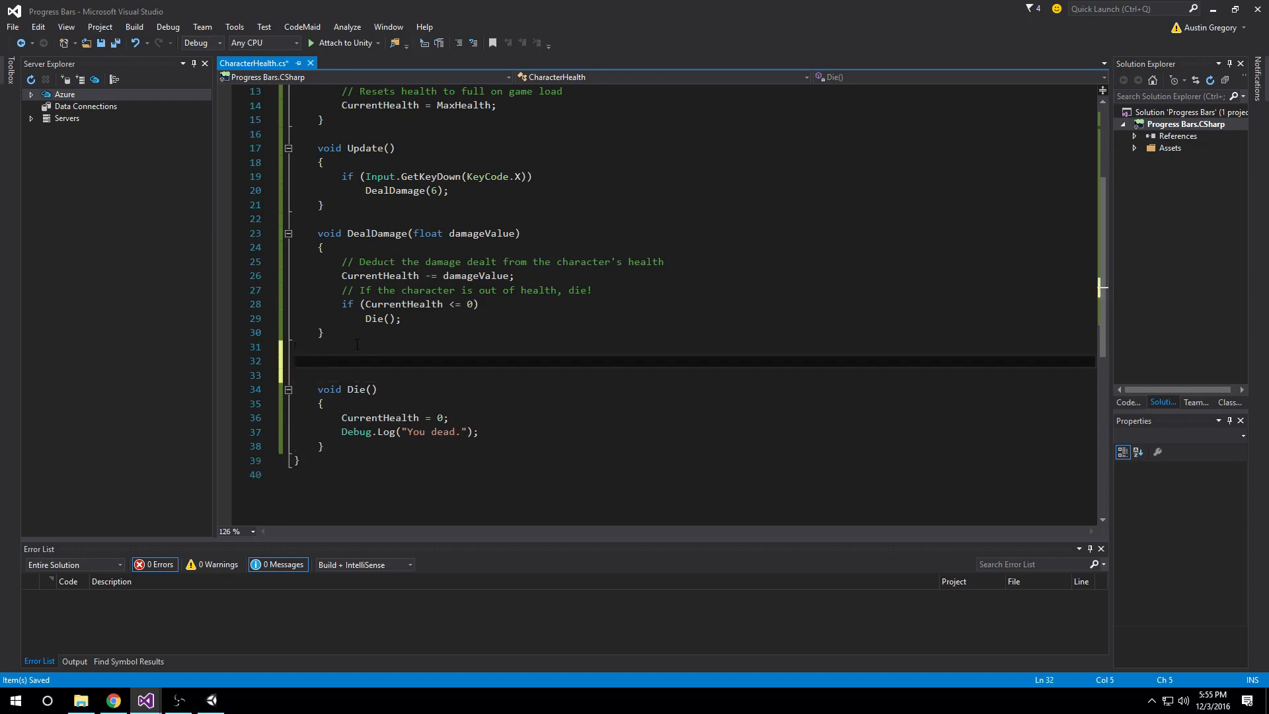
Step: Write 'float CalculateHealth() { return CurrentHealth / MaxHealth; }' between DealDamage and Die
{"action": "type", "text": "void"}
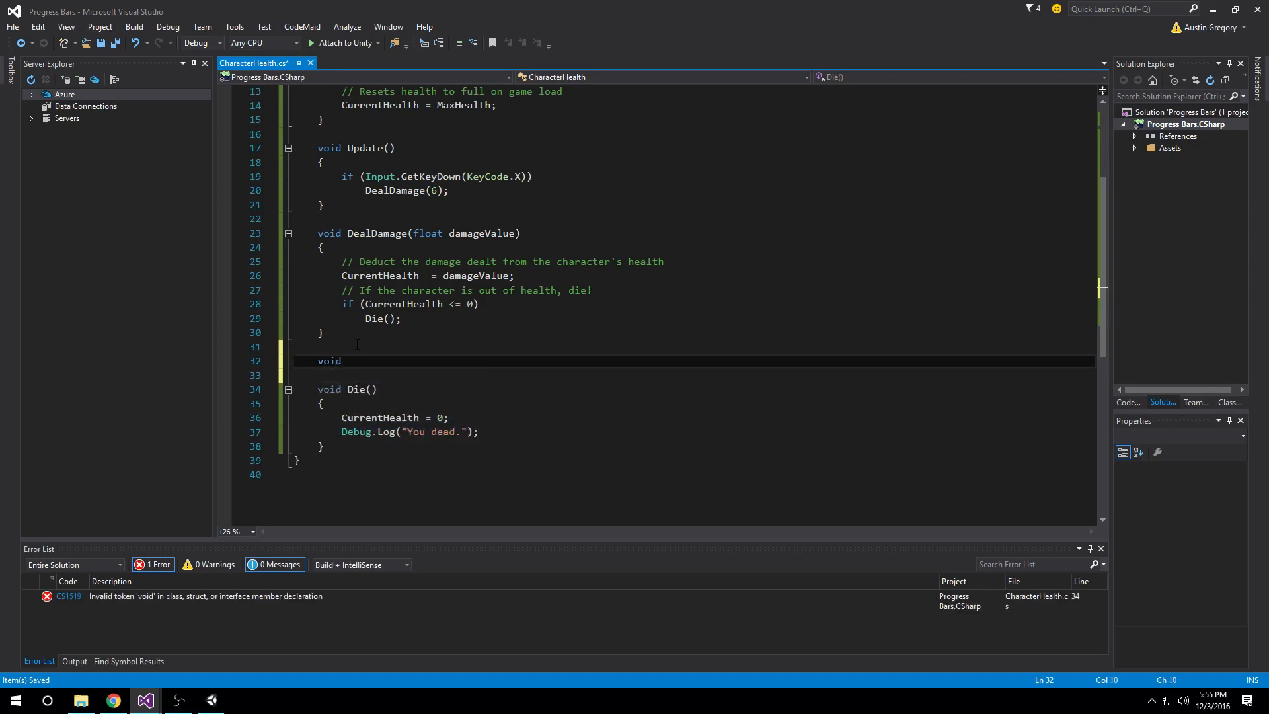
{"action": "key", "text": "Backspace"}
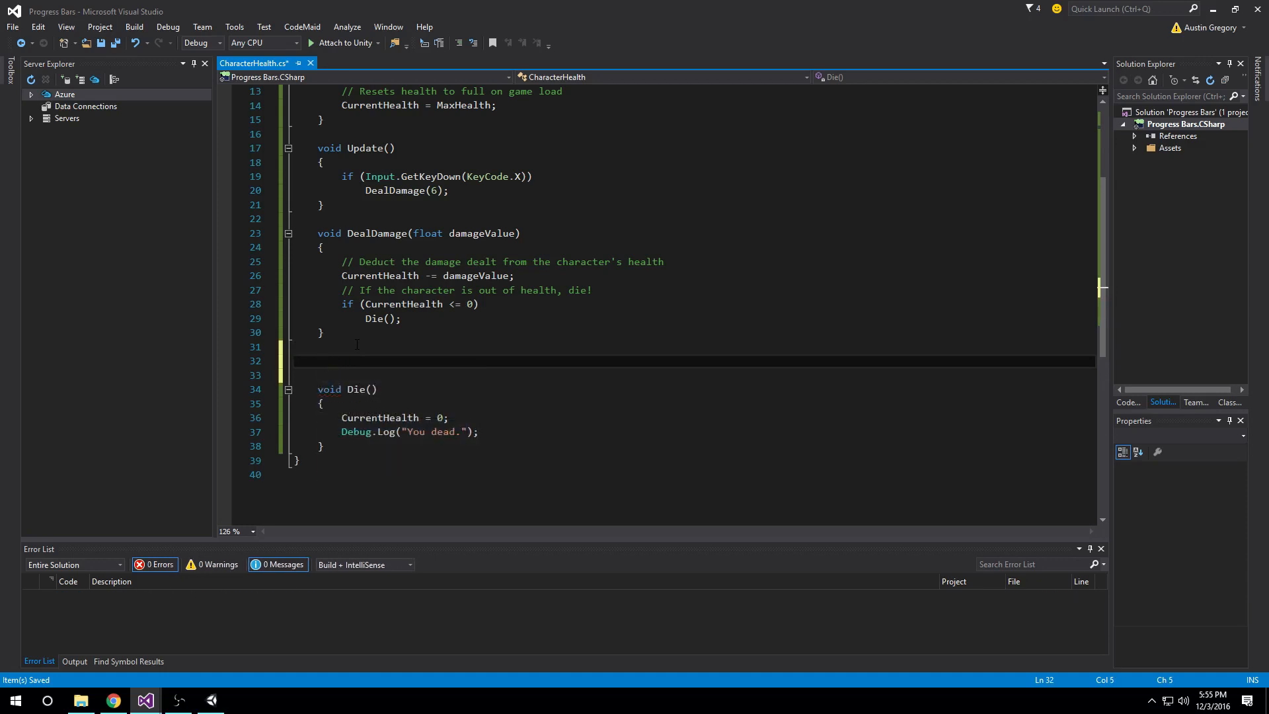
{"action": "type", "text": "float"}
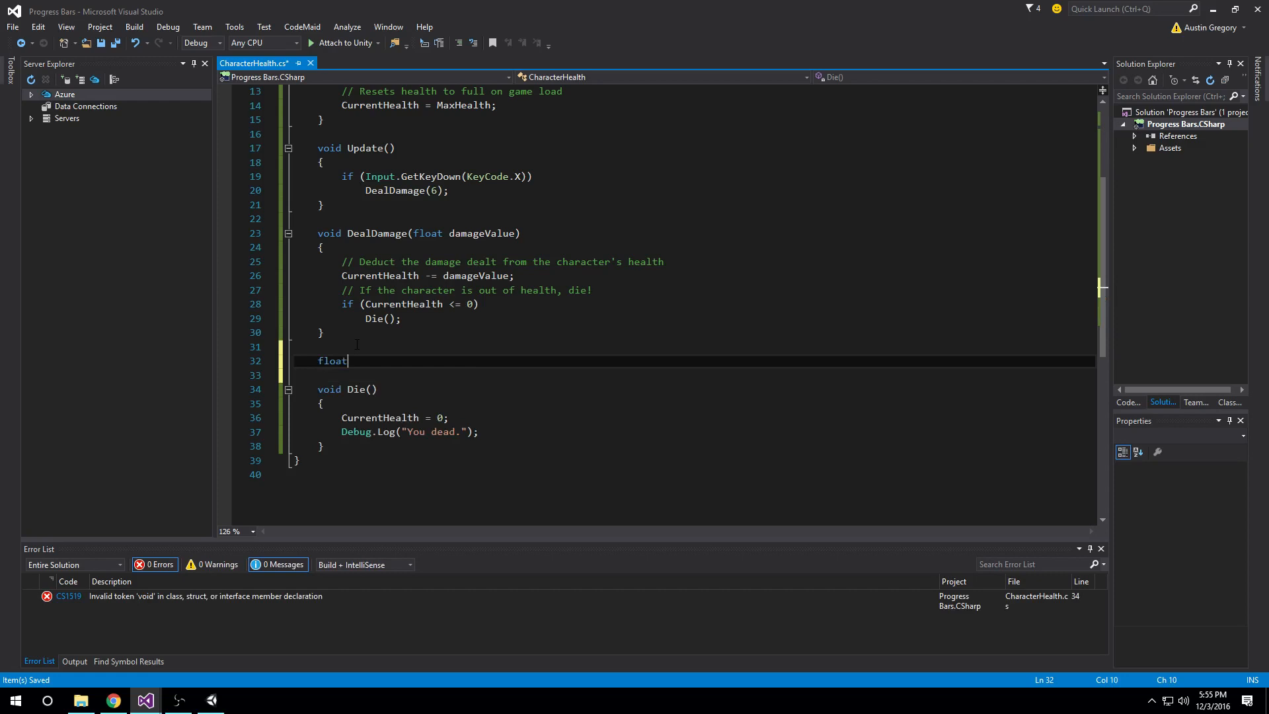
{"action": "double_click", "coordinate": [331, 359]}
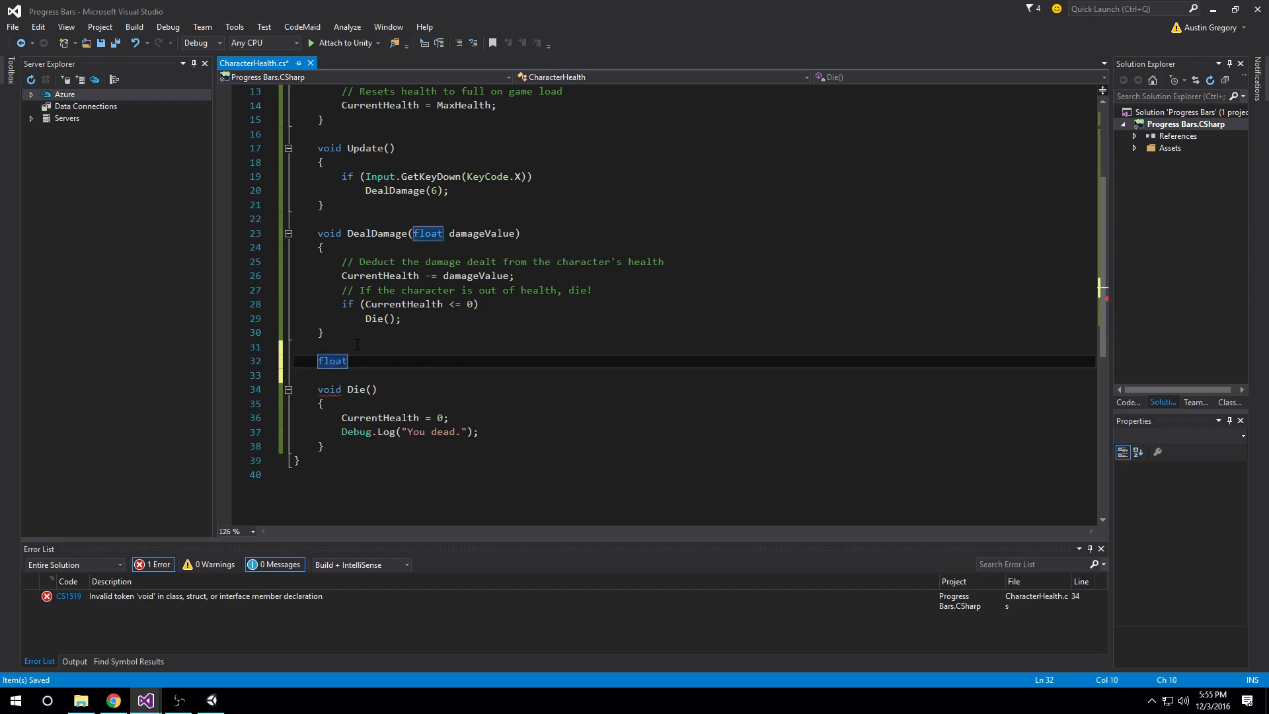
{"action": "type", "text": "Calculat"}
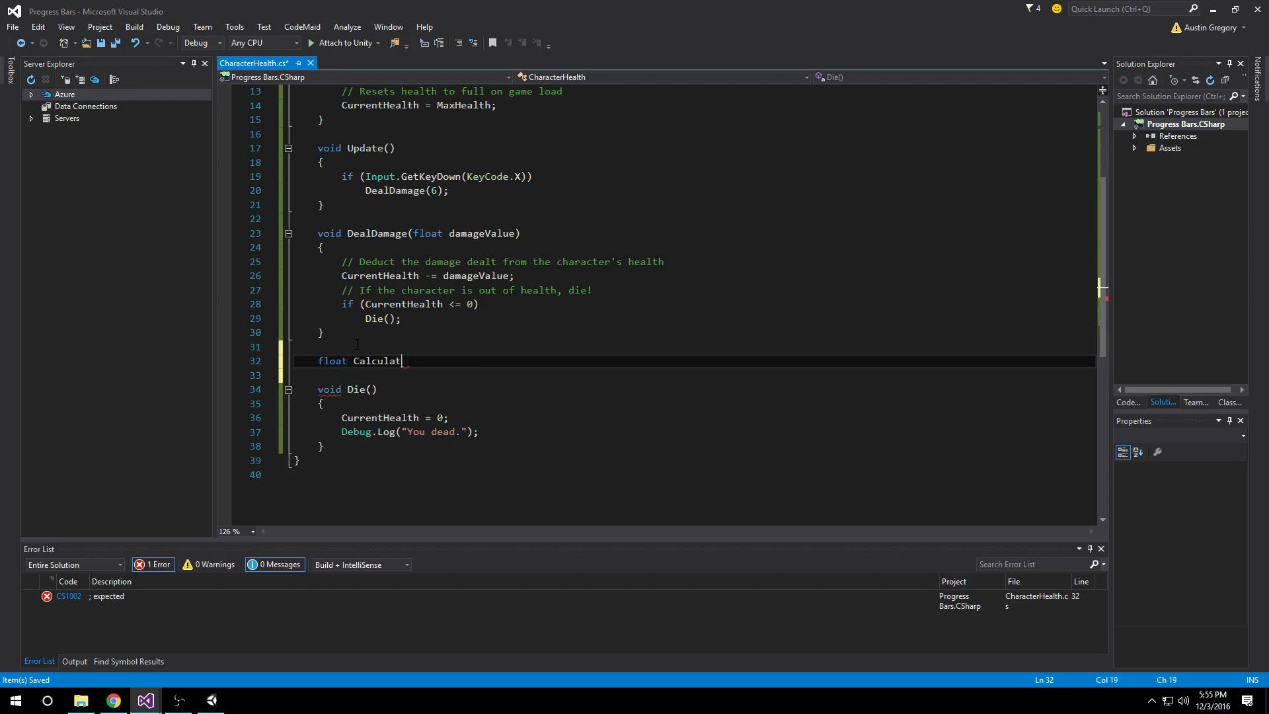
{"action": "type", "text": "eHealth("}
{"action": "type", "text": "{"}
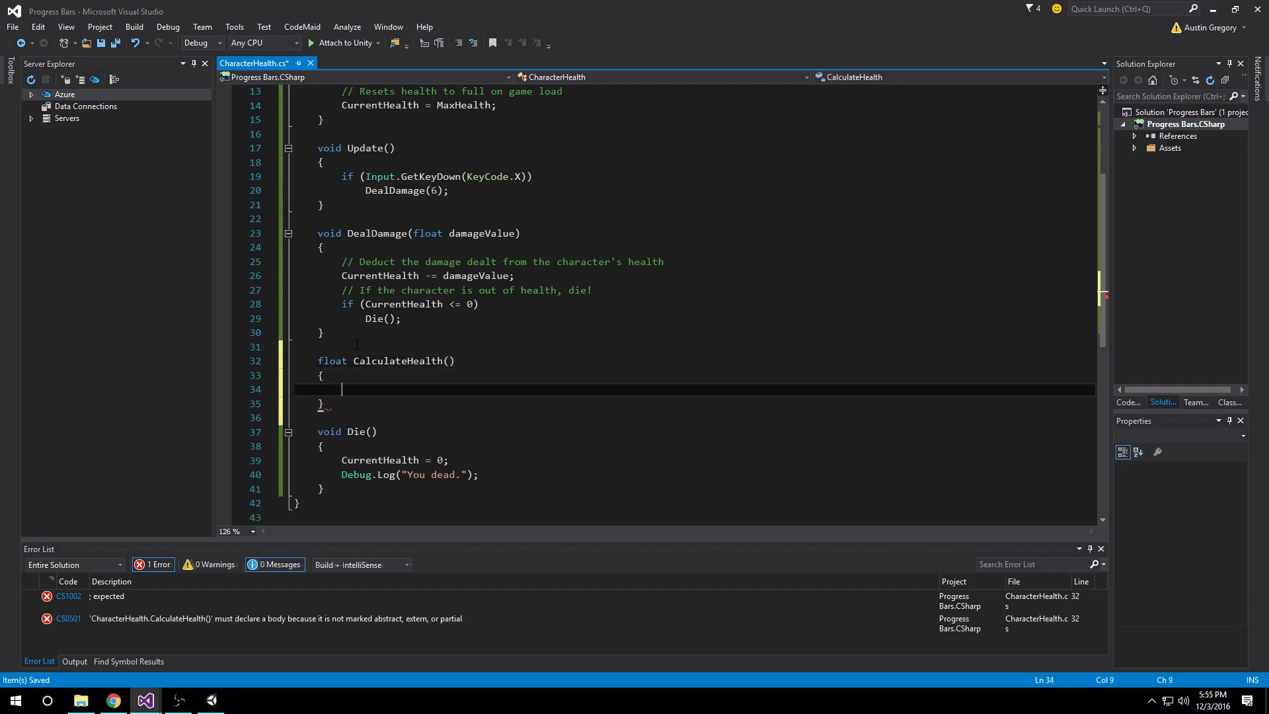
{"action": "type", "text": "return"}
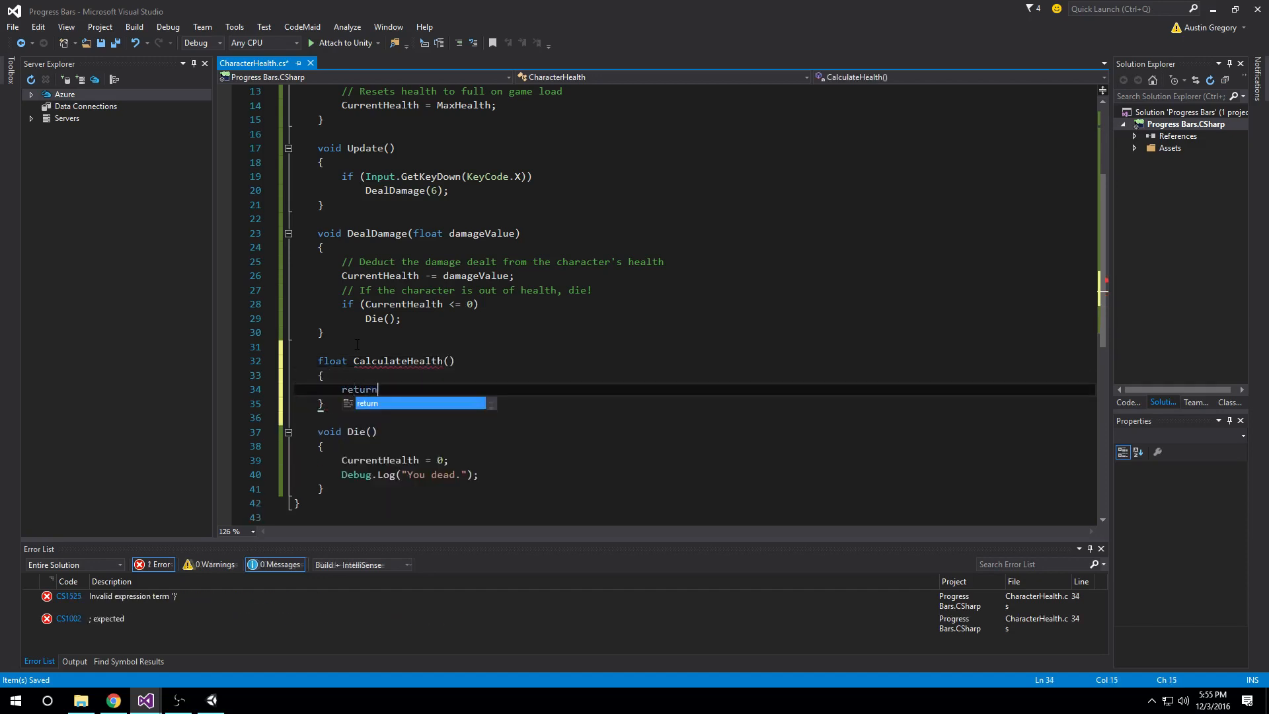
{"action": "type", "text": "CurrentHealth / m"}
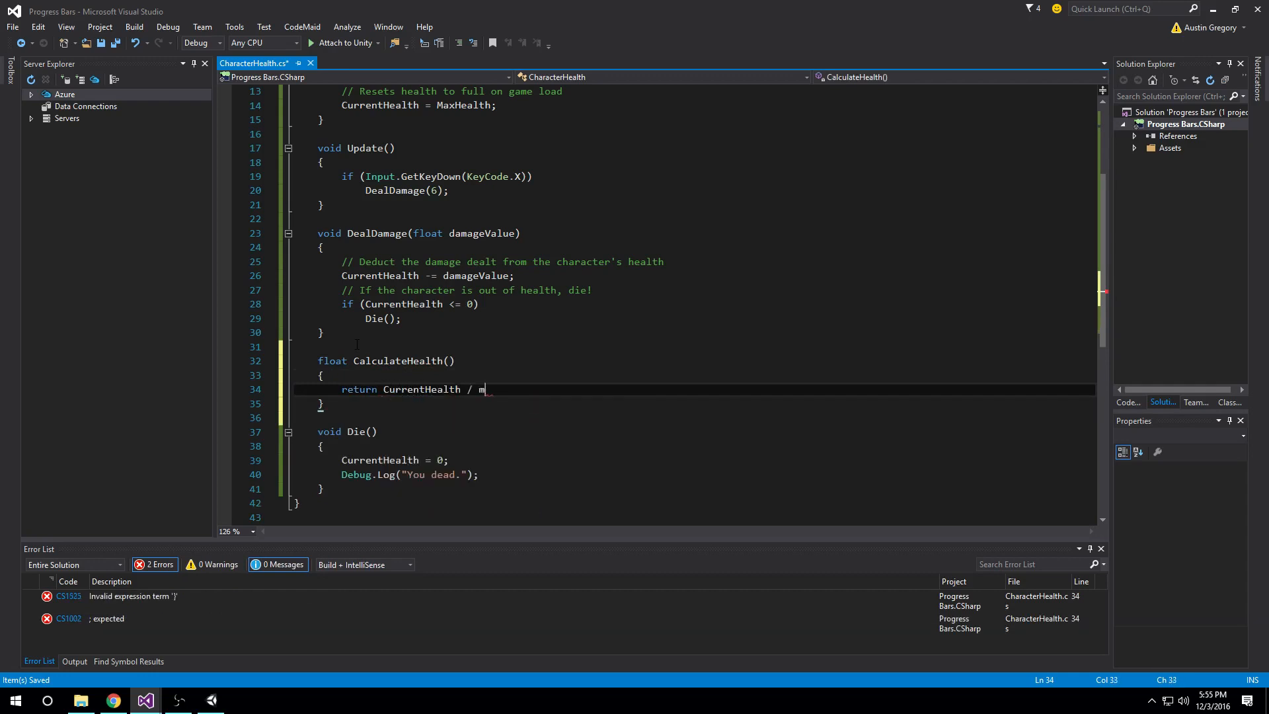
{"action": "type", "text": "axHealth;"}
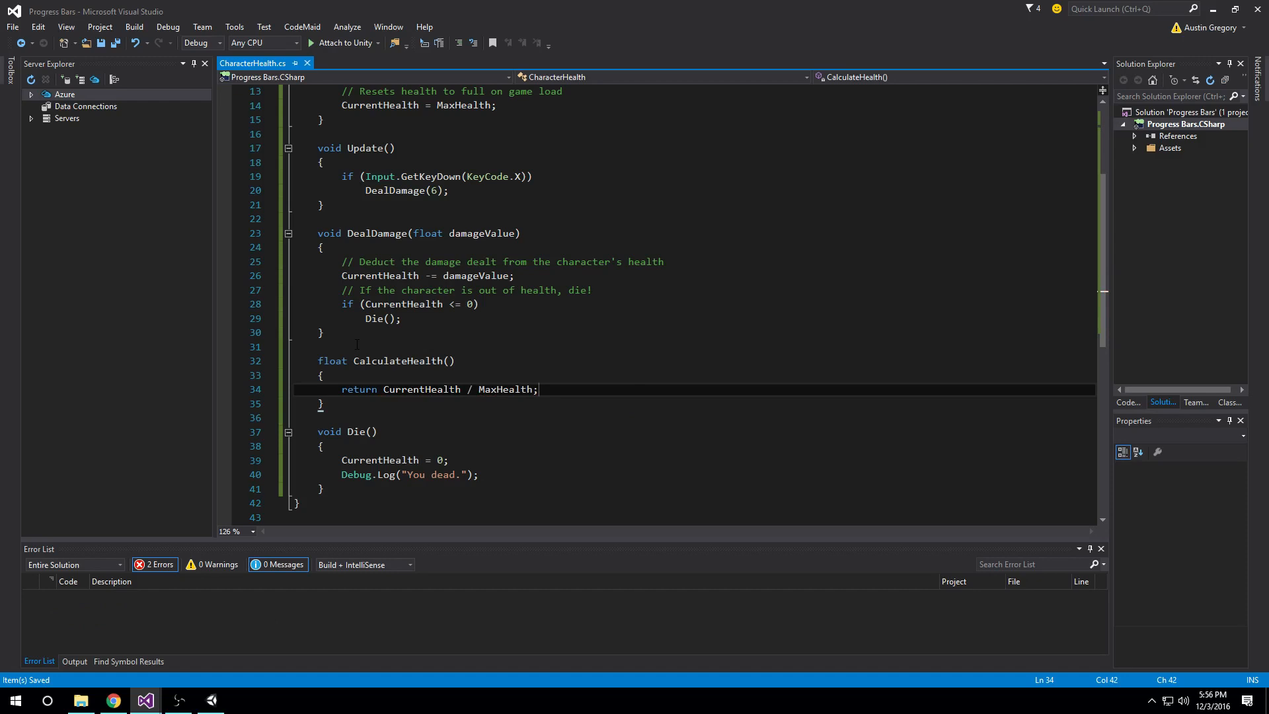
Step: Review the uses of CurrentHealth and MaxHealth around the new CalculateHealth method
{"action": "double_click", "coordinate": [421, 388]}
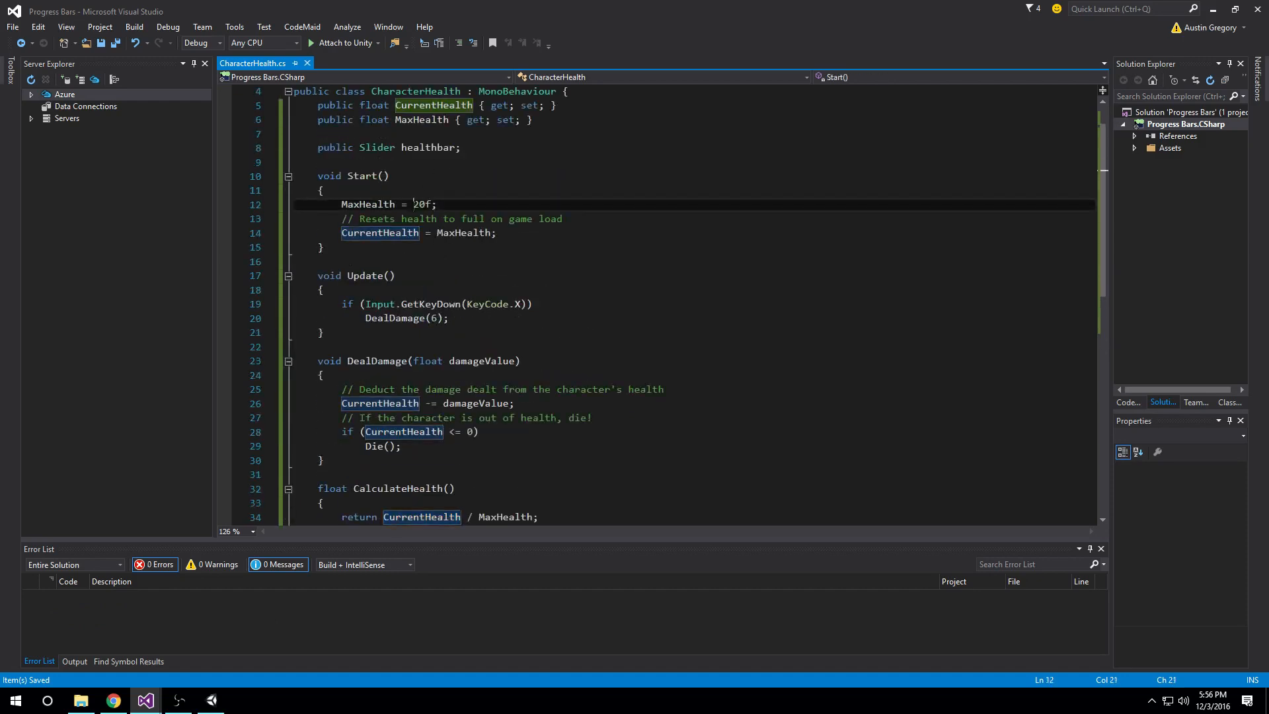
{"action": "scroll", "scroll_direction": "down", "scroll_amount": 3}
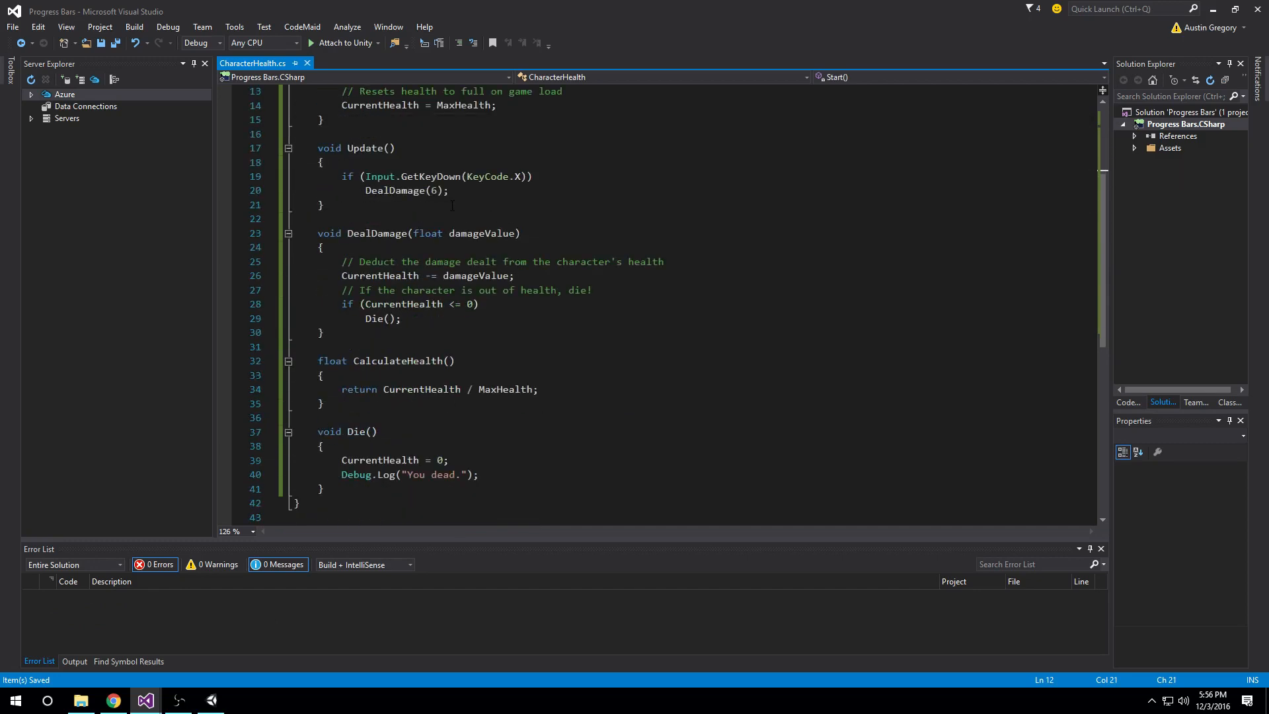
{"action": "double_click", "coordinate": [504, 389]}
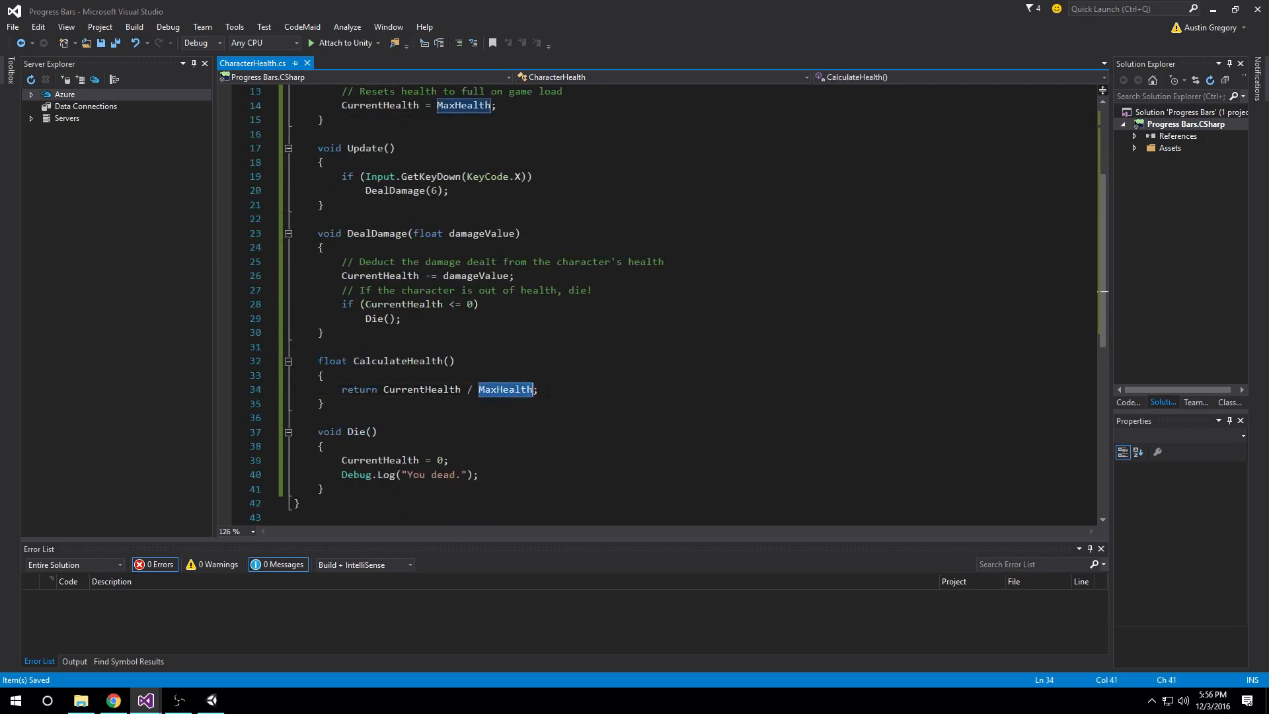
{"action": "scroll", "scroll_direction": "up", "scroll_amount": 3}
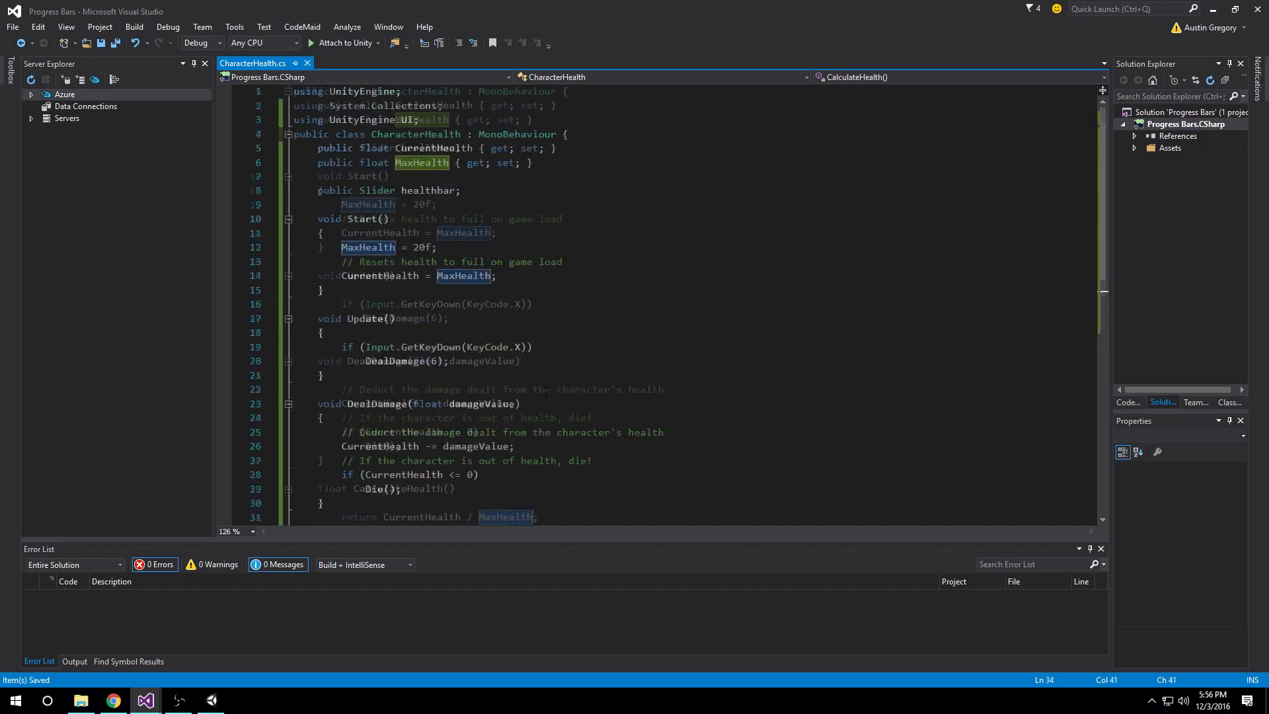
{"action": "scroll", "scroll_direction": "down", "scroll_amount": 3}
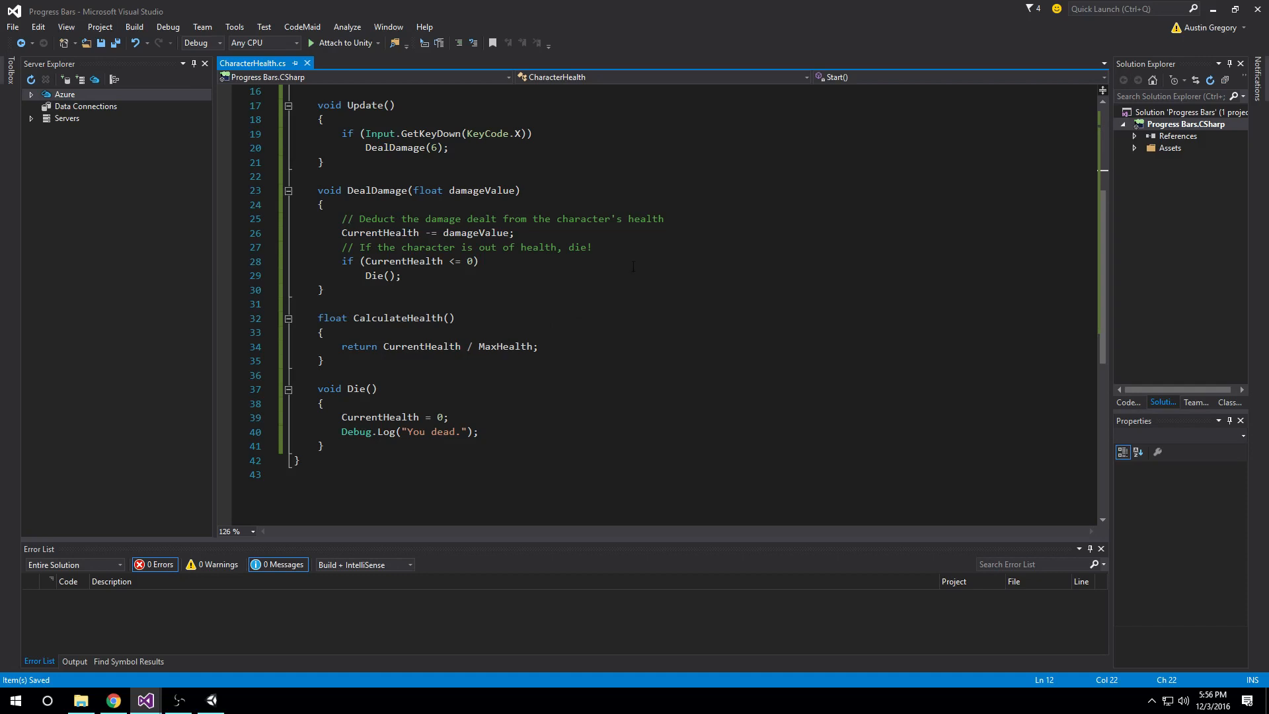
{"action": "double_click", "coordinate": [358, 346]}
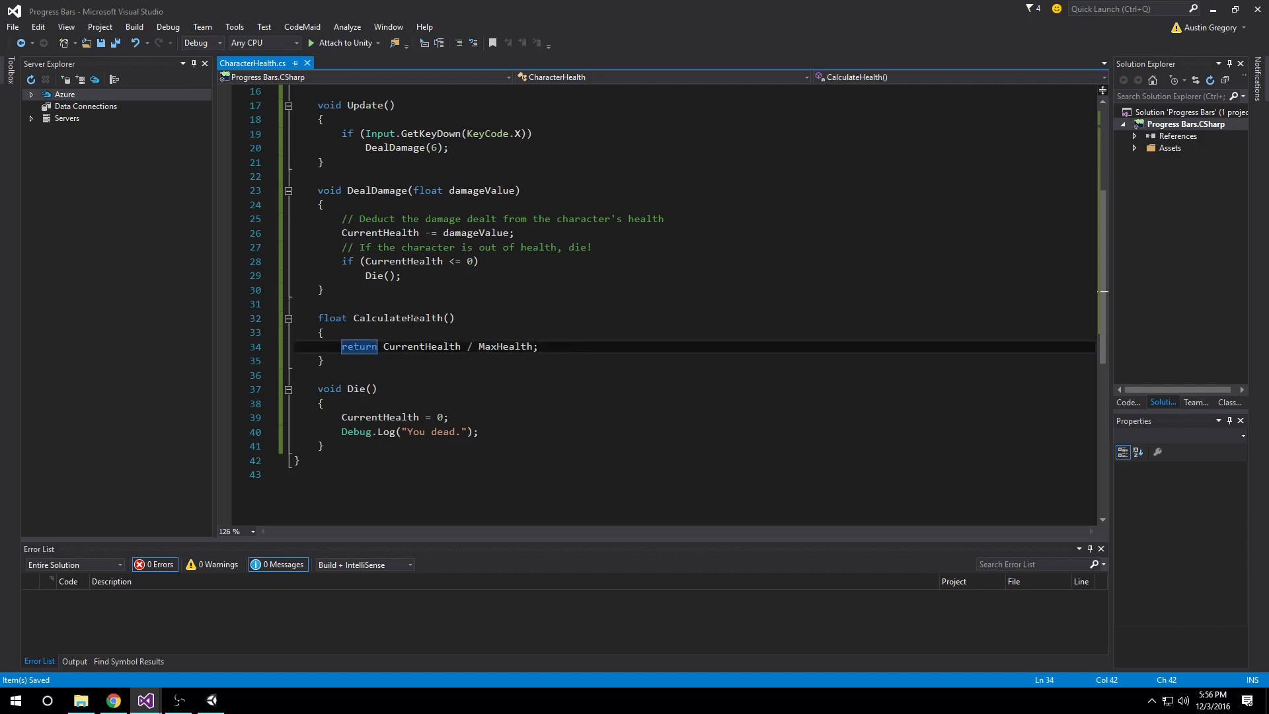
Step: Add 'healthbar.value = CalculateHealth();' in Start after CurrentHealth is reset
{"action": "scroll", "scroll_direction": "up", "scroll_amount": 3}
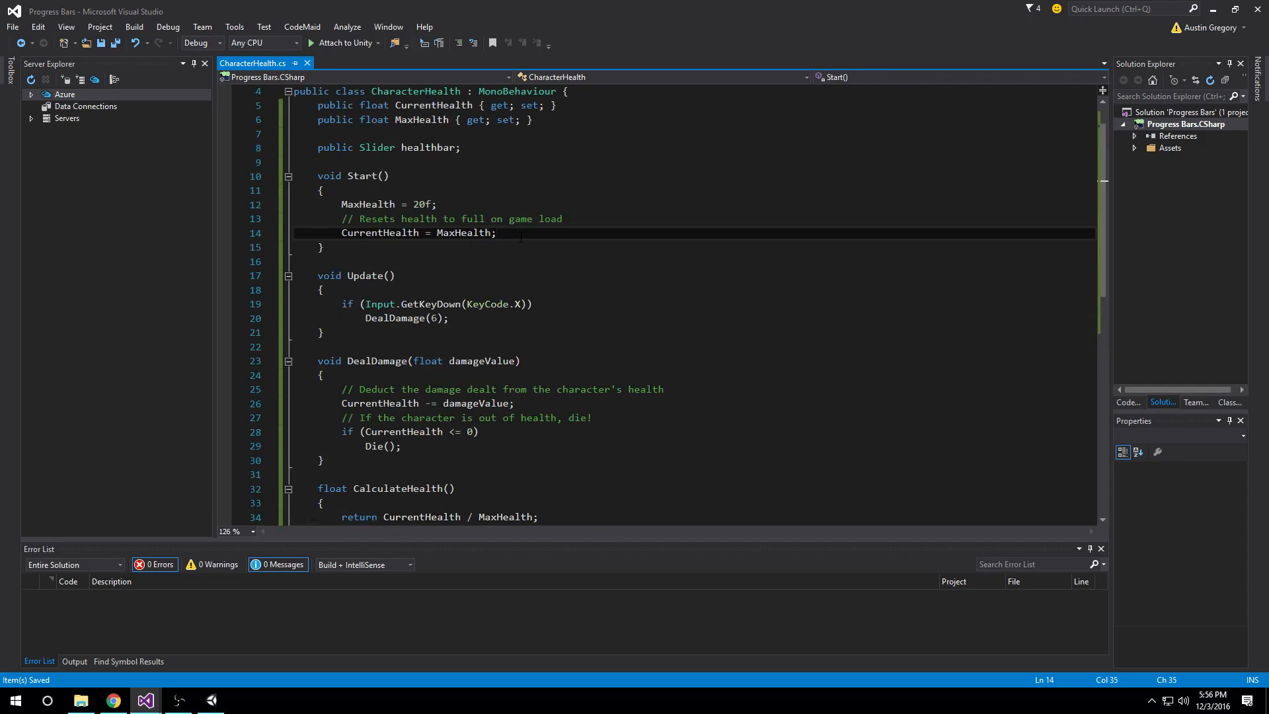
{"action": "type", "text": "healthbar."}
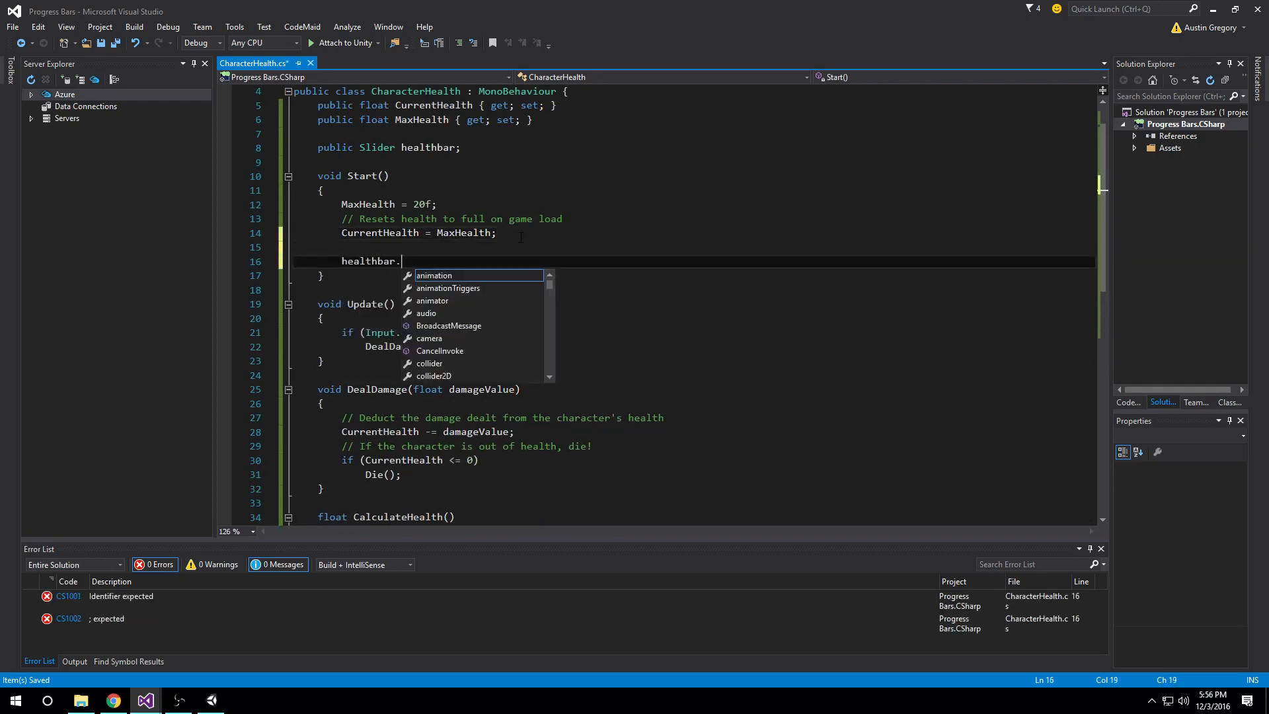
{"action": "type", "text": "vale"}
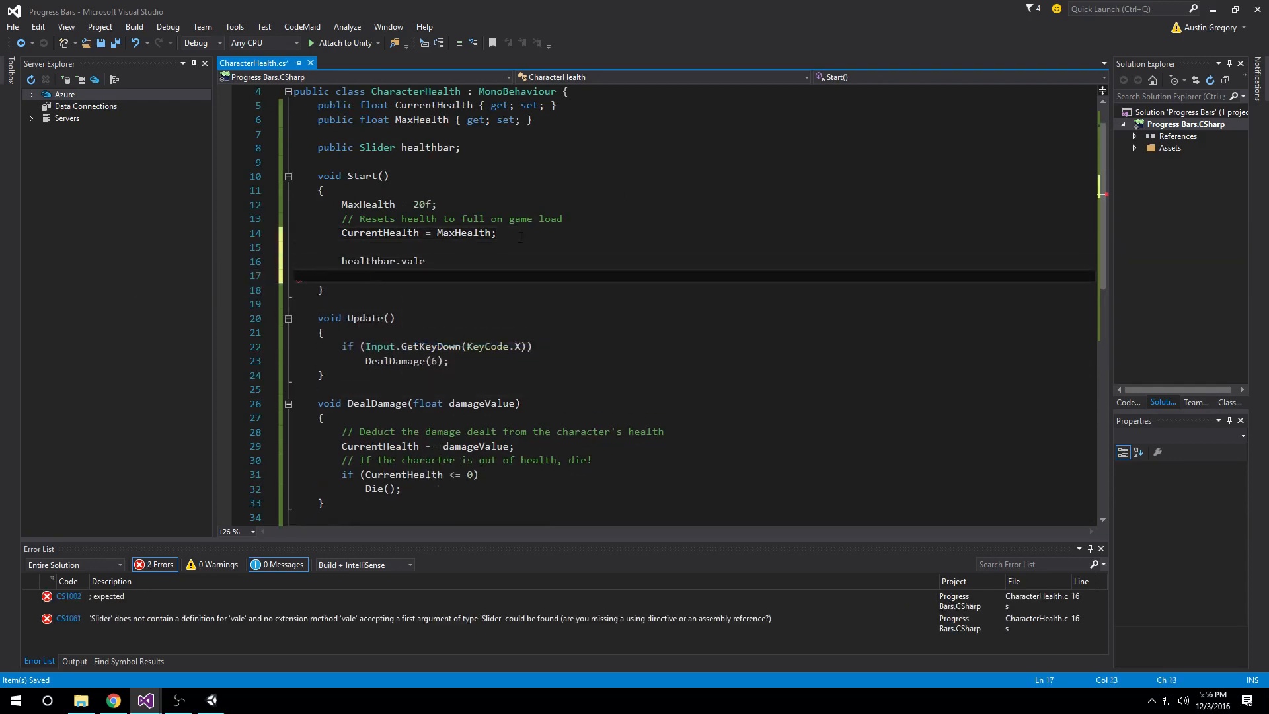
{"action": "key", "text": "BackSpace"}
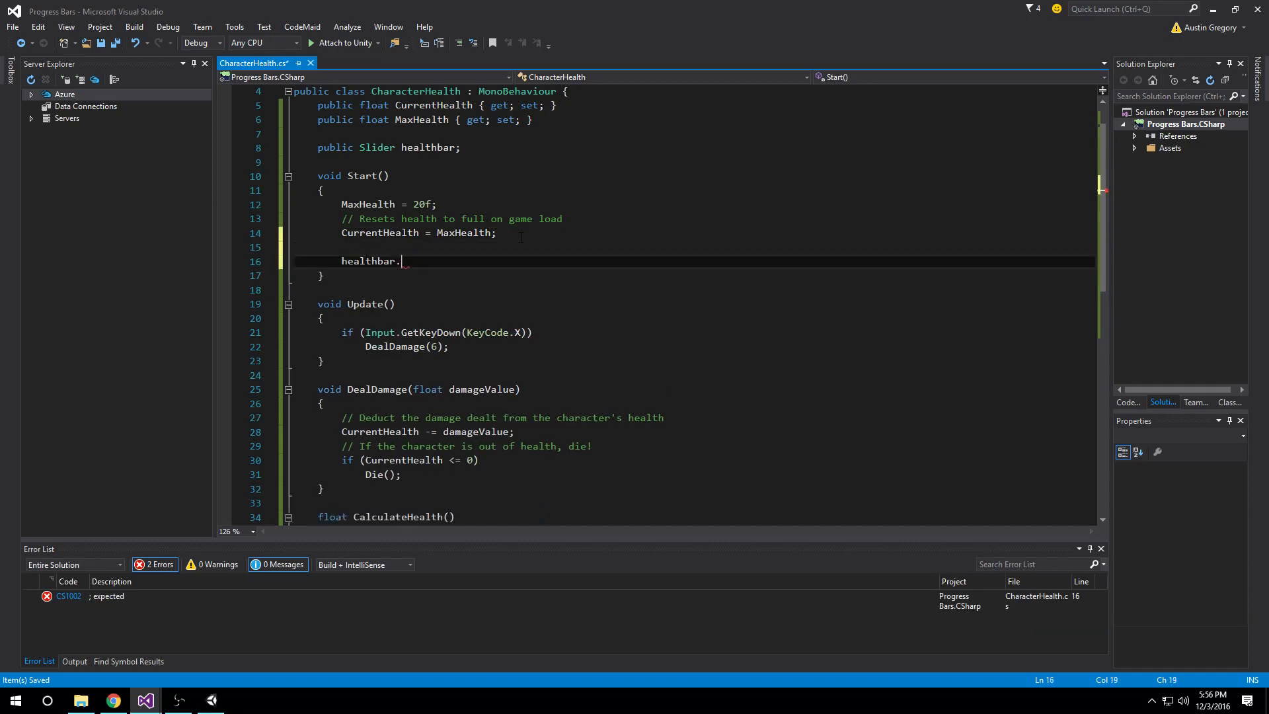
{"action": "type", "text": "value"}
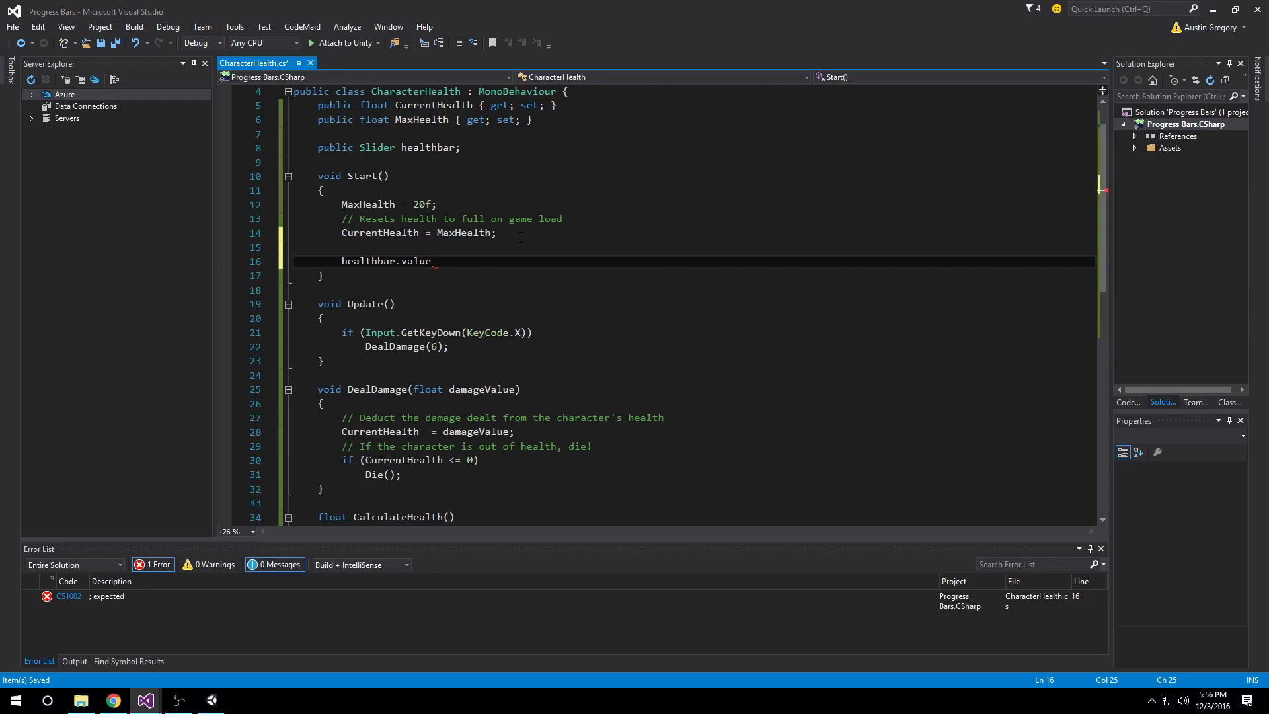
{"action": "type", "text": "= CalculateHealth"}
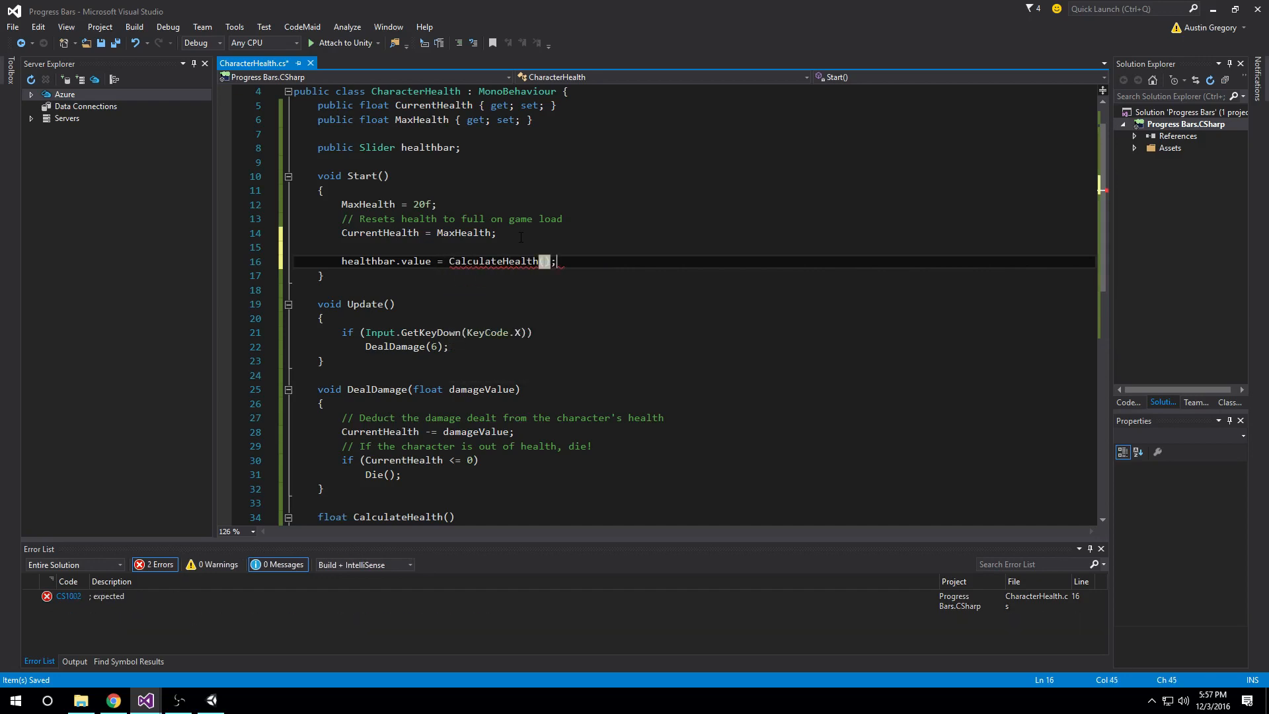
{"action": "type", "text": "()"}
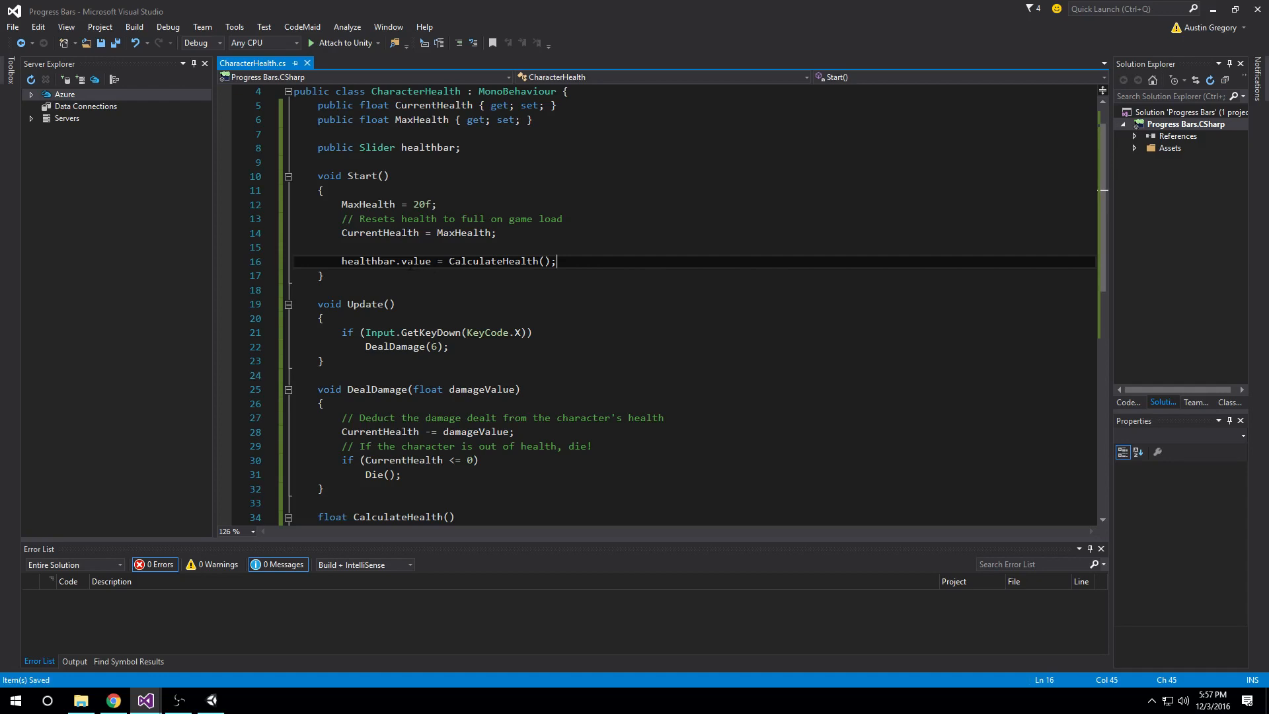
Step: Check the Start method's CurrentHealth assignment and scroll down to DealDamage
{"action": "double_click", "coordinate": [362, 175]}
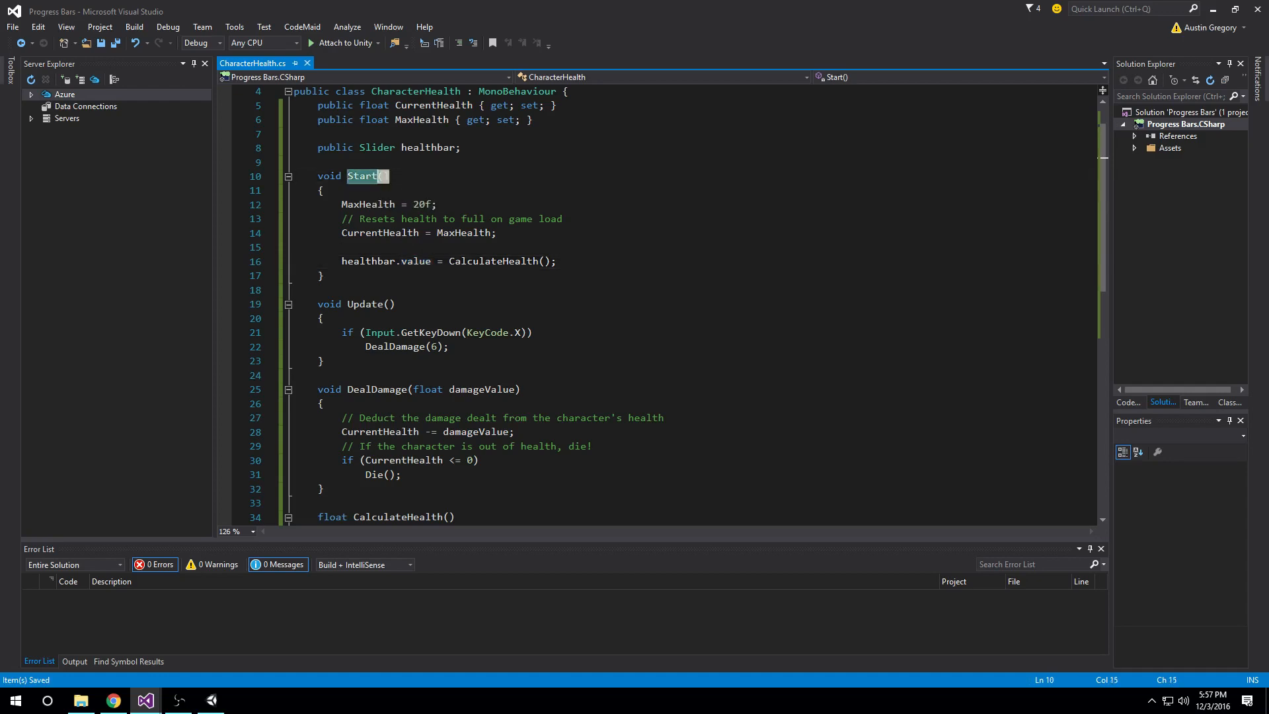
{"action": "left_click", "coordinate": [495, 232]}
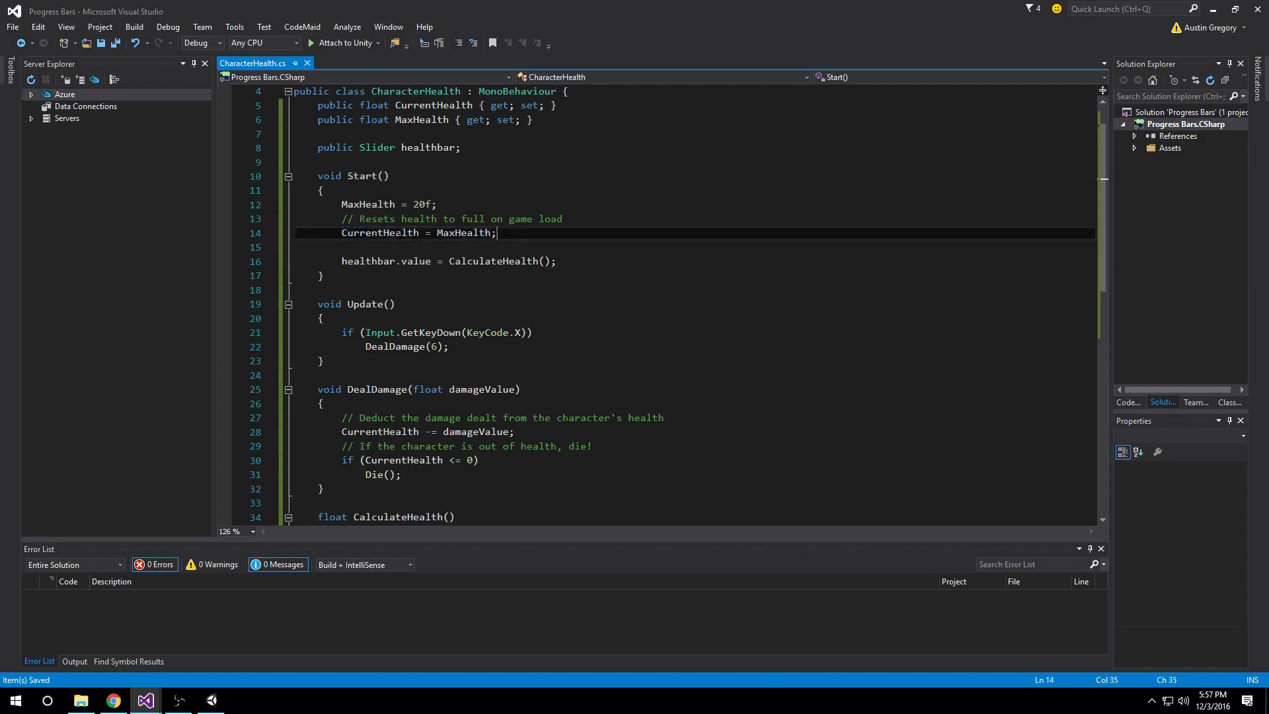
{"action": "double_click", "coordinate": [464, 233]}
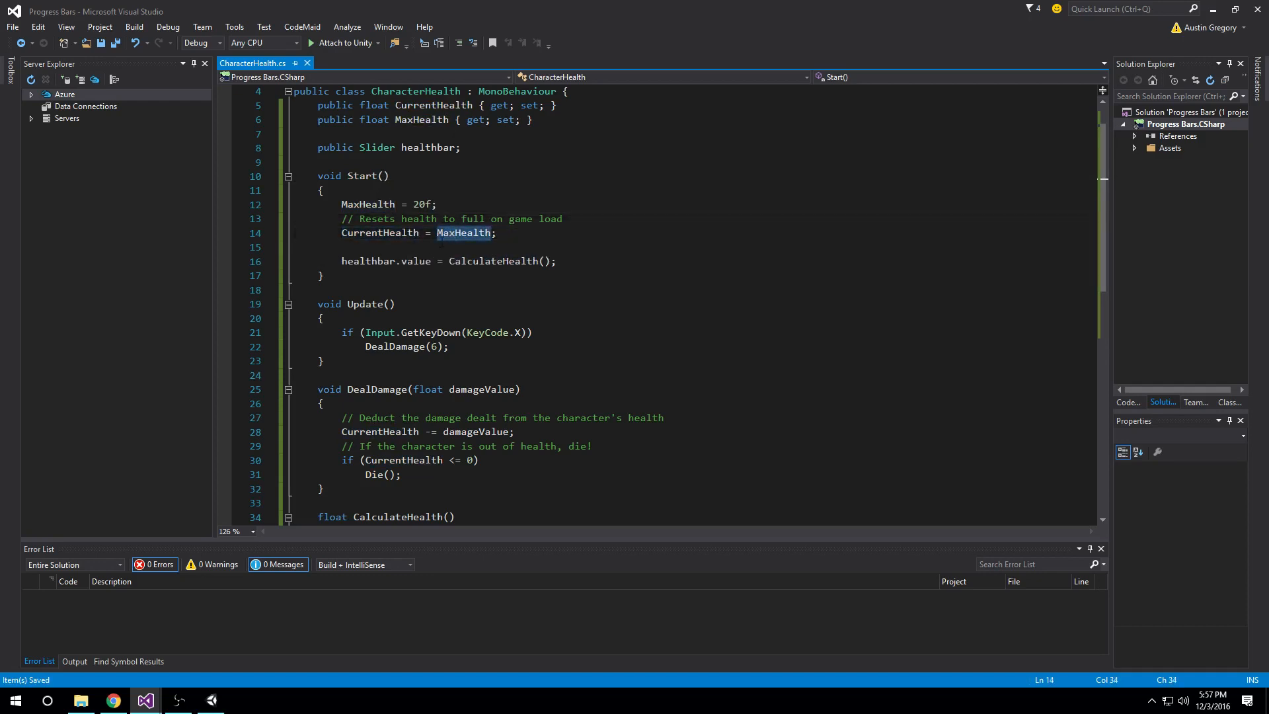
{"action": "scroll", "scroll_direction": "down", "scroll_amount": 3}
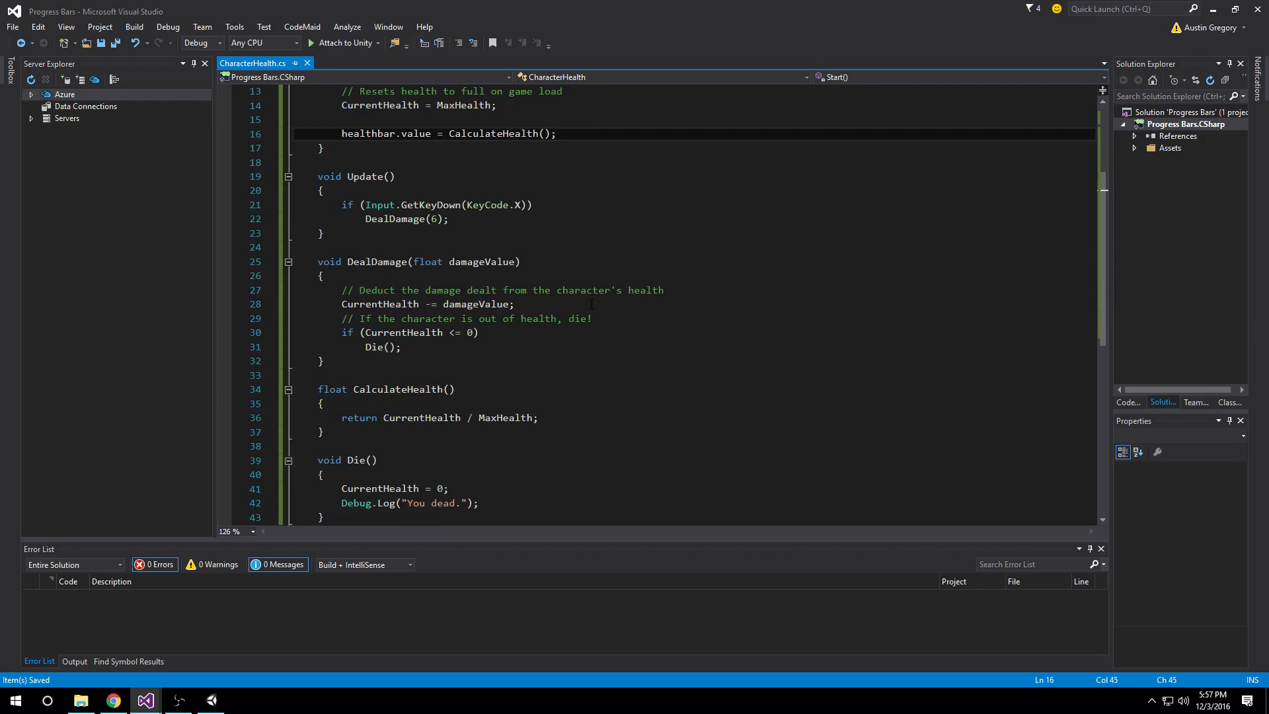
Step: Add 'healthbar.value = CalculateHealth();' after 'CurrentHealth -= damageValue' in DealDamage, save, and return to Unity
{"action": "left_click", "coordinate": [556, 134]}
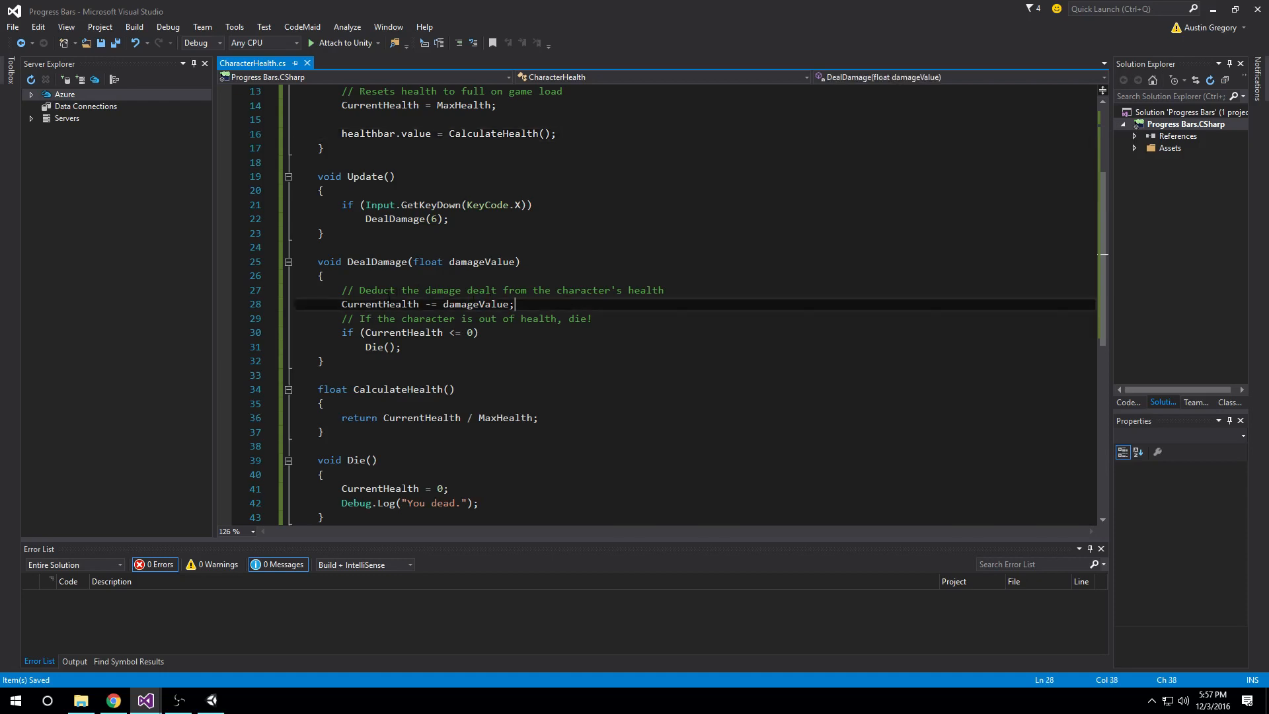
{"action": "double_click", "coordinate": [475, 303]}
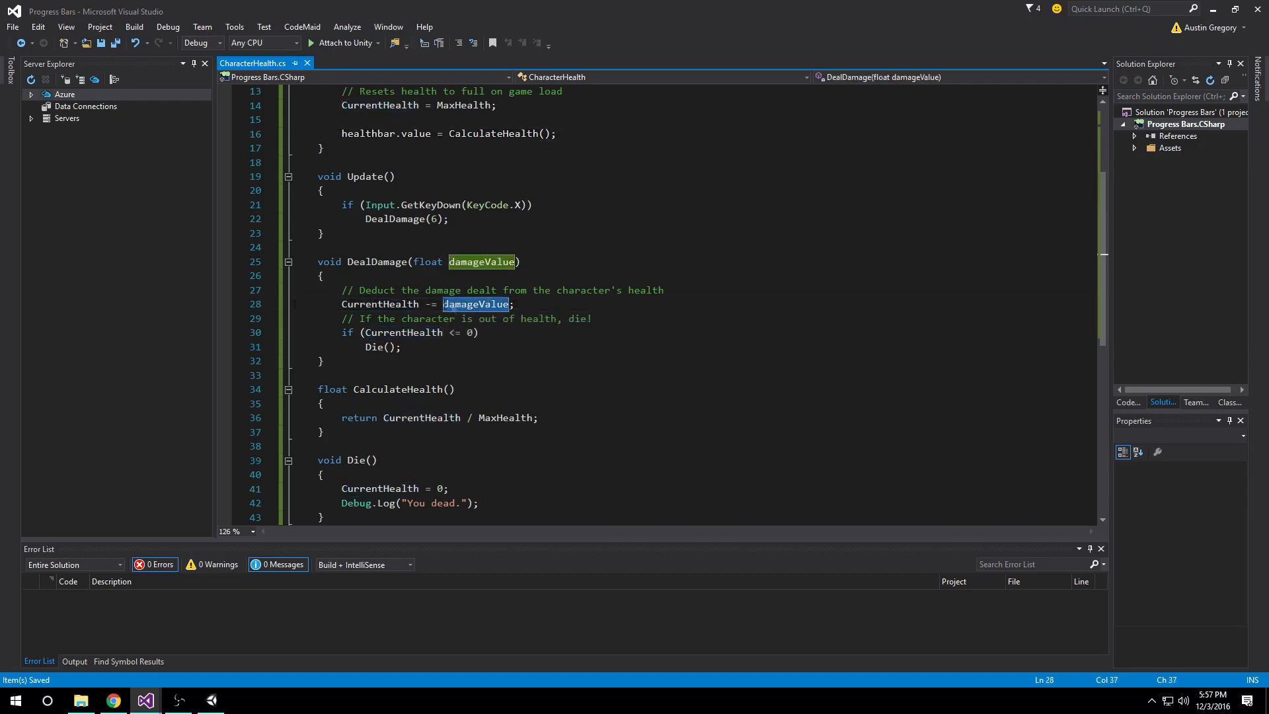
{"action": "left_click", "coordinate": [514, 304]}
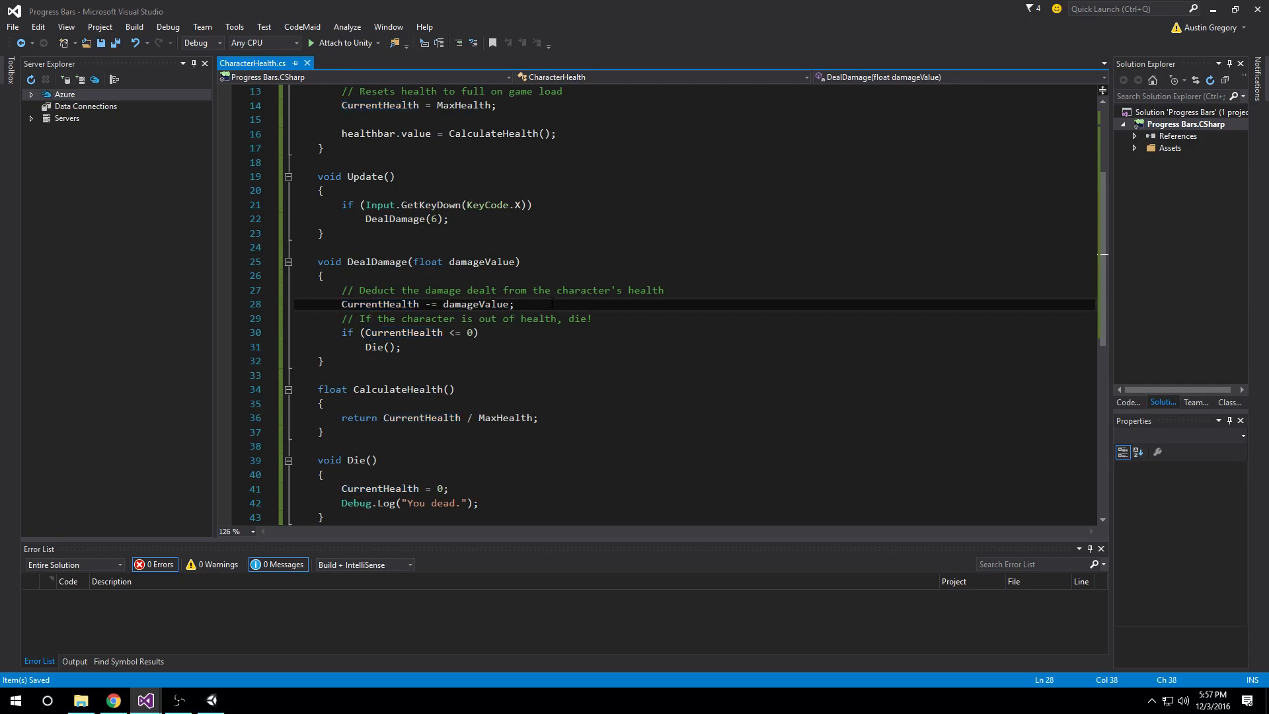
{"action": "key", "text": "enter"}
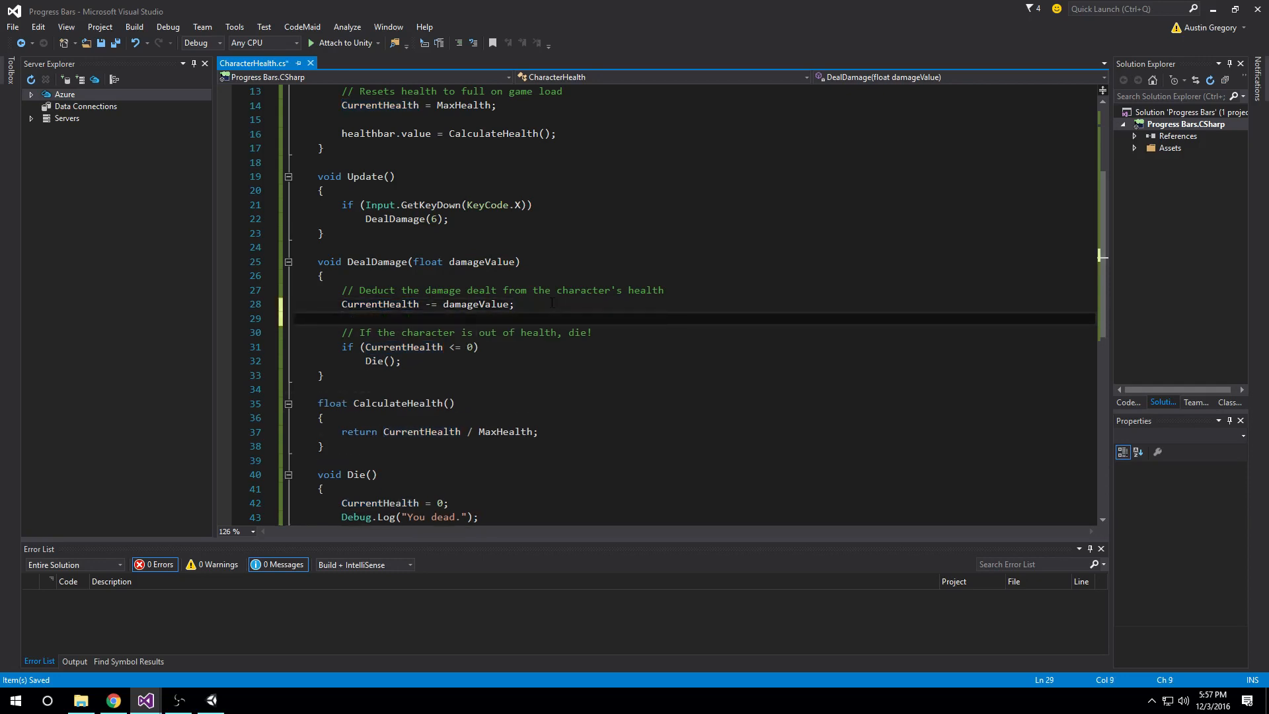
{"action": "type", "text": "healthbar.value = G"}
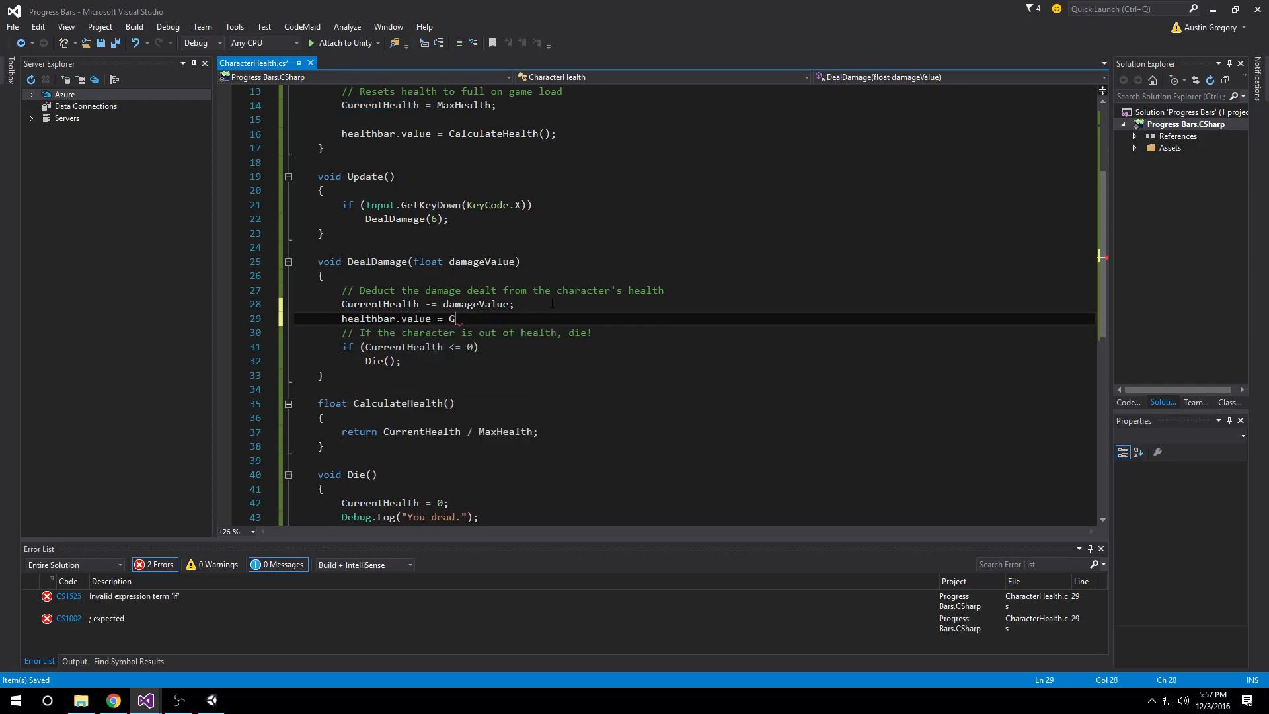
{"action": "type", "text": "alculateHealth"}
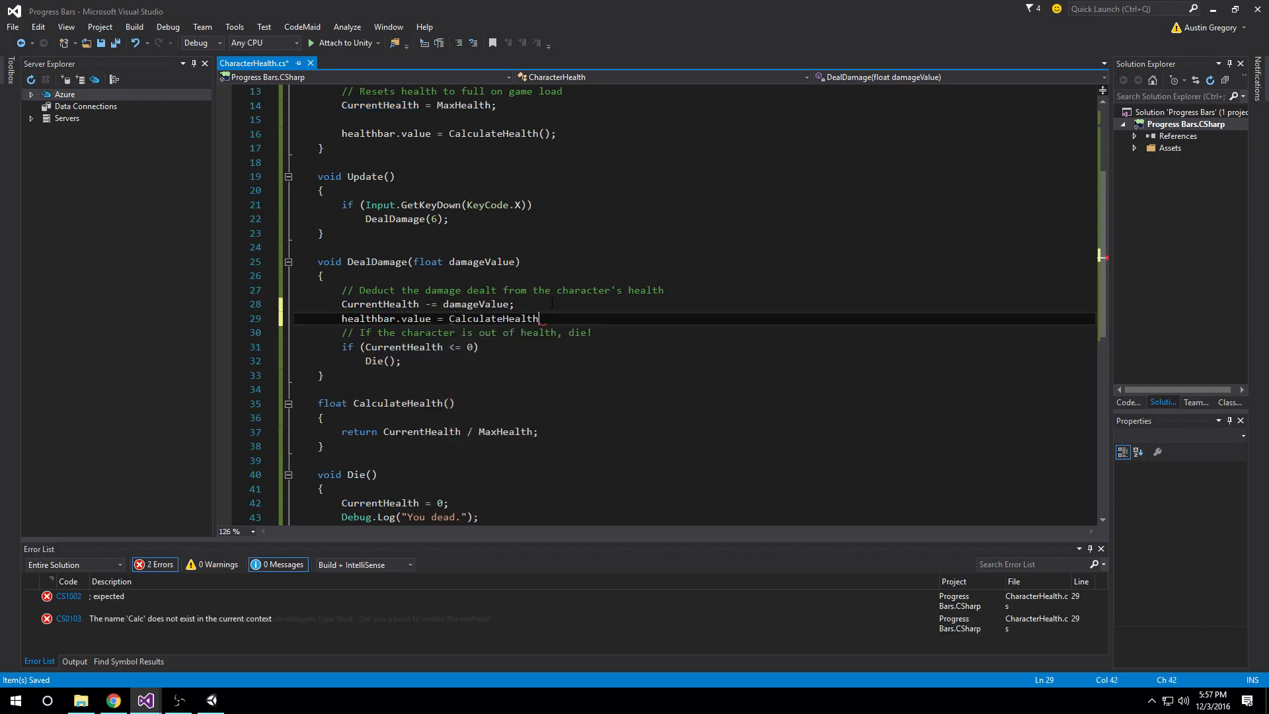
{"action": "type", "text": "();"}
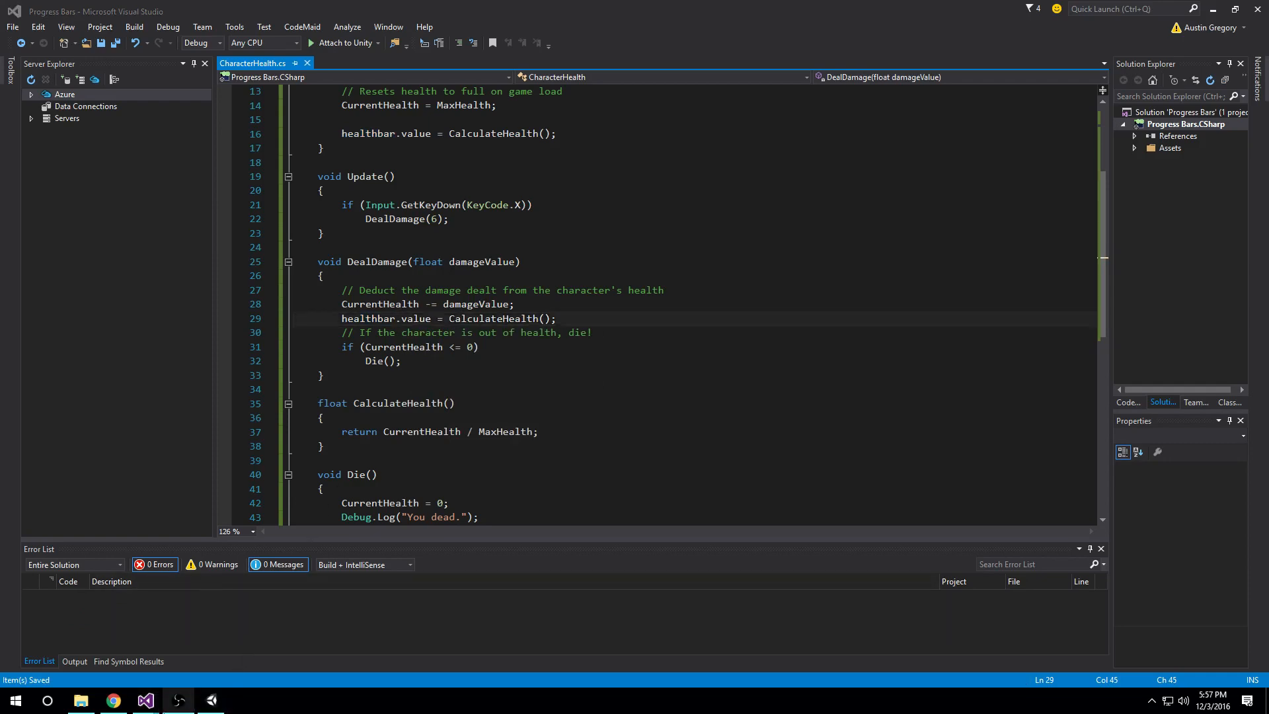
{"action": "left_click", "coordinate": [210, 700]}
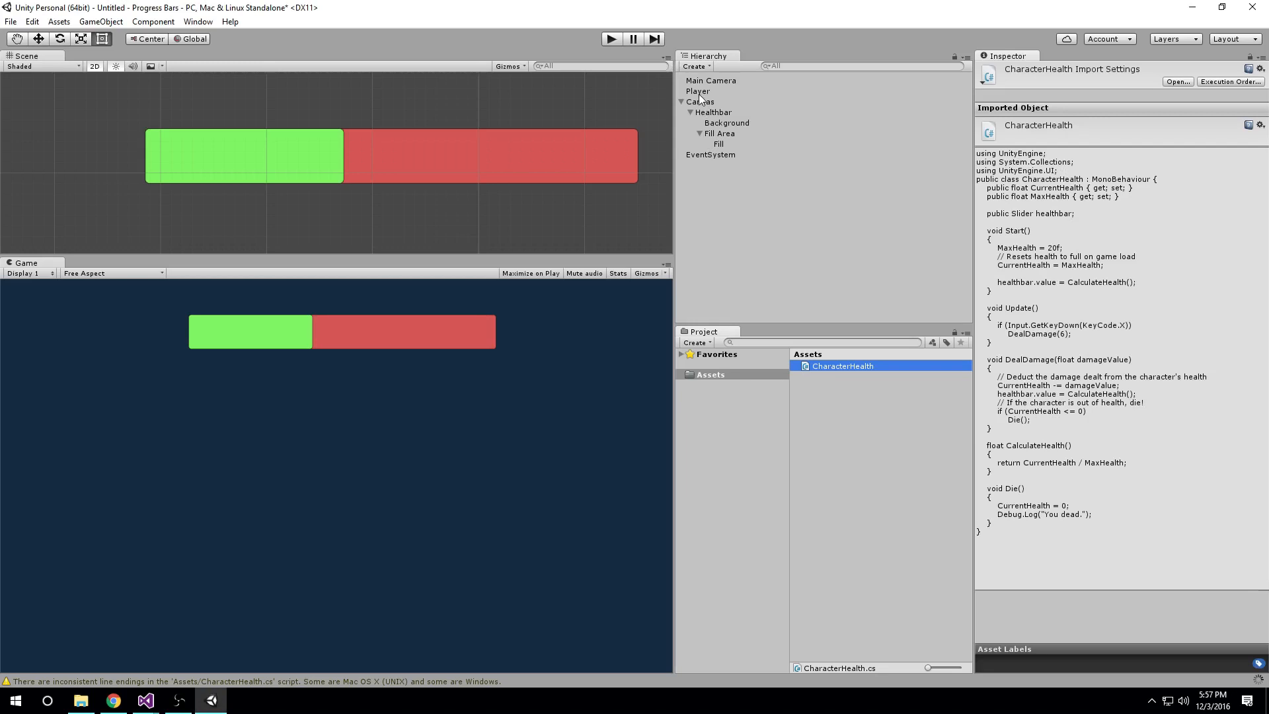
{"action": "mouse_move", "coordinate": [700, 93]}
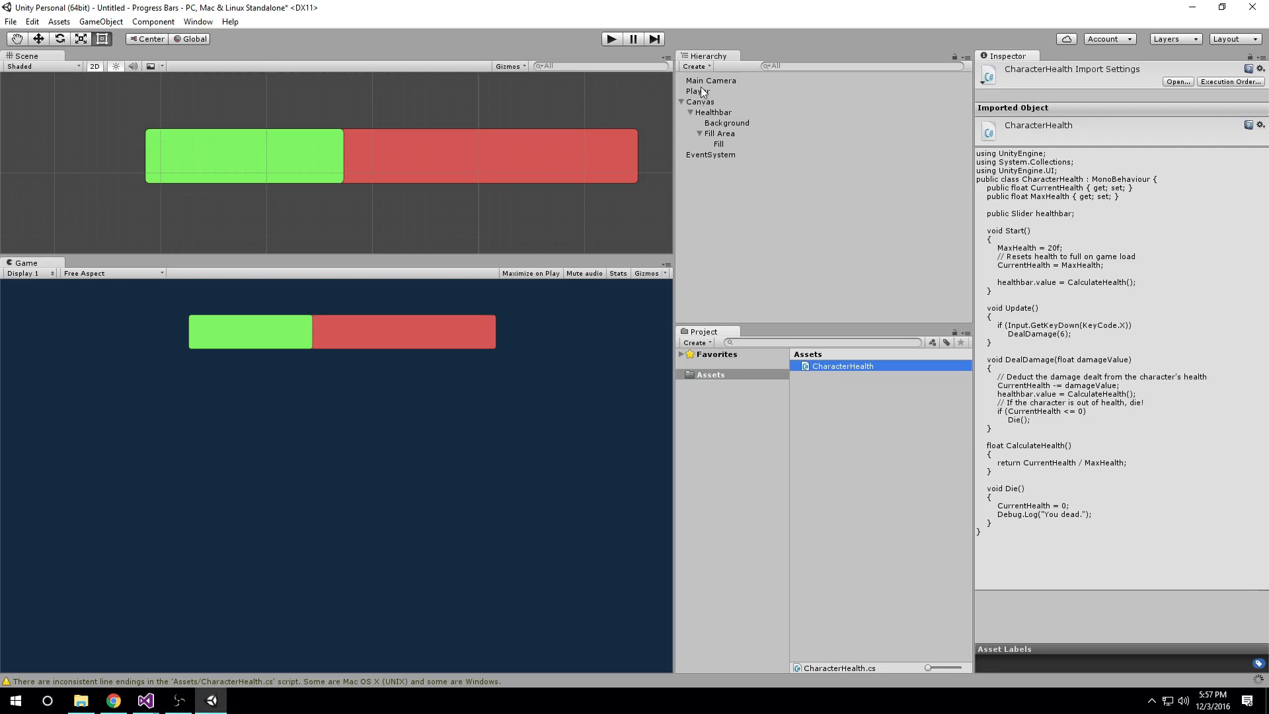
Step: Select the Player object to expose its Character Health component's empty Healthbar slot
{"action": "left_click", "coordinate": [698, 91]}
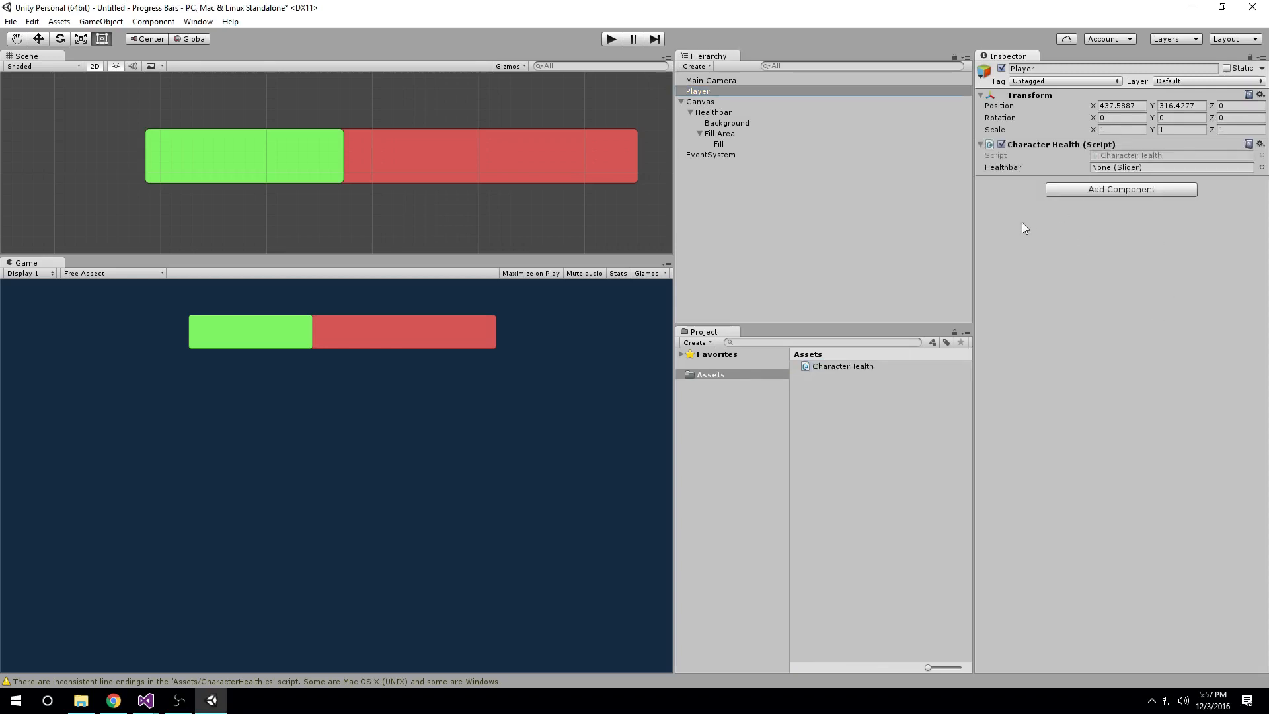
{"action": "mouse_move", "coordinate": [984, 308]}
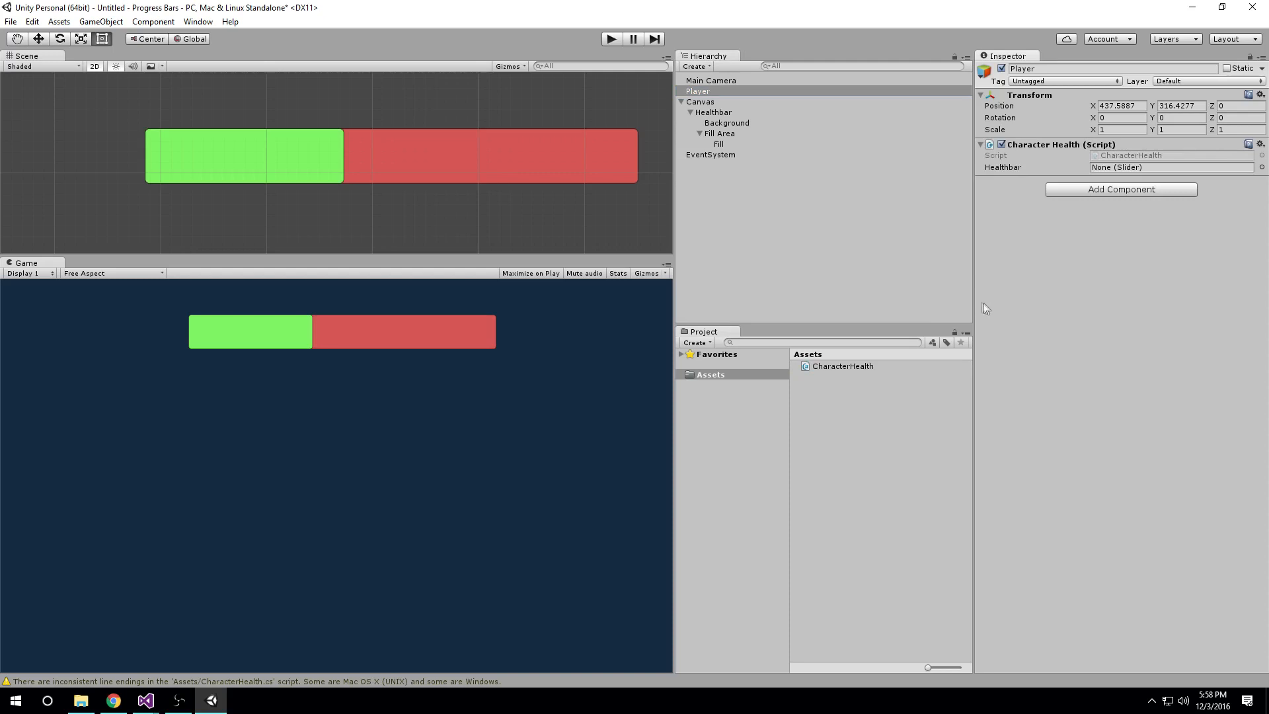
{"action": "mouse_move", "coordinate": [1176, 230]}
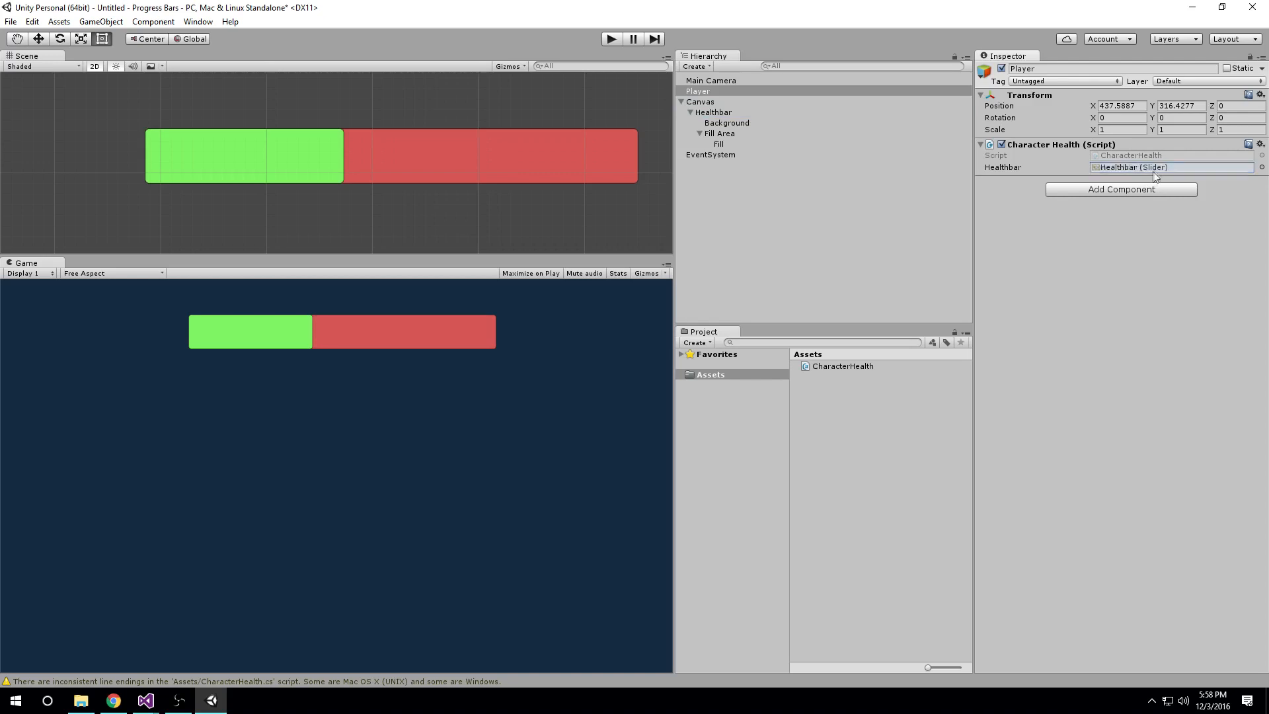
{"action": "mouse_move", "coordinate": [767, 282]}
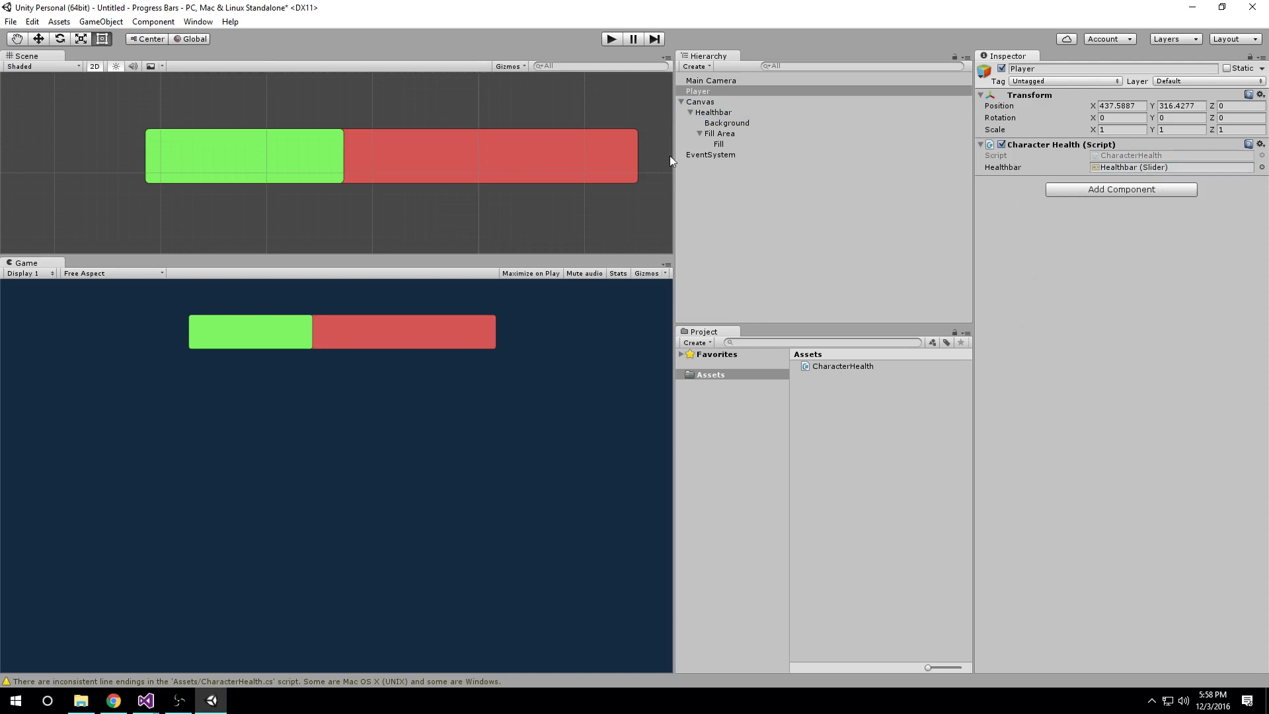
{"action": "mouse_move", "coordinate": [668, 114]}
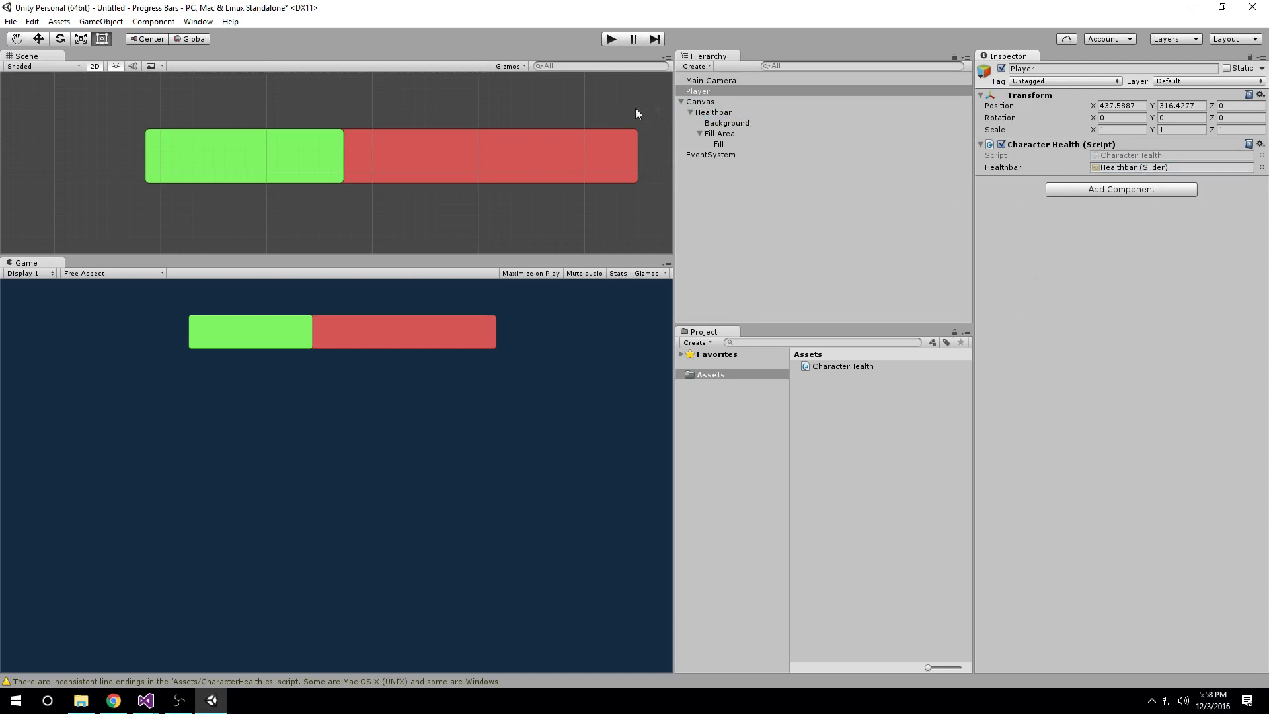
{"action": "mouse_move", "coordinate": [285, 315]}
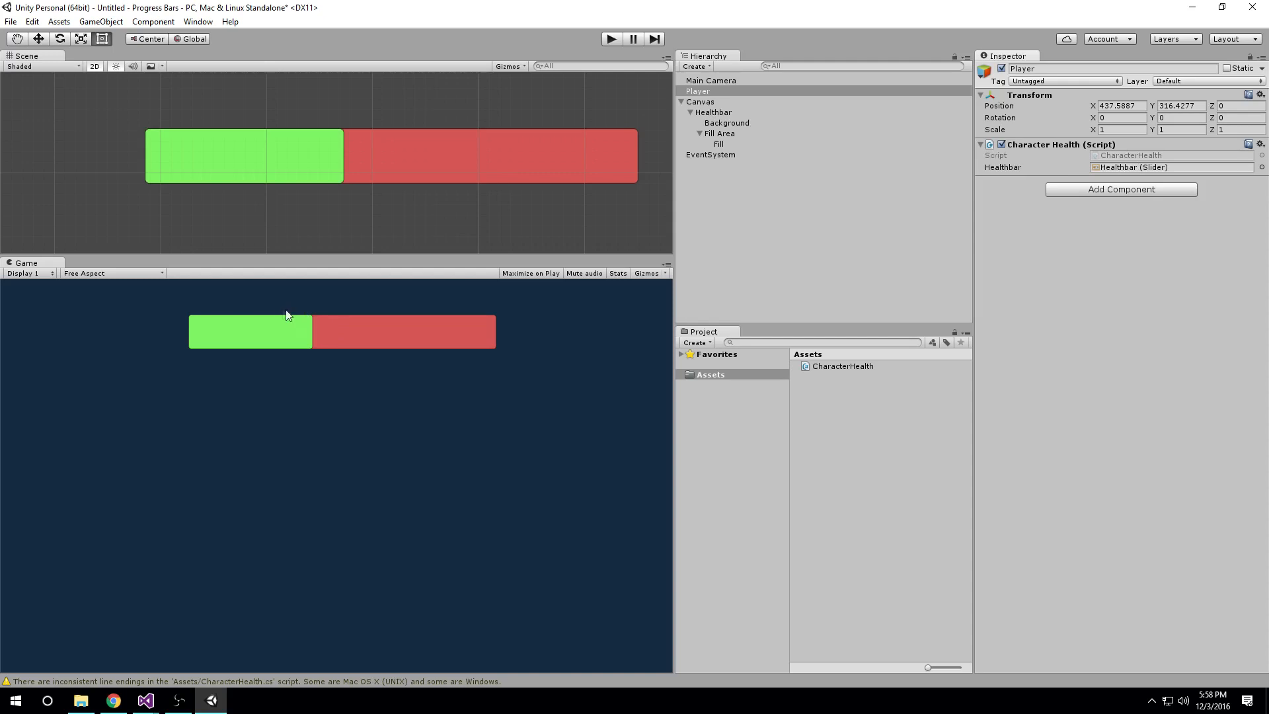
{"action": "mouse_move", "coordinate": [340, 388]}
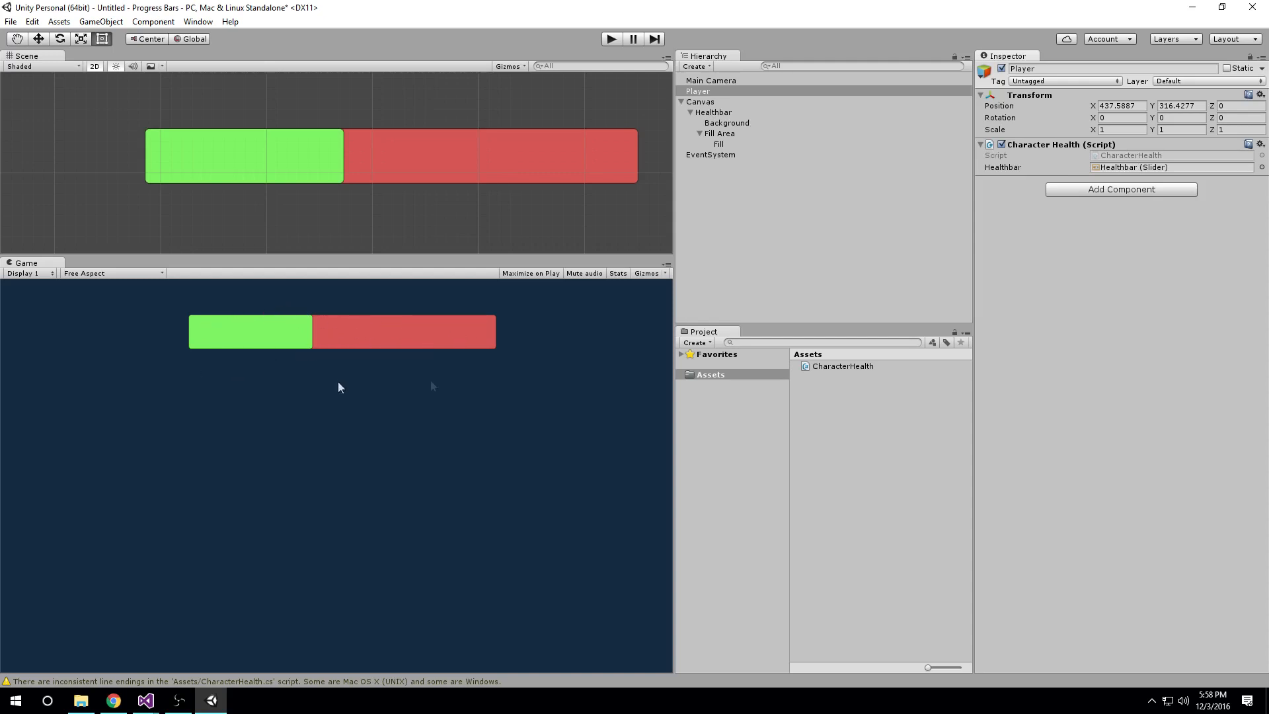
{"action": "mouse_move", "coordinate": [1119, 177]}
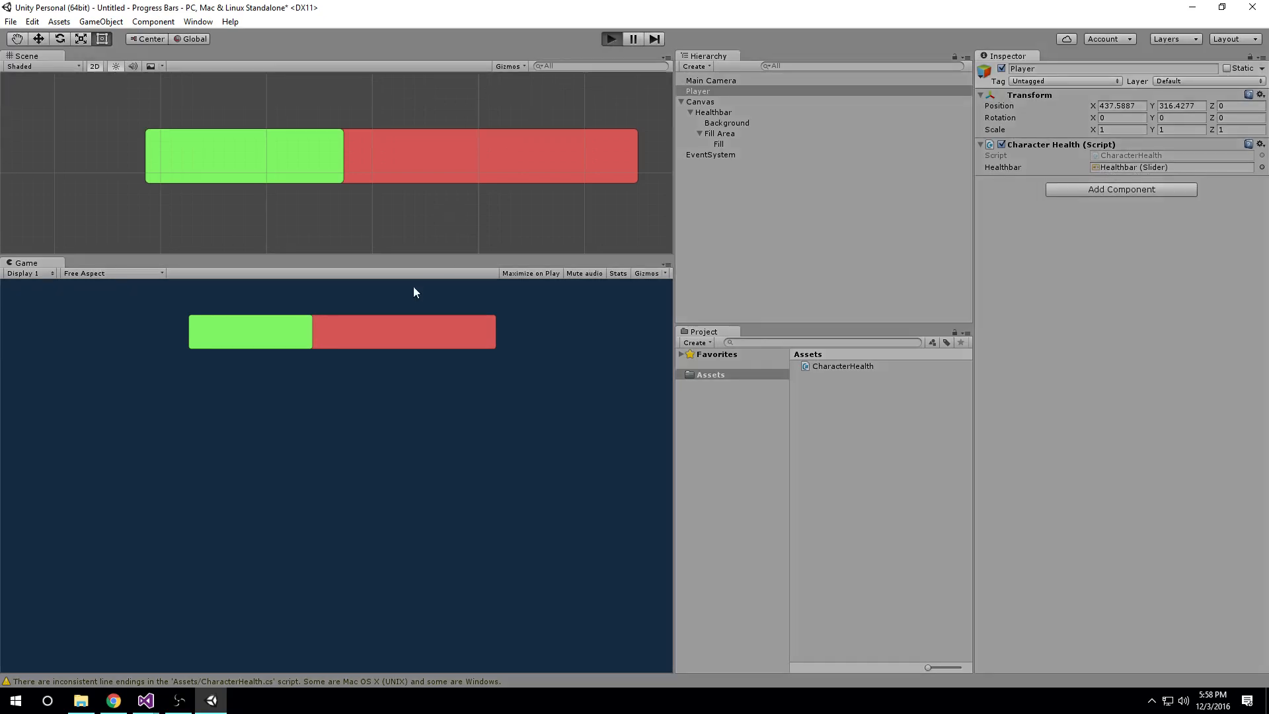
Step: Run the game, deal damage until the bar drains to red and 'You dead.' is logged, then close the Console
{"action": "left_click", "coordinate": [611, 38]}
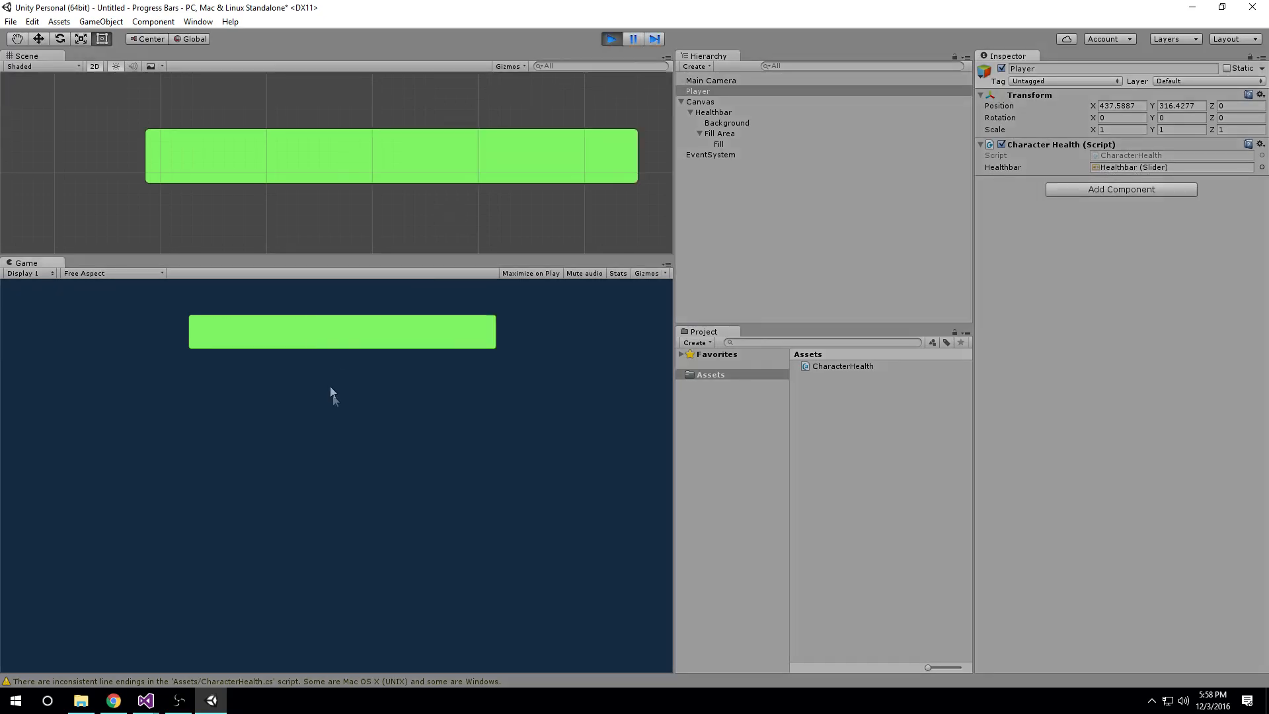
{"action": "mouse_move", "coordinate": [504, 344]}
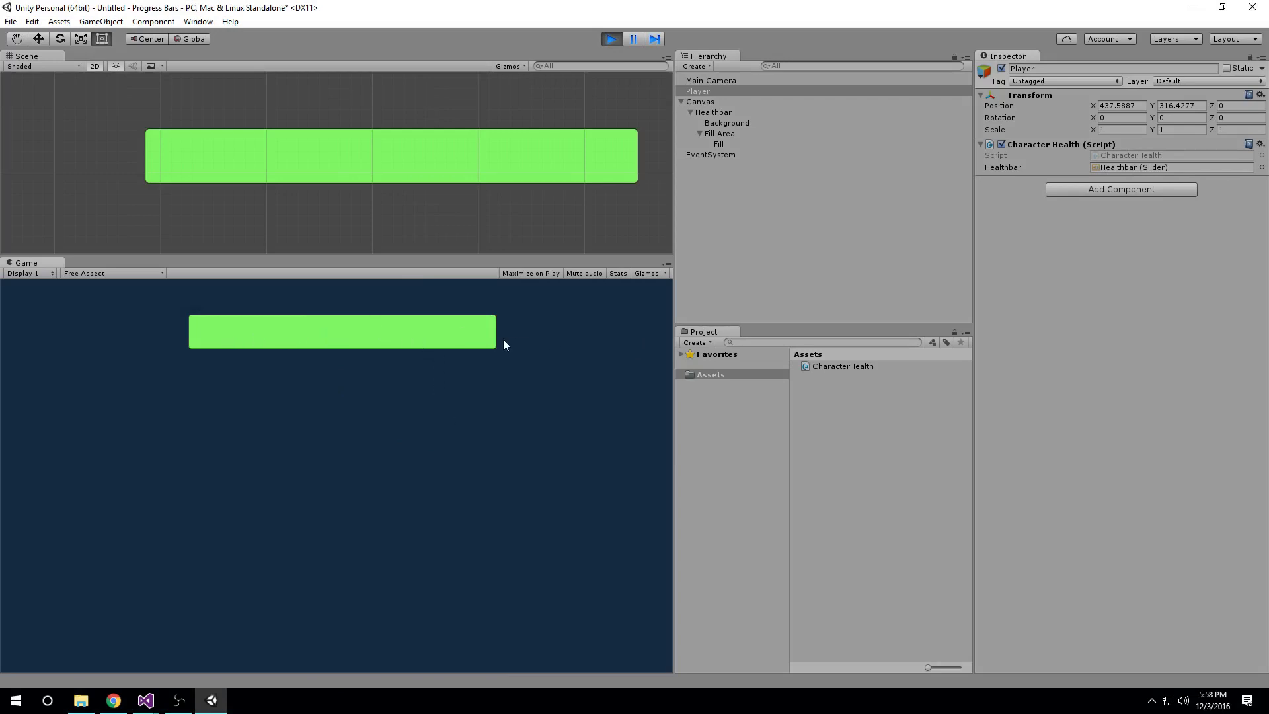
{"action": "mouse_move", "coordinate": [502, 466]}
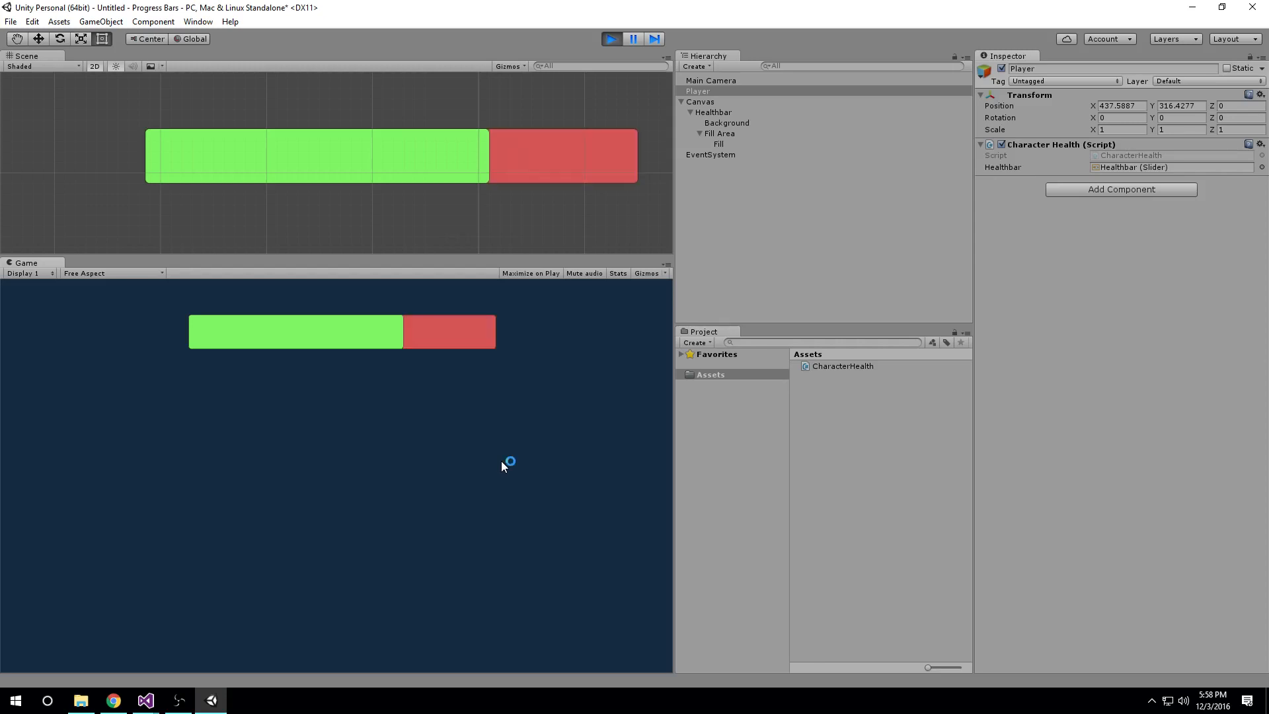
{"action": "mouse_move", "coordinate": [502, 466]}
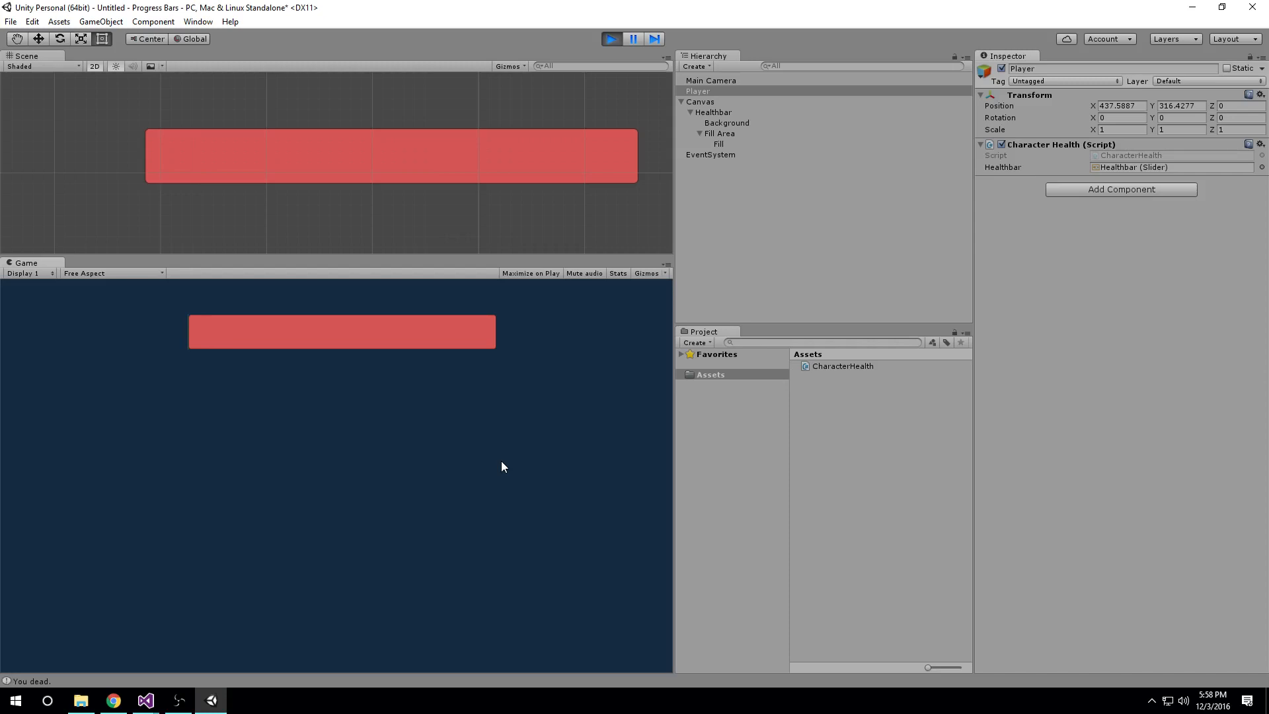
{"action": "mouse_move", "coordinate": [531, 617]}
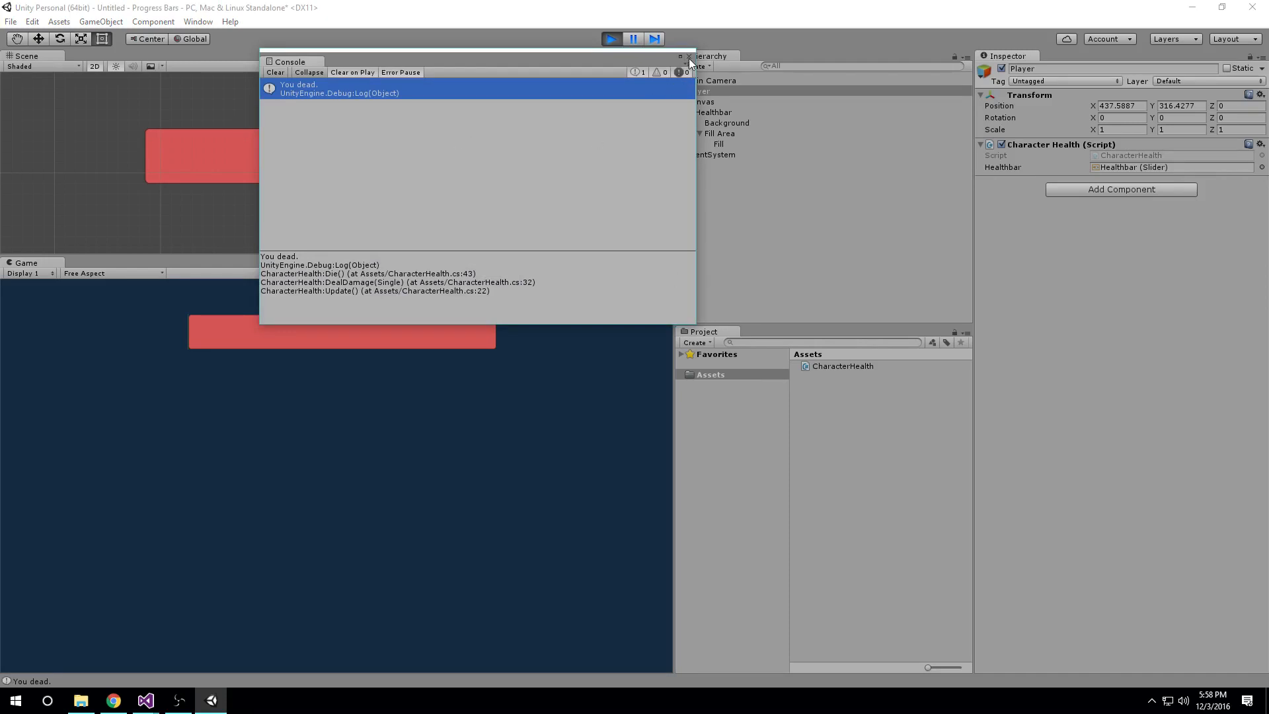
{"action": "left_click", "coordinate": [687, 57]}
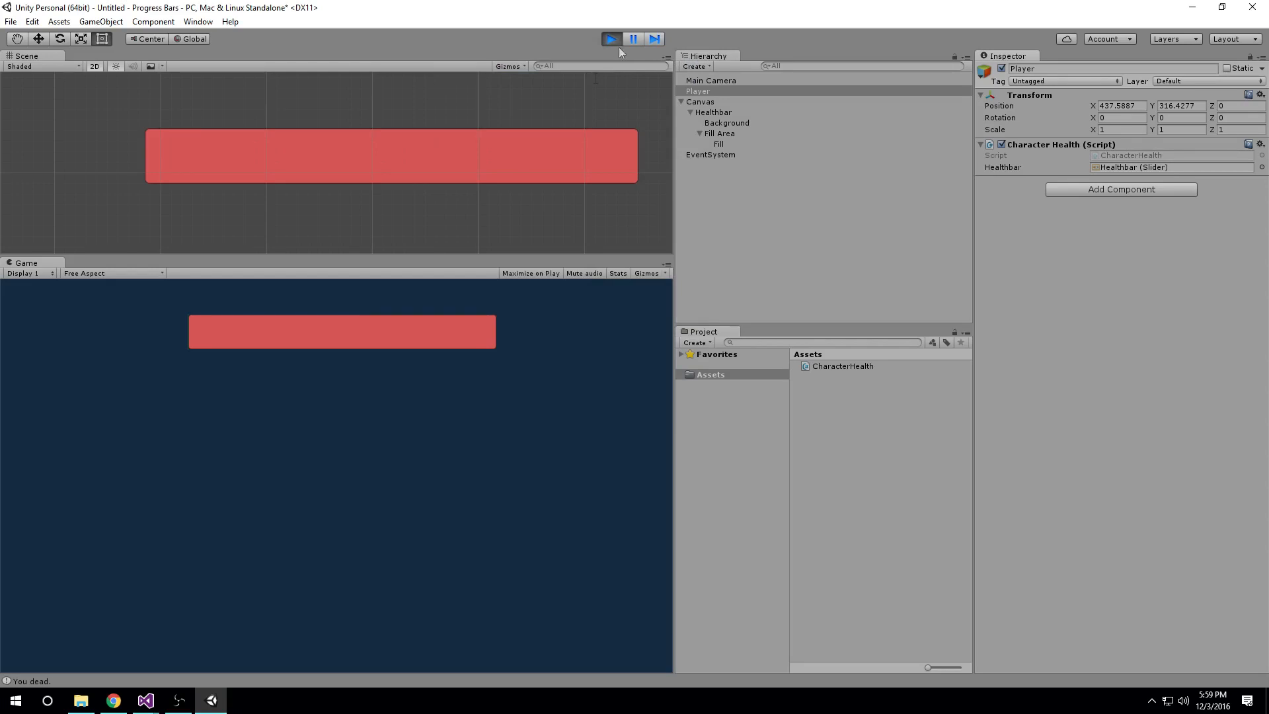
{"action": "mouse_move", "coordinate": [464, 149]}
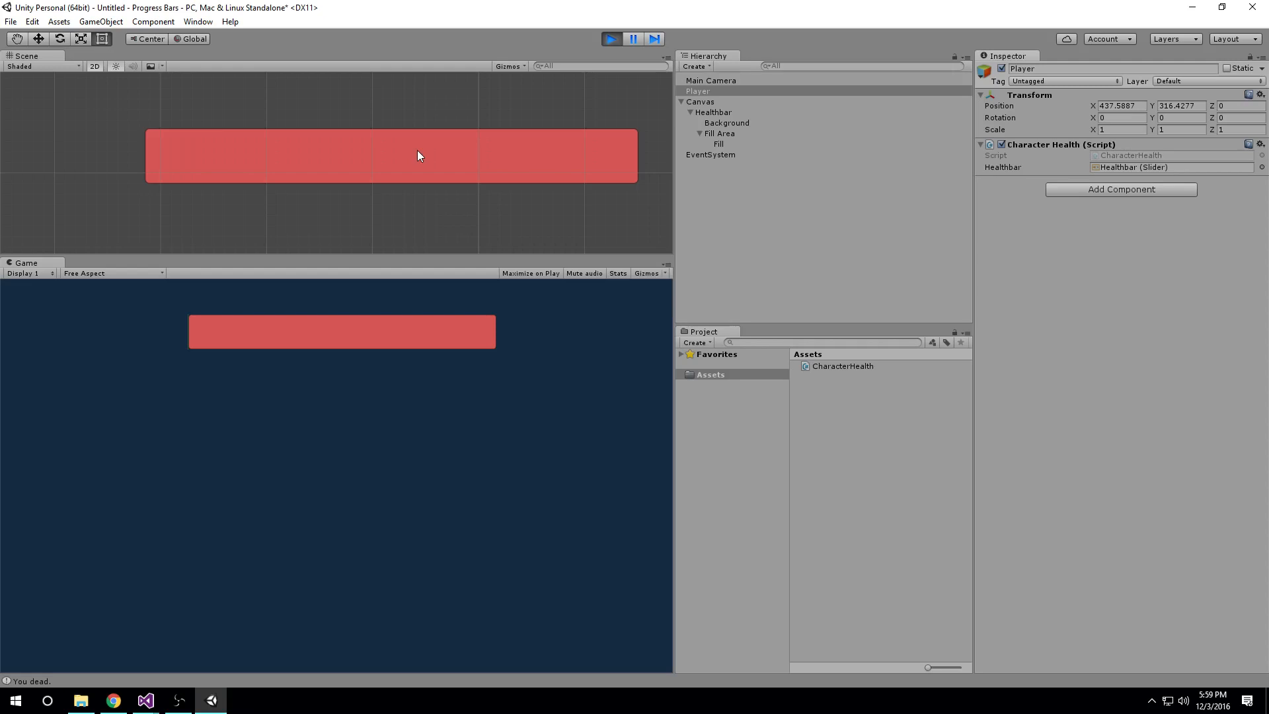
{"action": "mouse_move", "coordinate": [224, 458]}
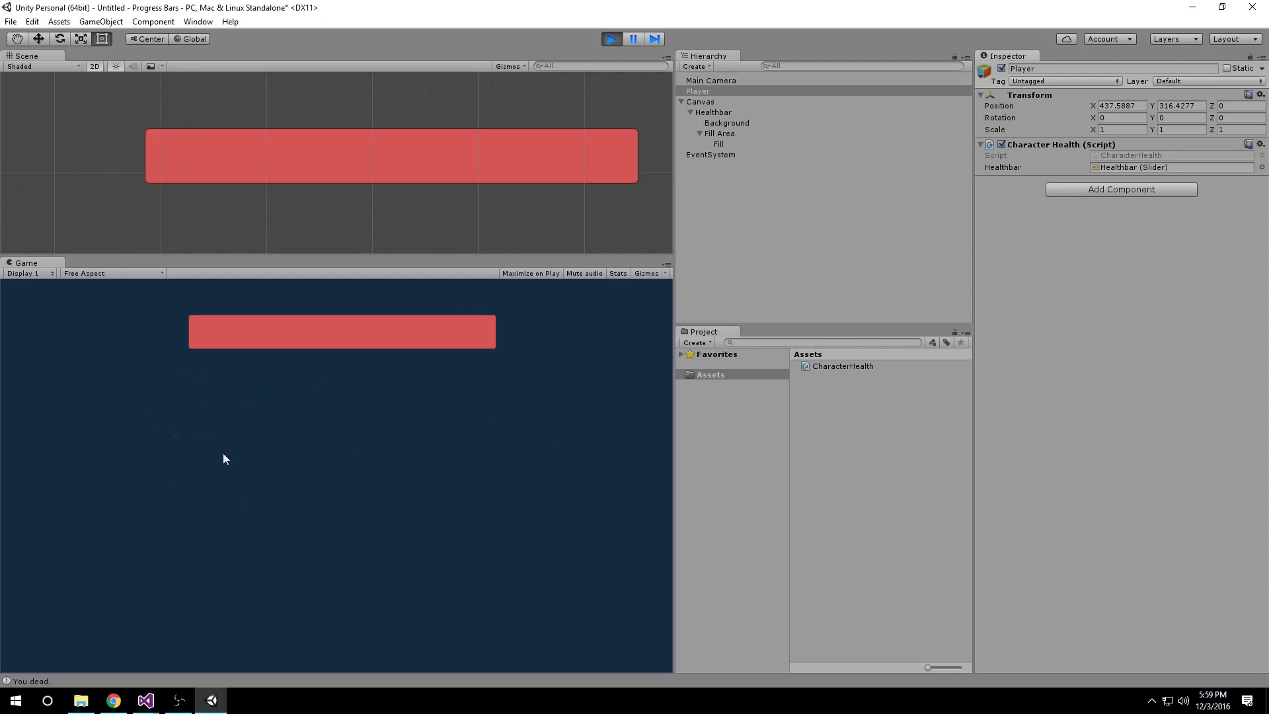
{"action": "mouse_move", "coordinate": [503, 425]}
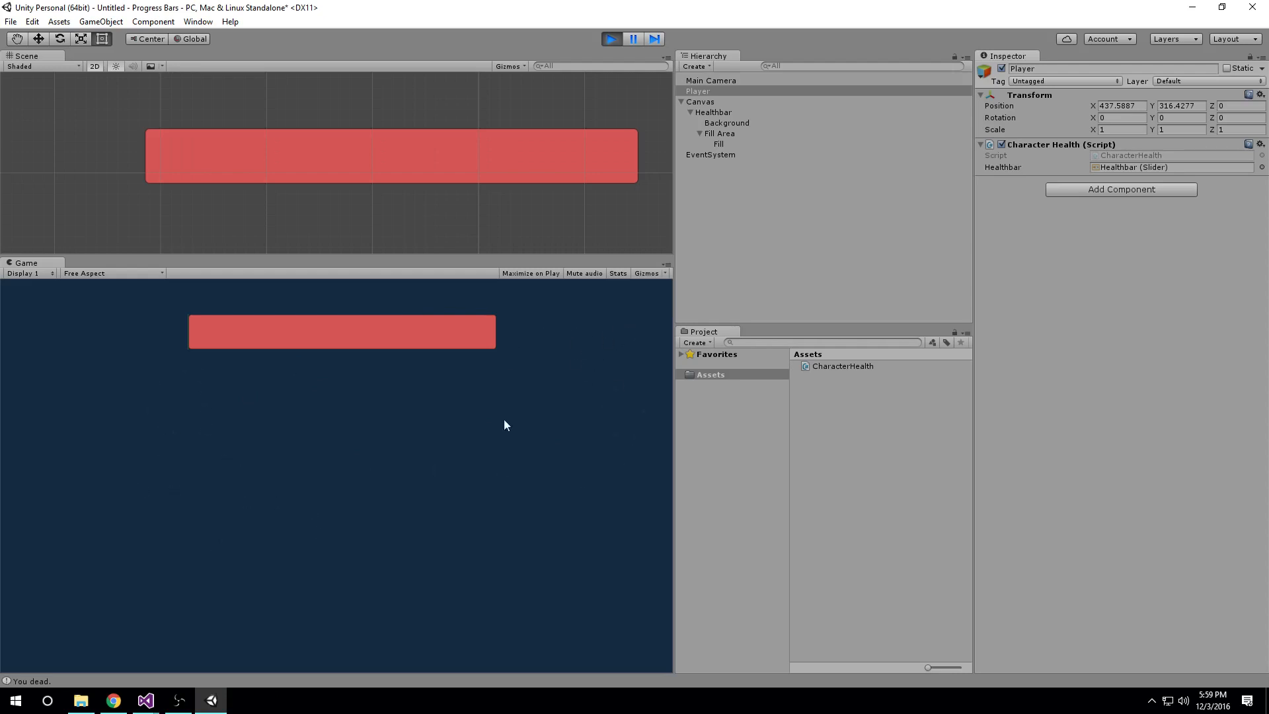
{"action": "mouse_move", "coordinate": [523, 471]}
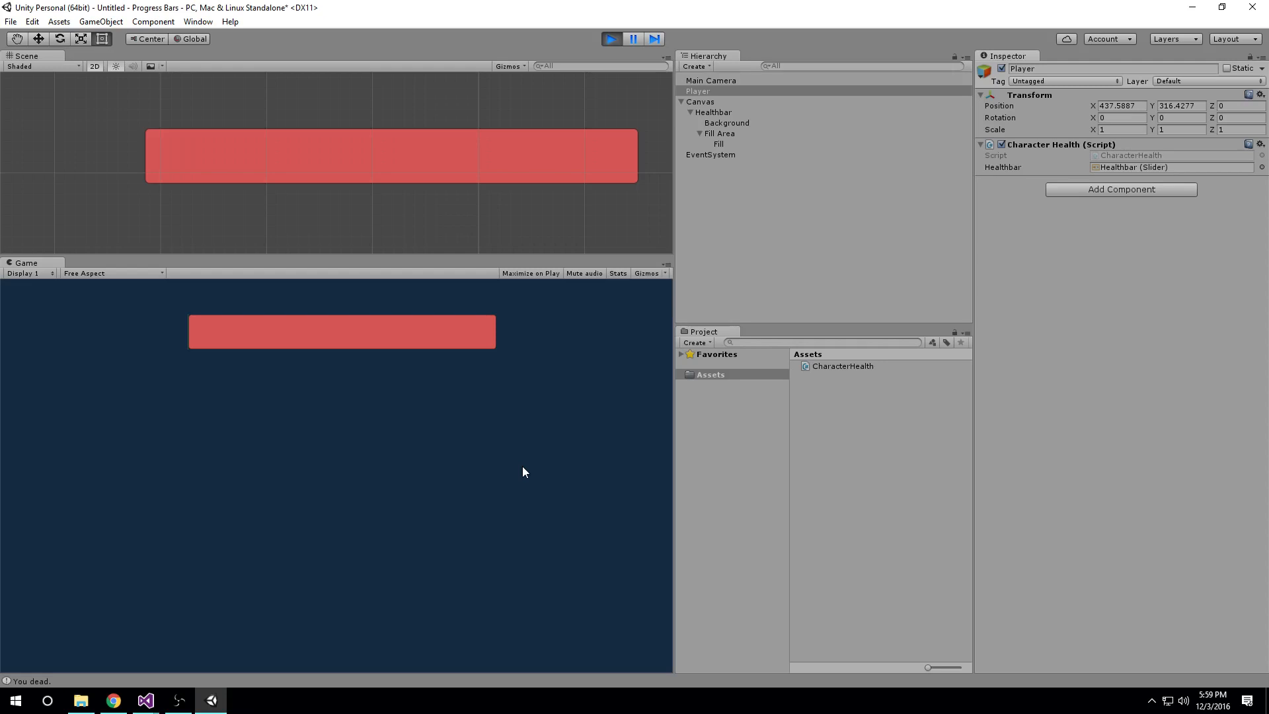
{"action": "mouse_move", "coordinate": [589, 28]}
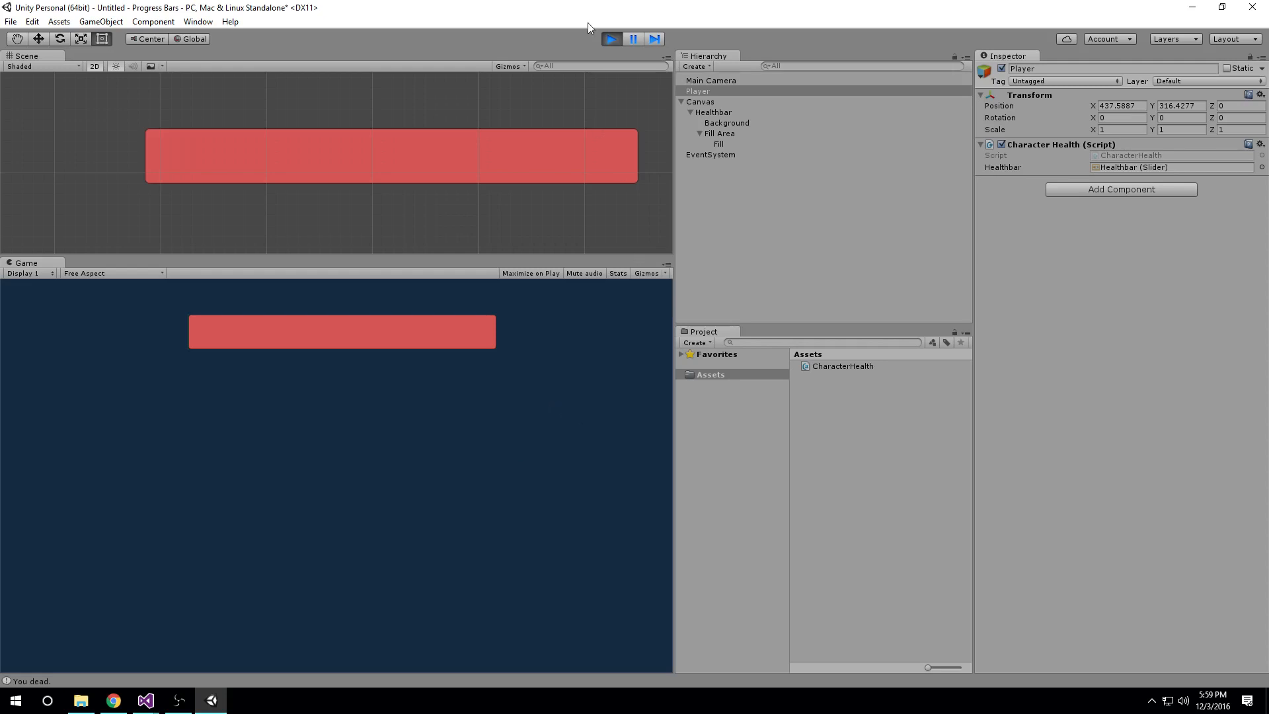